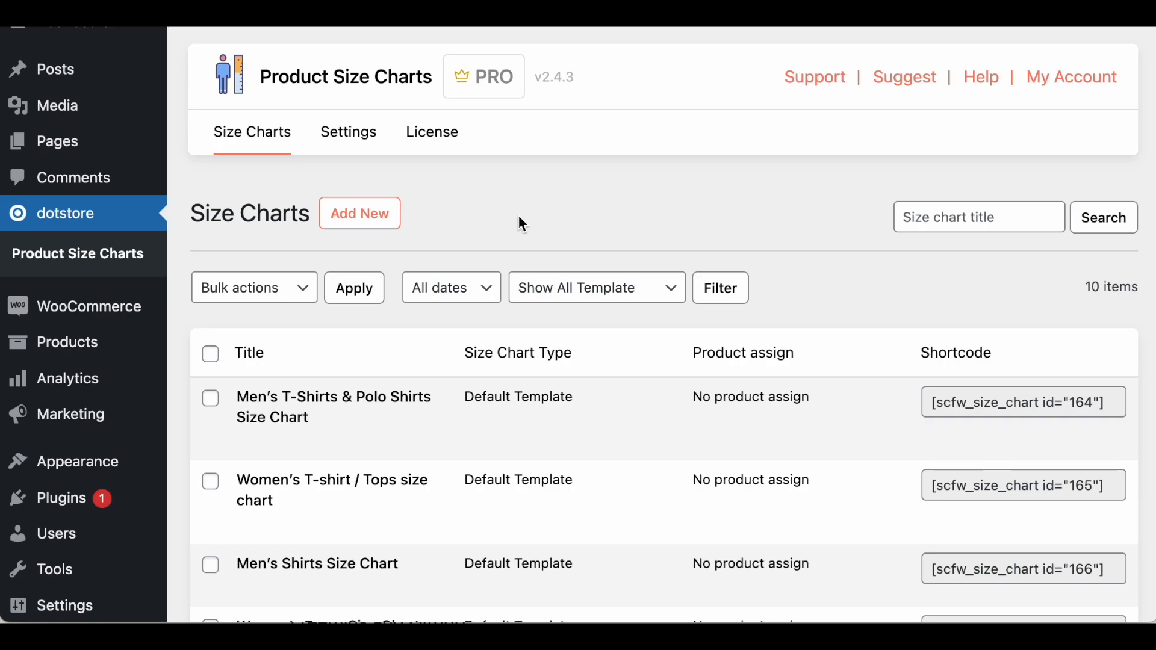
Open the Women's Jeans And Jeggings Size Chart for editing from the charts list
scroll(down, 3)
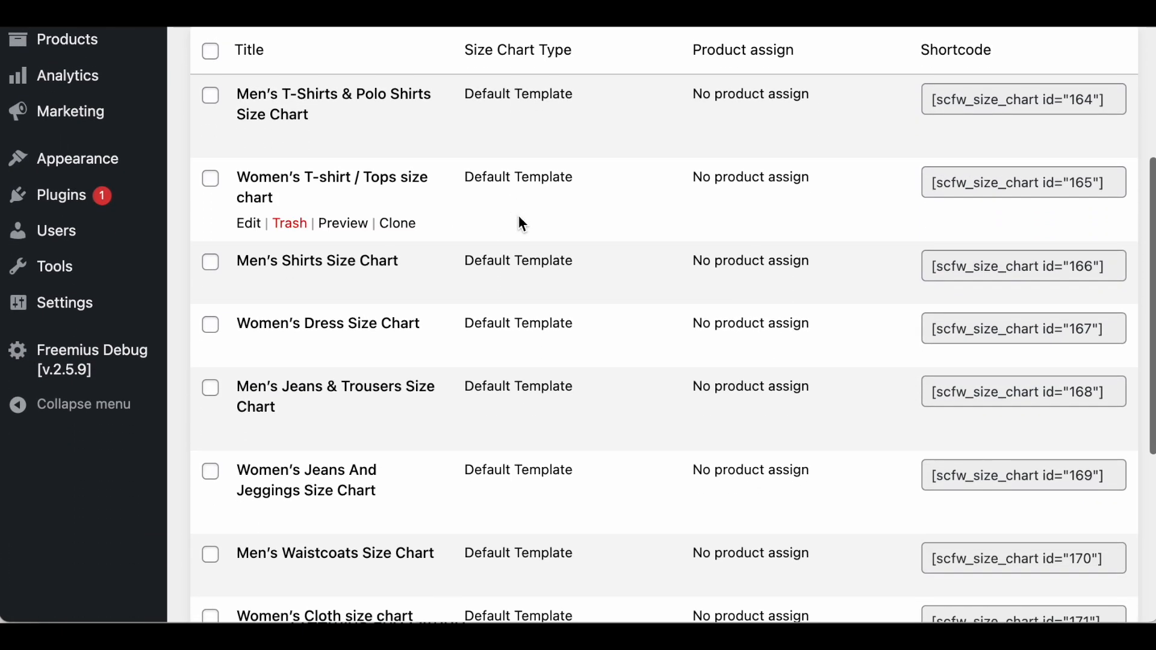
scroll(up, 3)
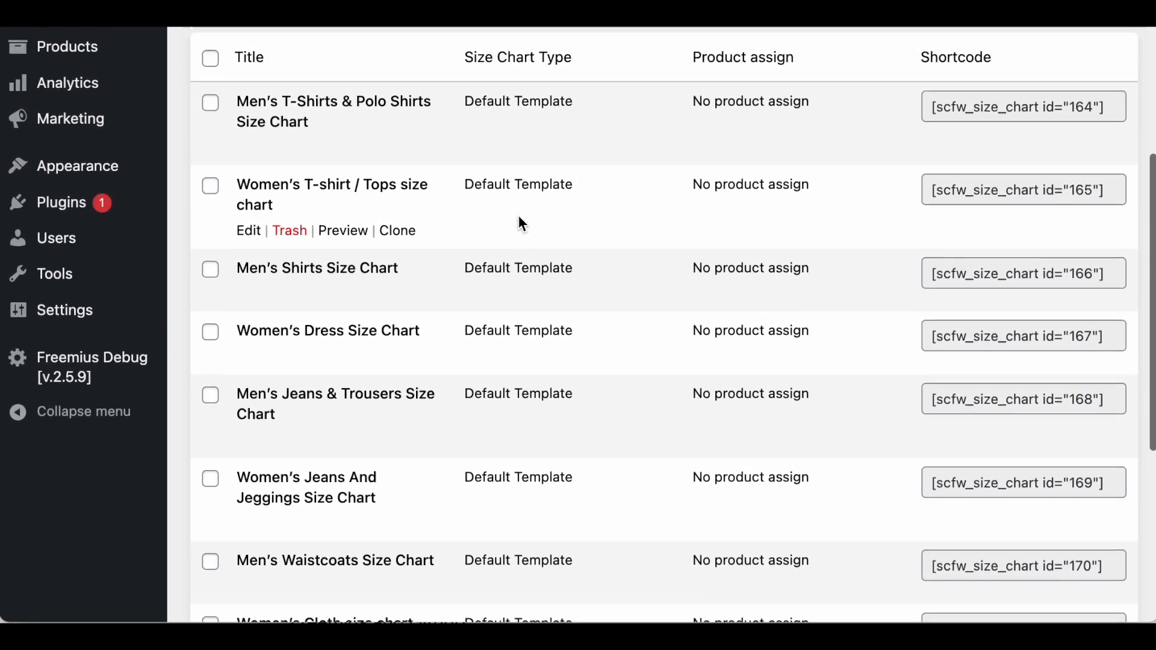
scroll(up, 3)
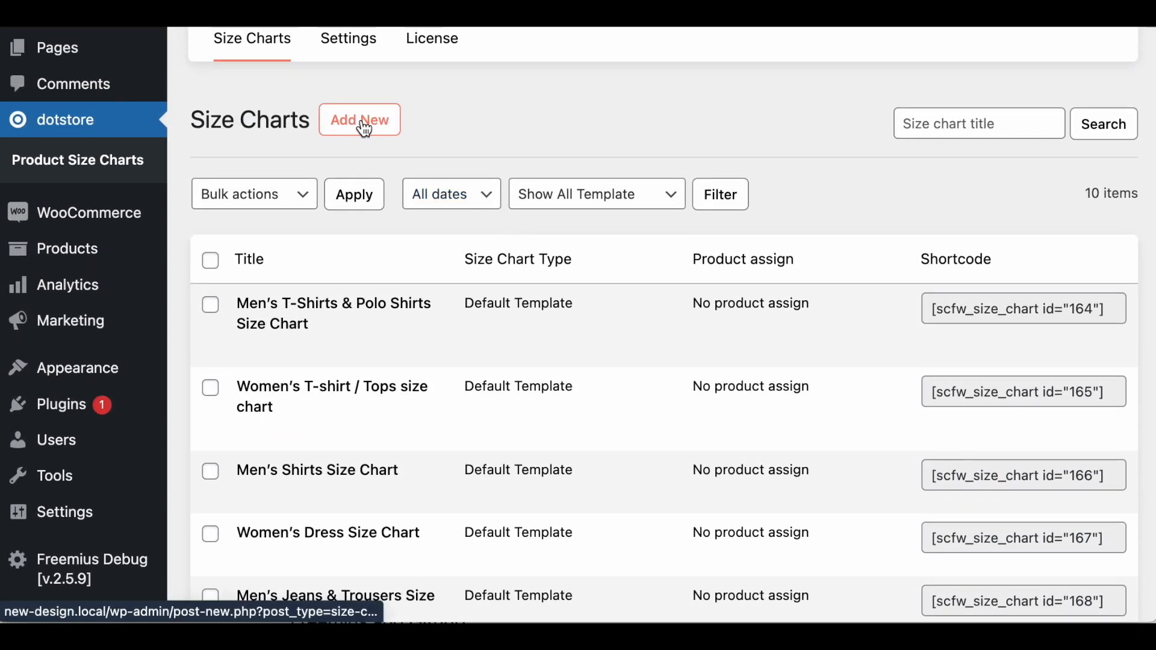
click(359, 119)
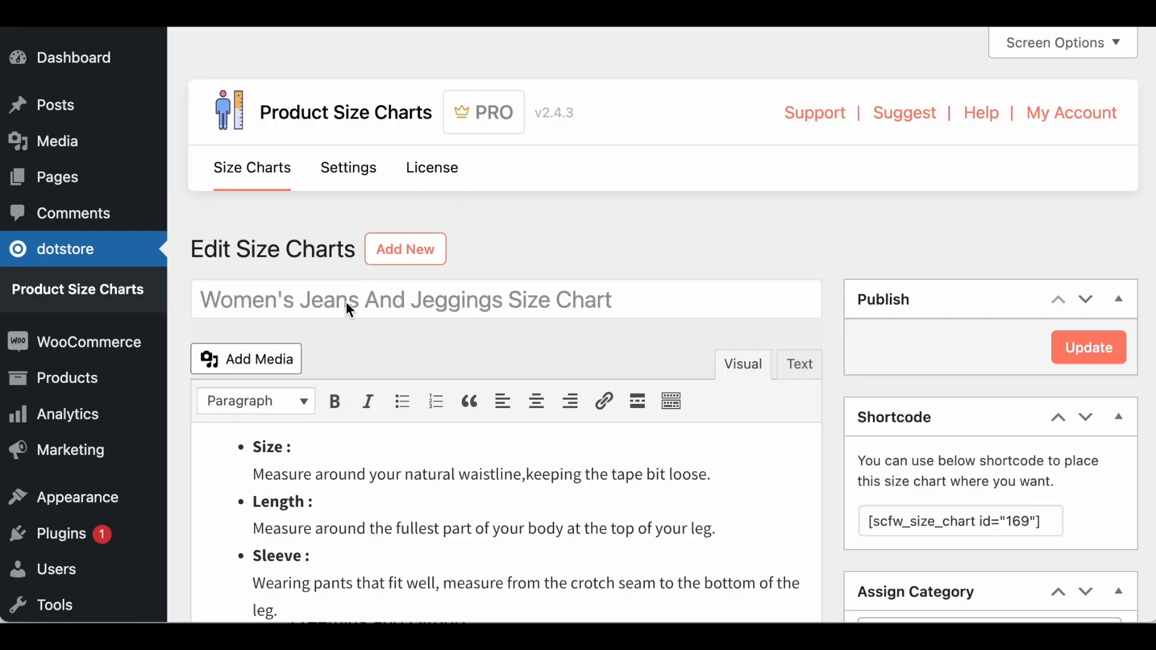
mouse_move(466, 318)
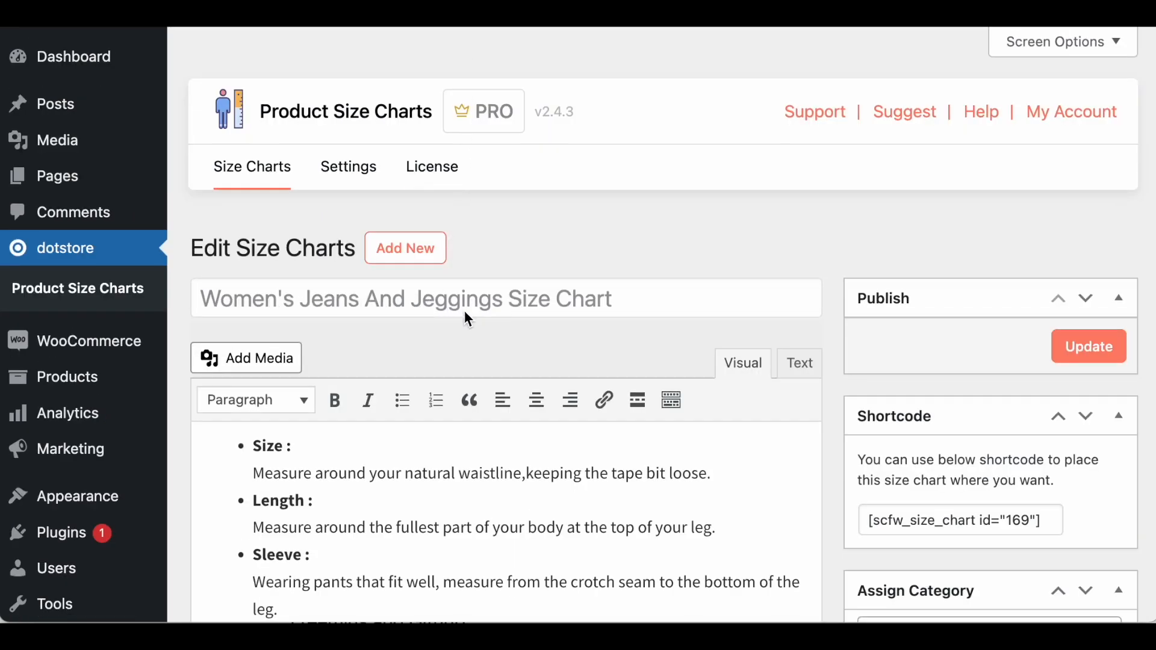
Scroll down past the measurement text and diagram to the Size Chart Settings box
scroll(down, 3)
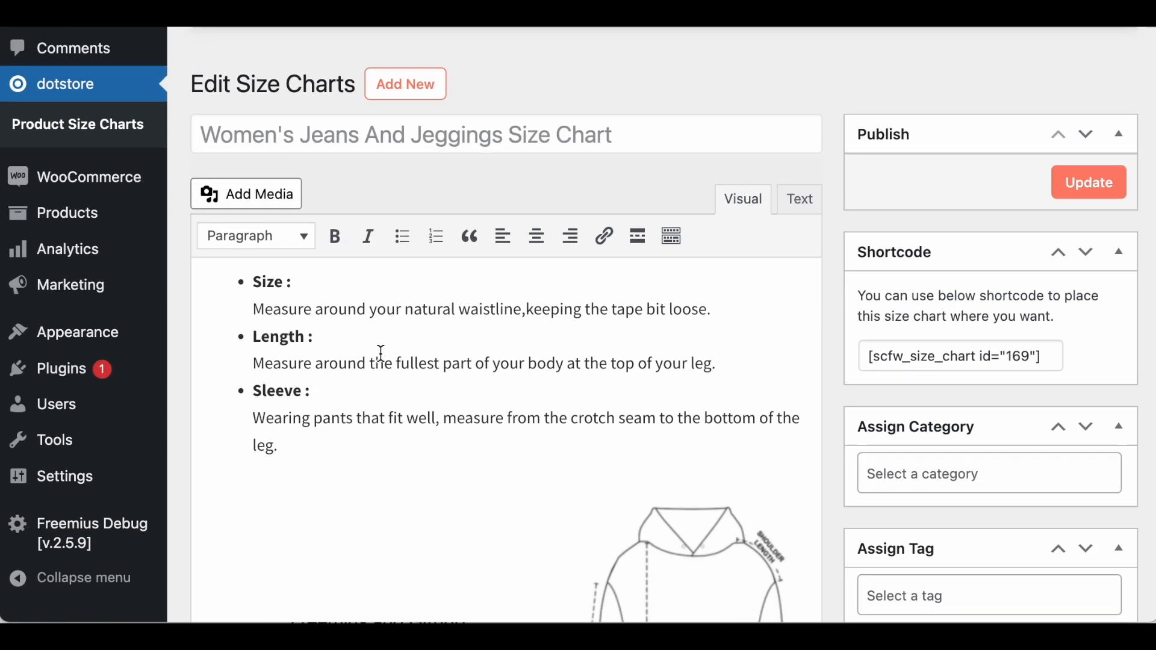
scroll(down, 3)
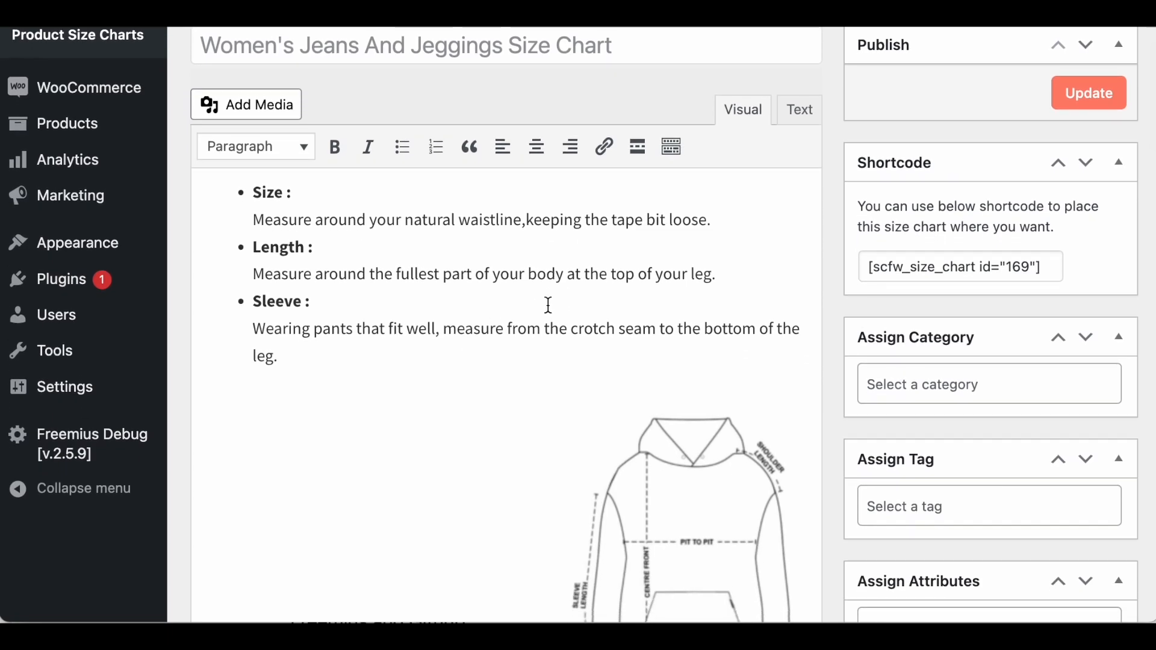
scroll(down, 3)
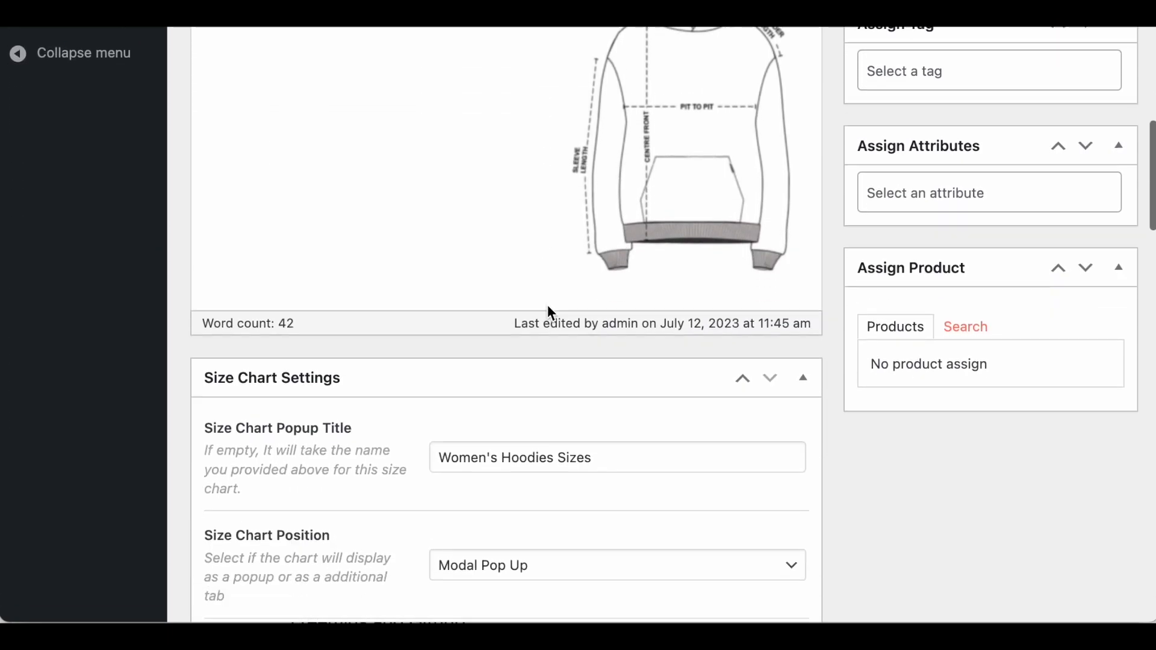
scroll(down, 3)
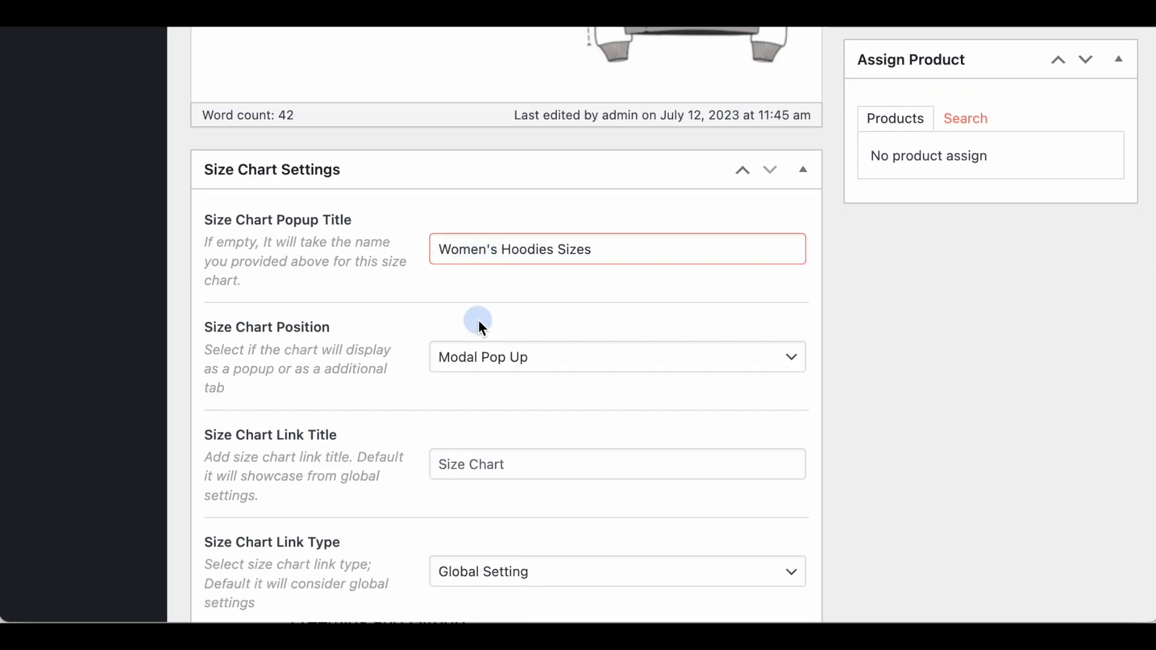
click(616, 357)
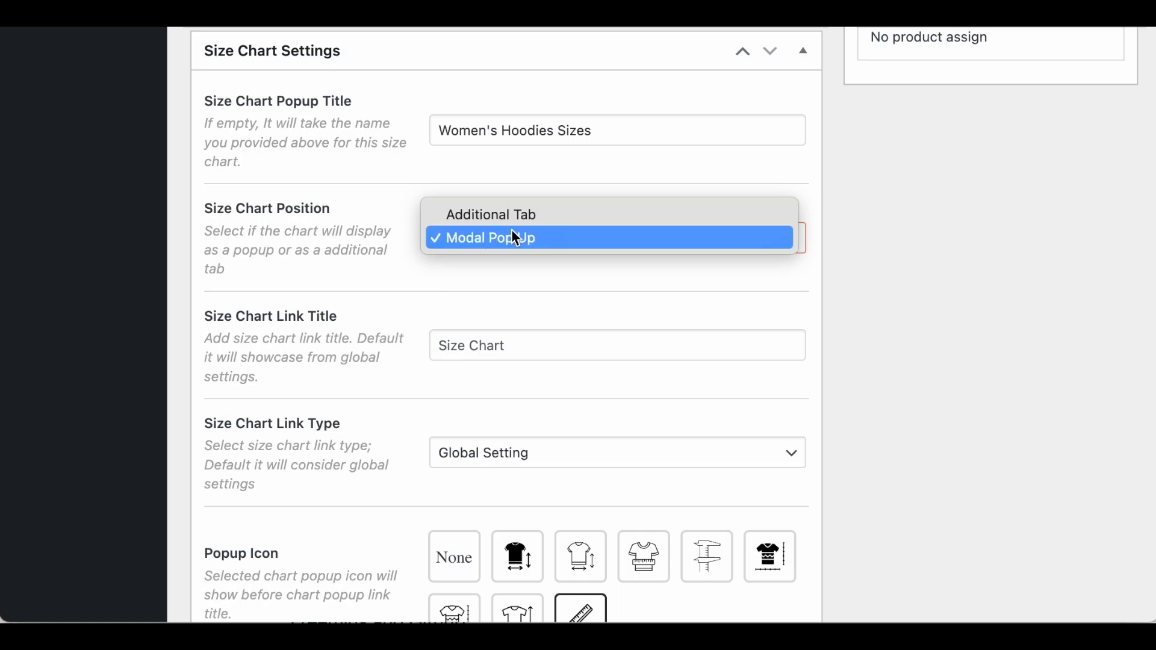
click(490, 238)
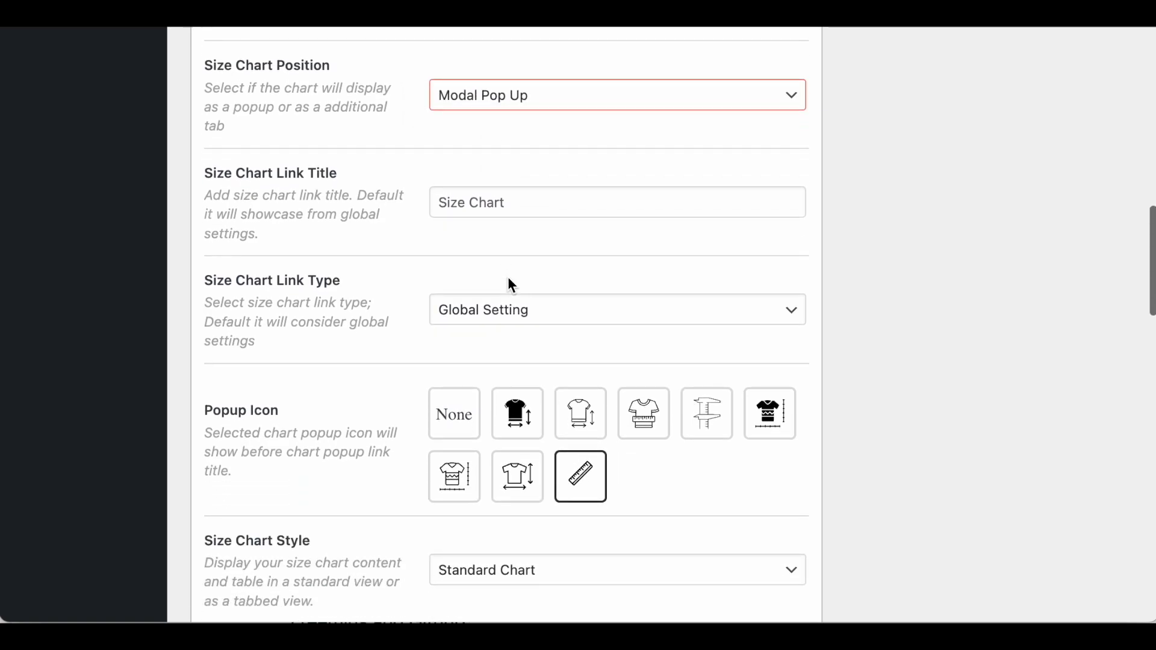
click(615, 310)
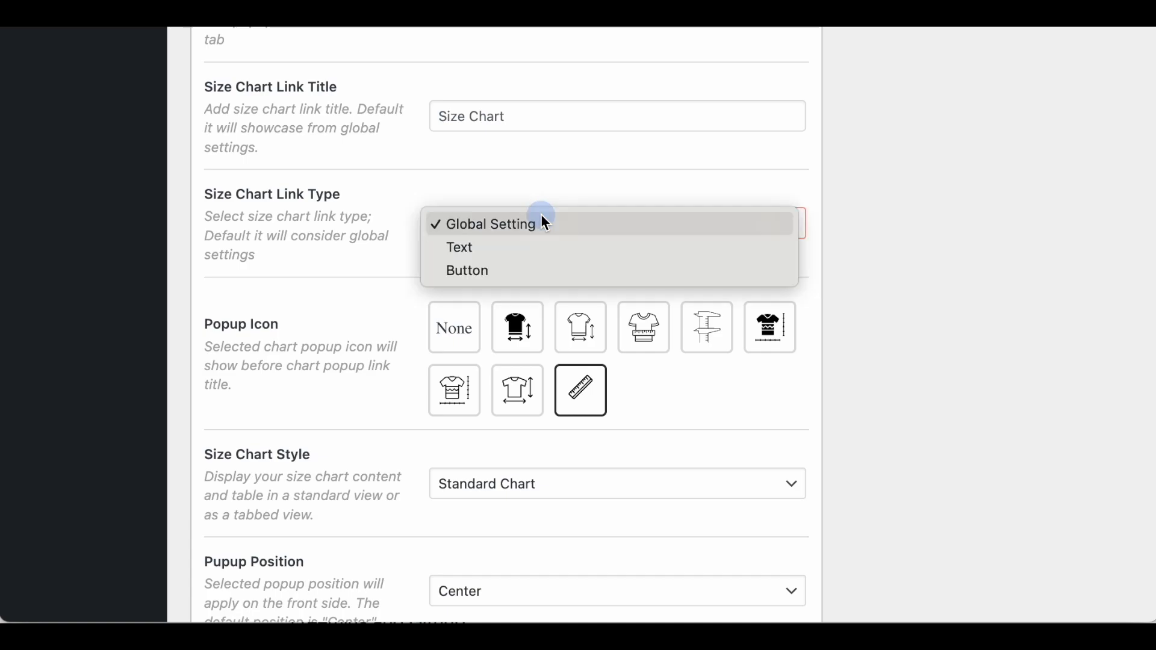
click(489, 224)
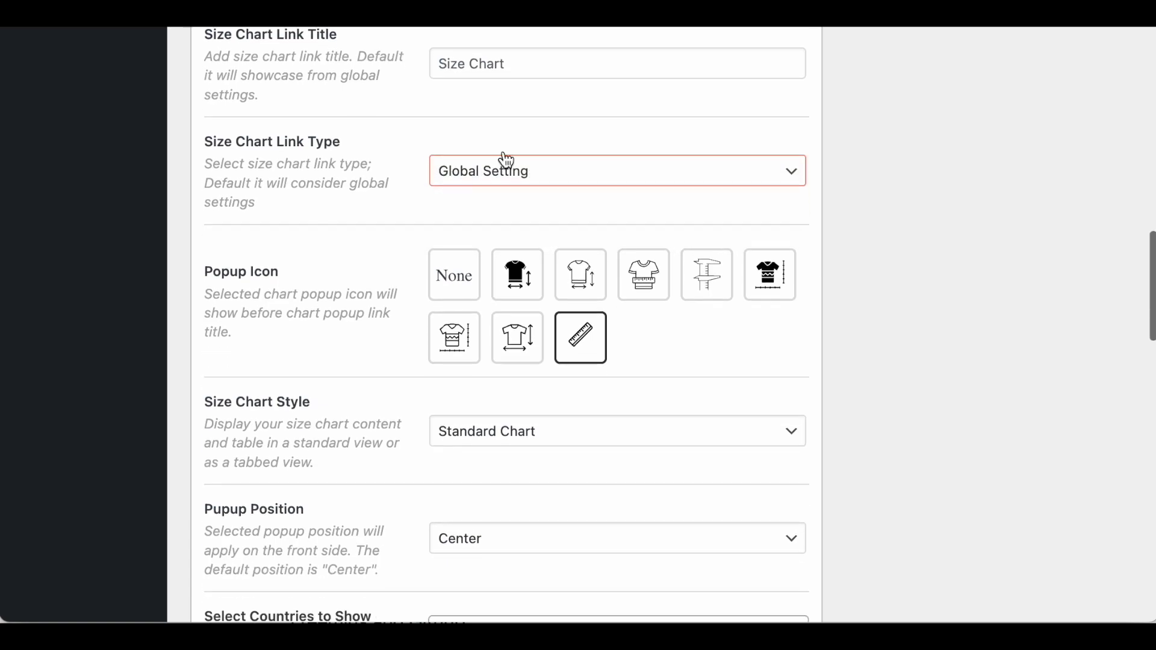
scroll(down, 3)
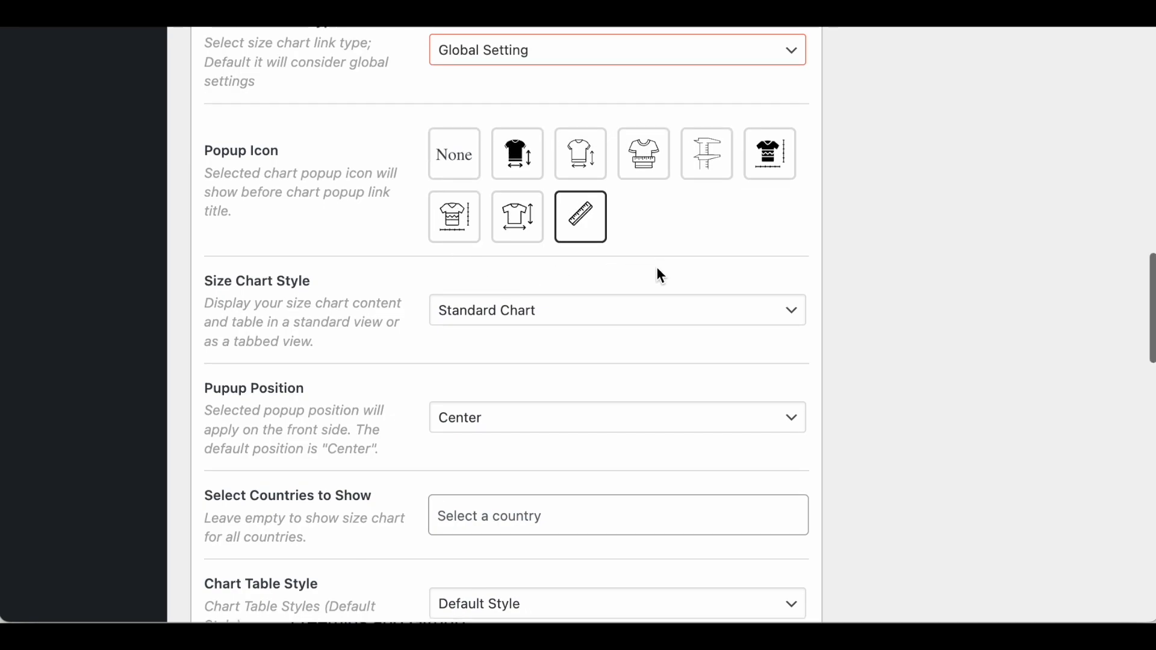
click(617, 309)
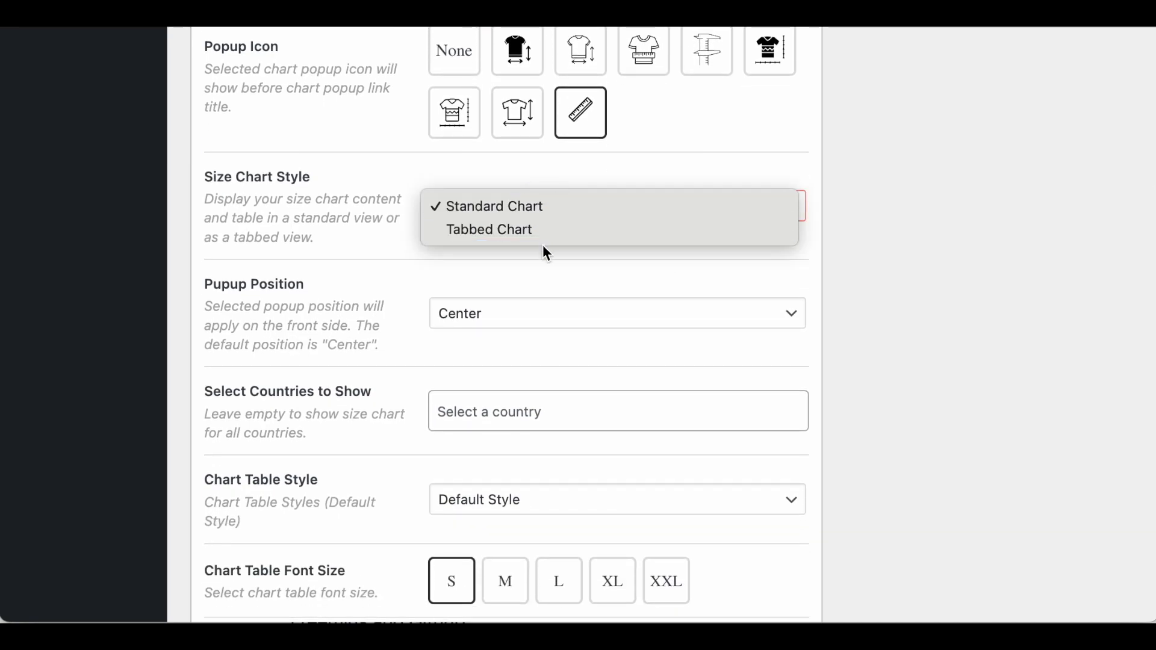
mouse_move(511, 206)
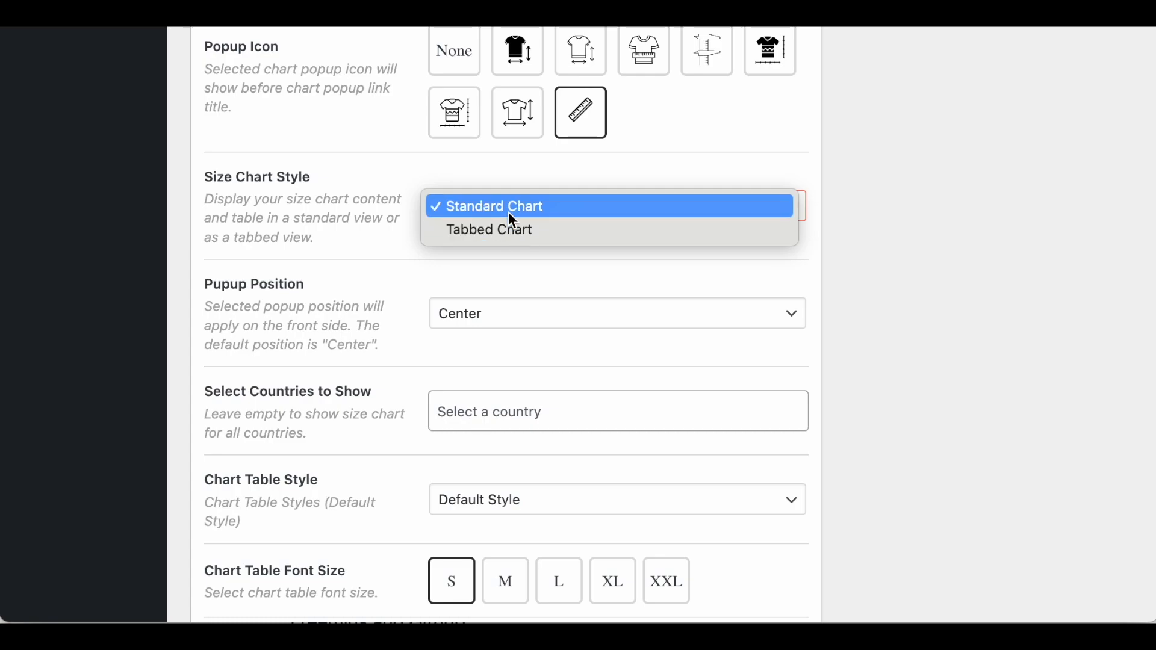
mouse_move(512, 264)
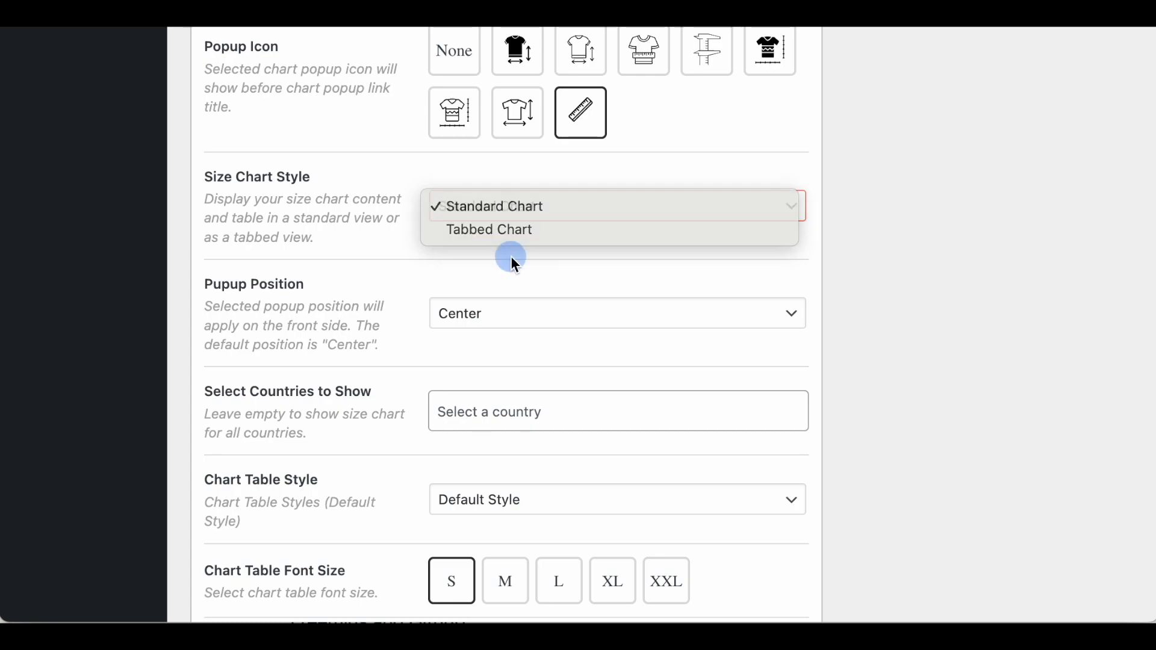
click(491, 206)
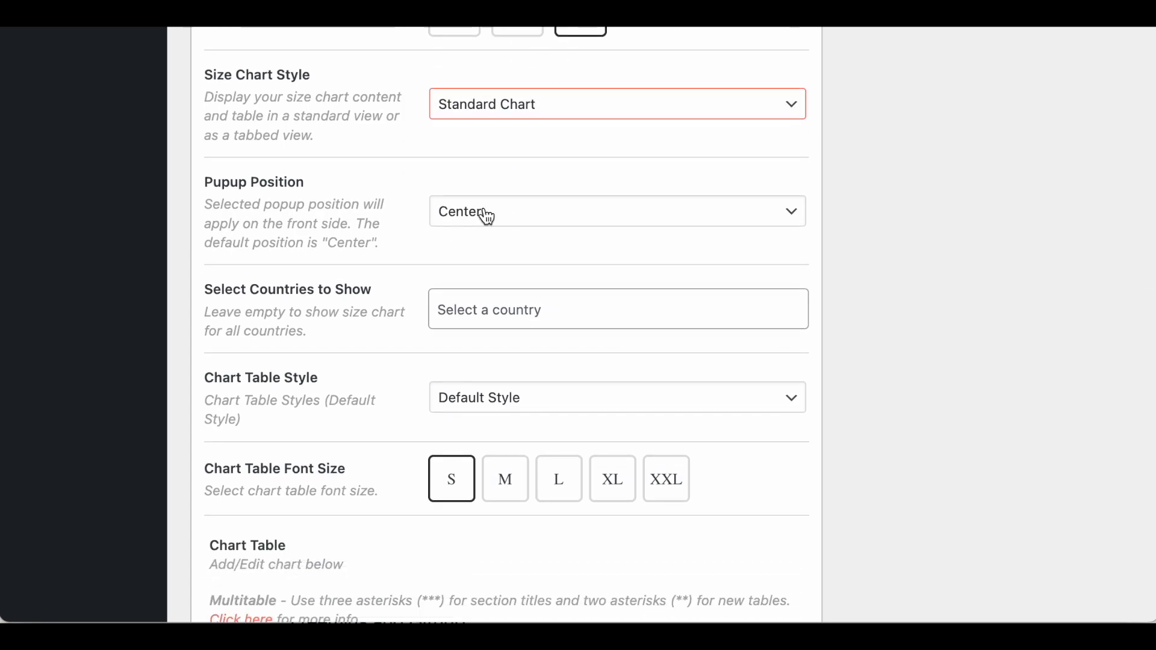
click(617, 212)
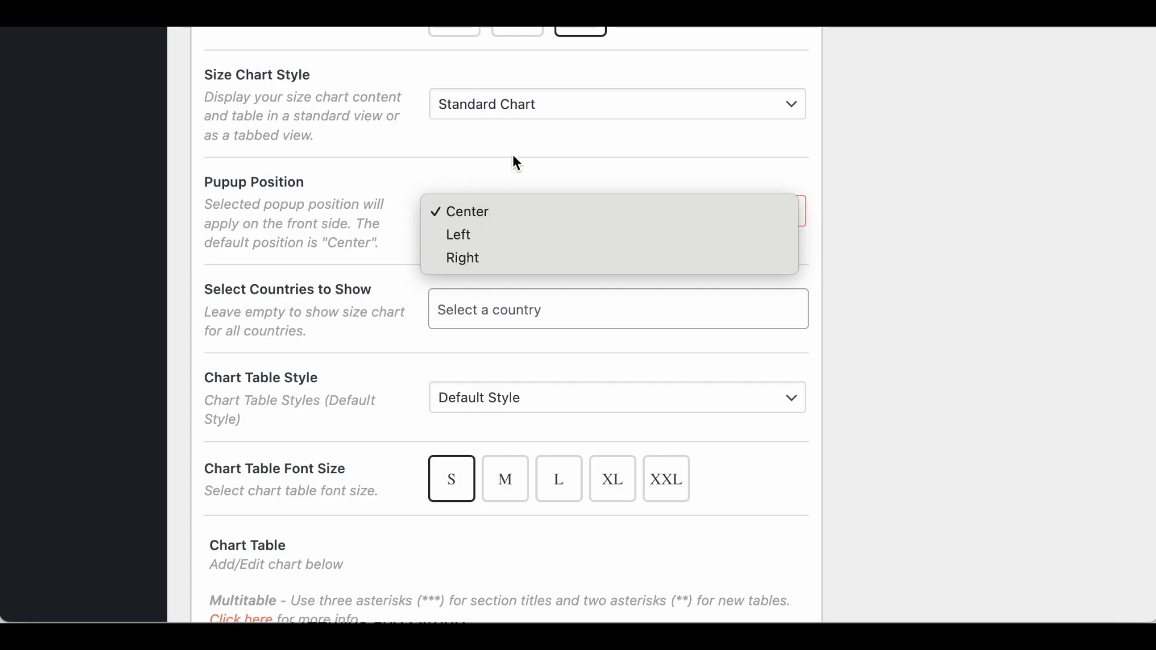
View the available Chart Table Style options, currently Modern
scroll(down, 3)
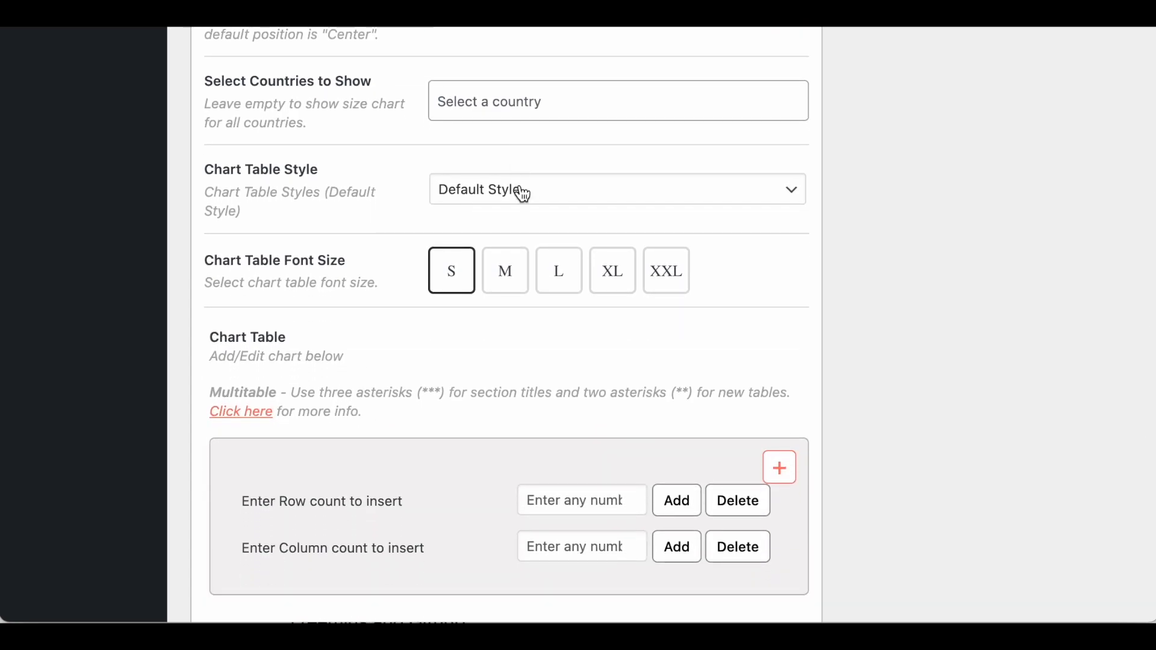
click(616, 189)
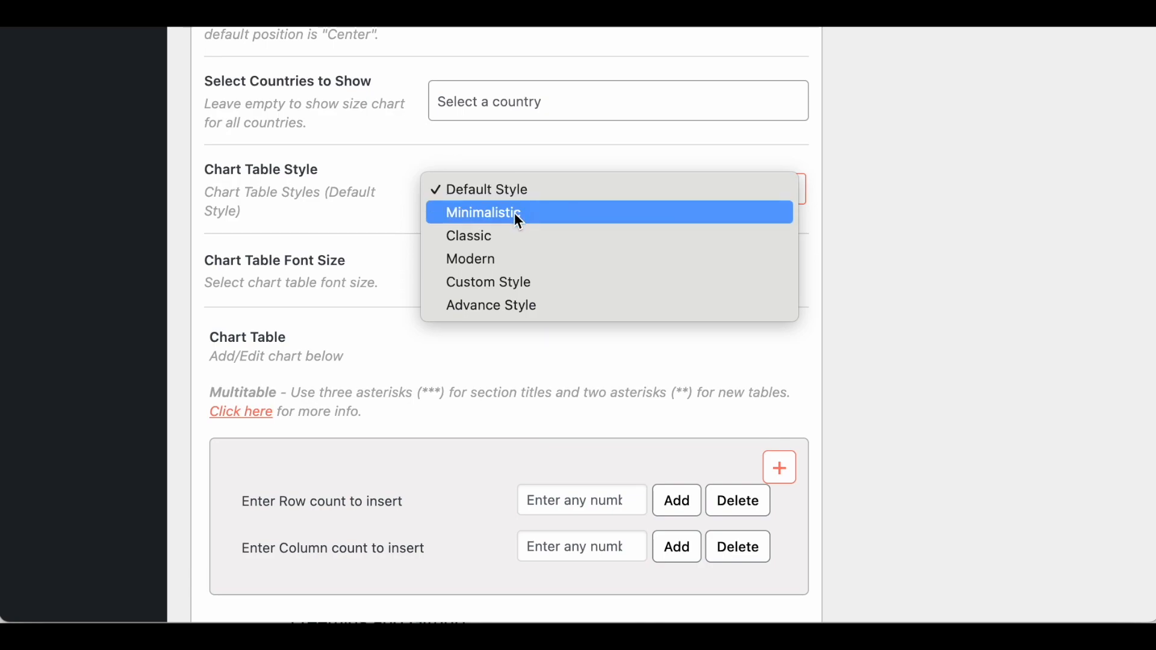
mouse_move(490, 305)
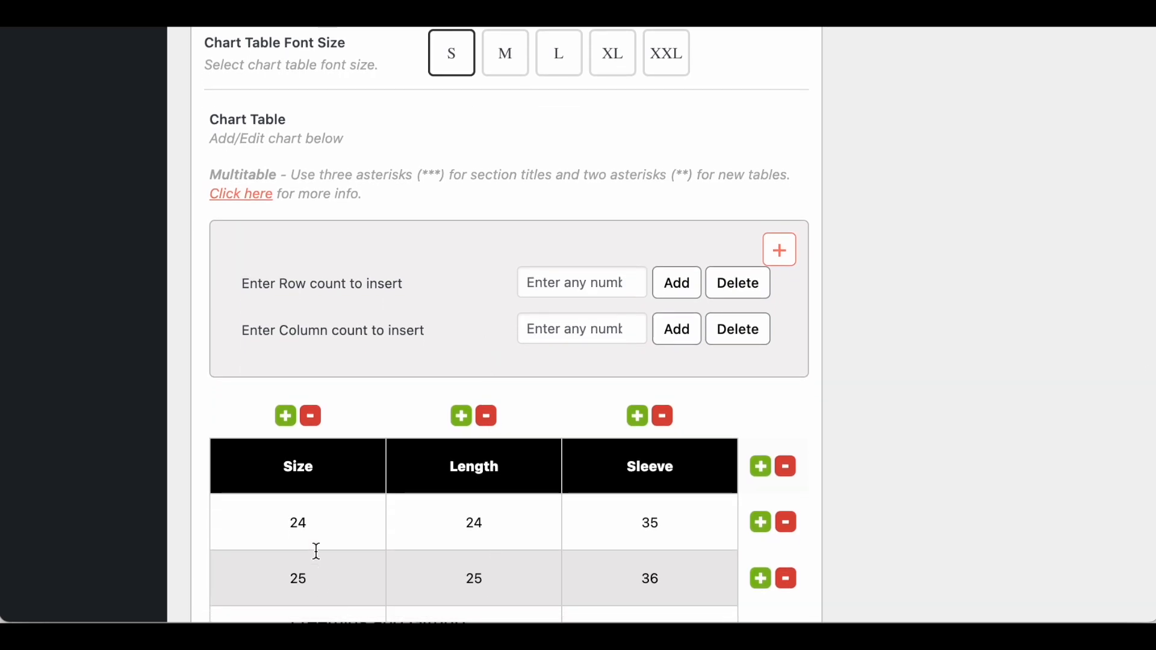
scroll(down, 3)
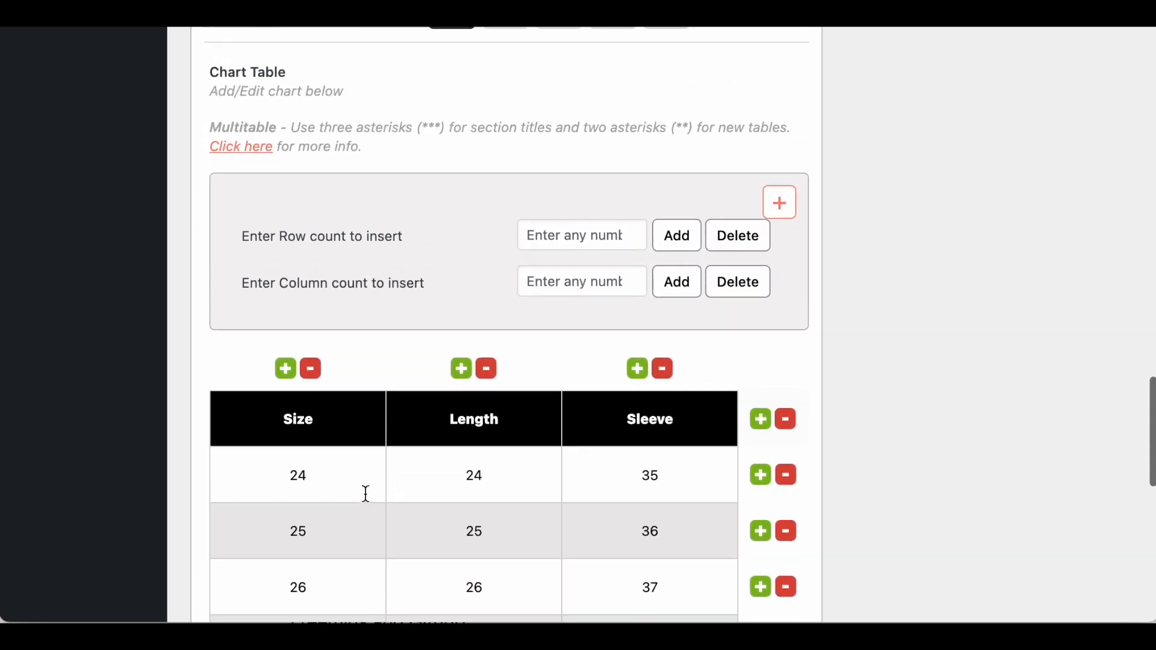
scroll(up, 3)
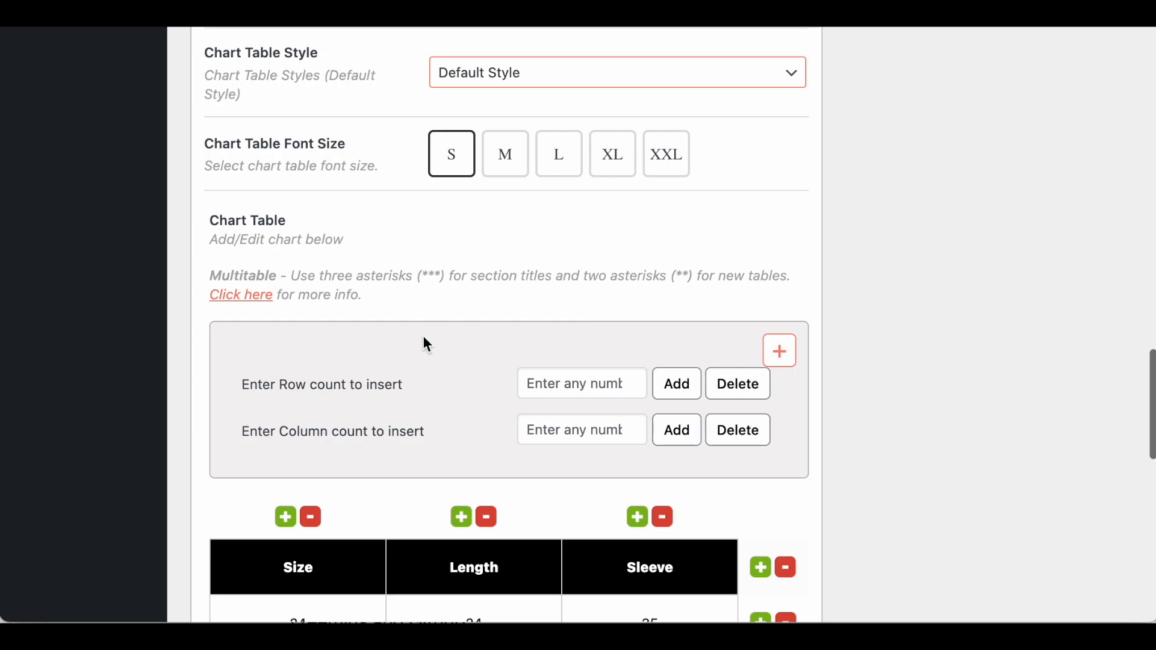
Reopen the Chart Table Style dropdown to list the styles again
click(616, 73)
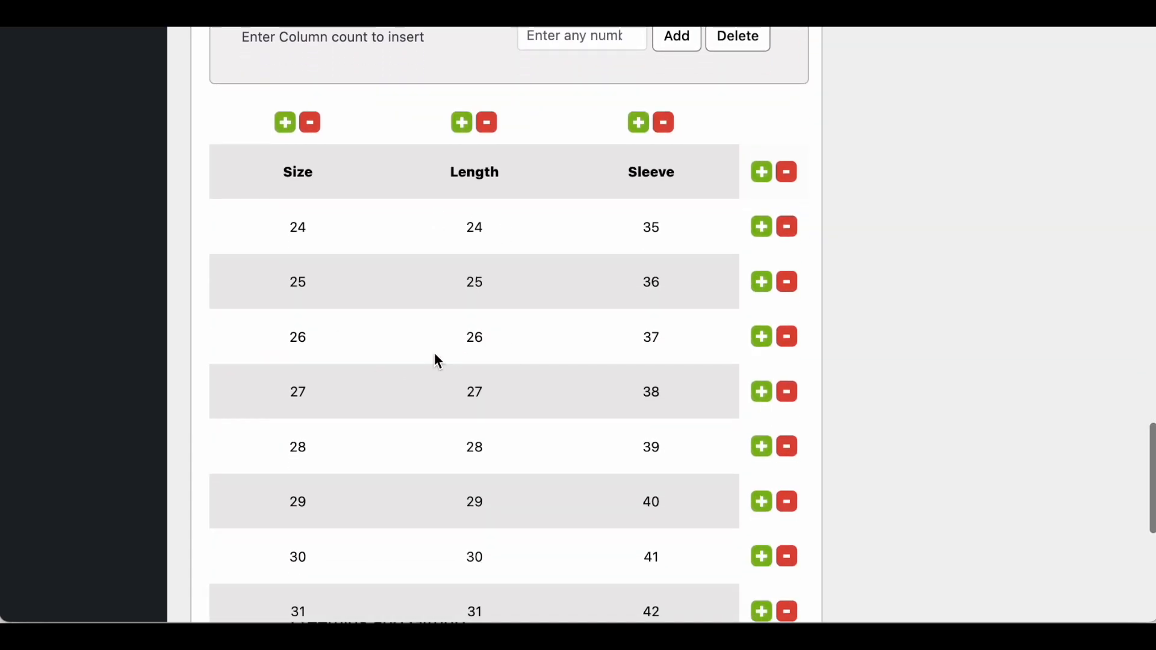
scroll(up, 3)
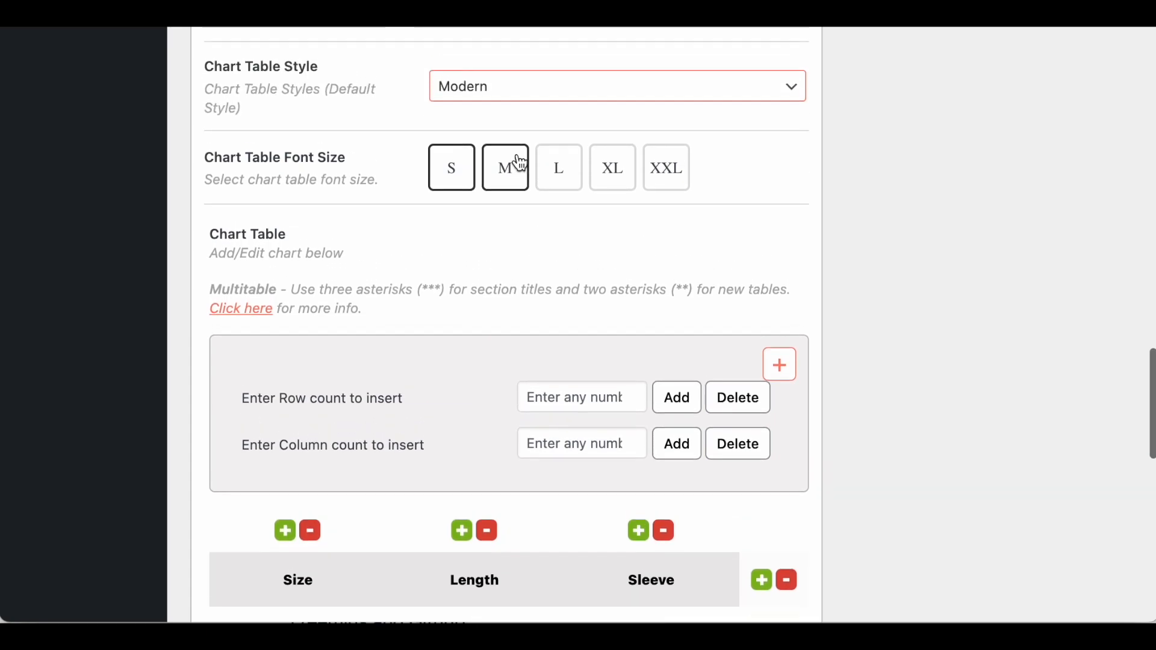
click(616, 86)
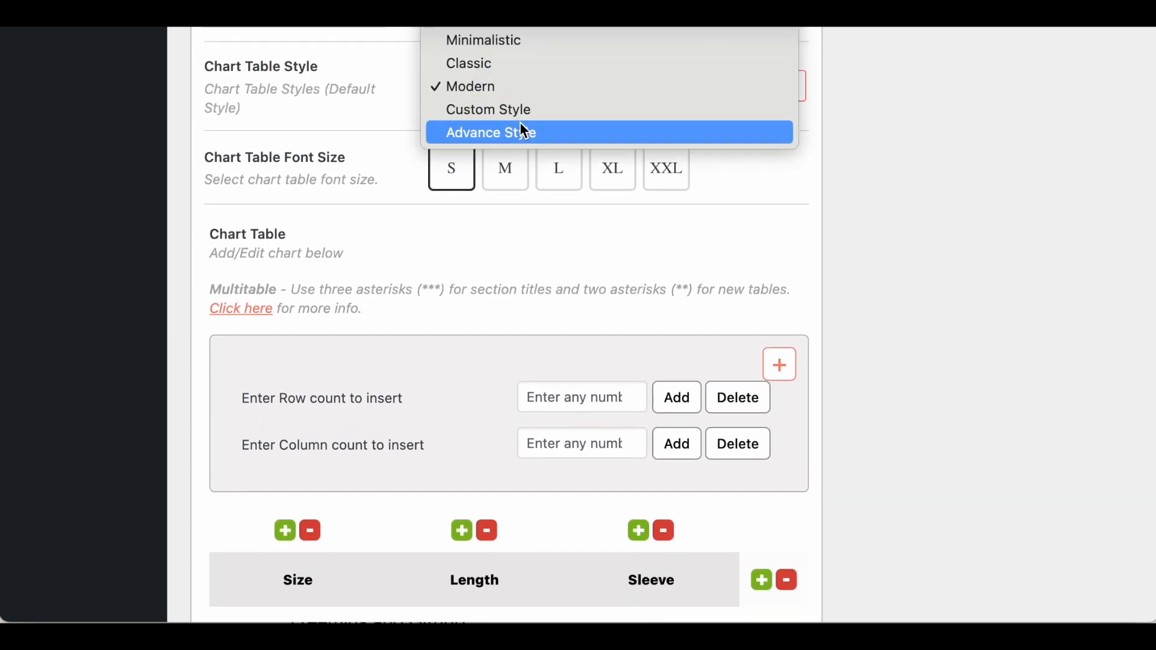
Set the table style to Advance Style and try yellow, blue then white header backgrounds
click(490, 133)
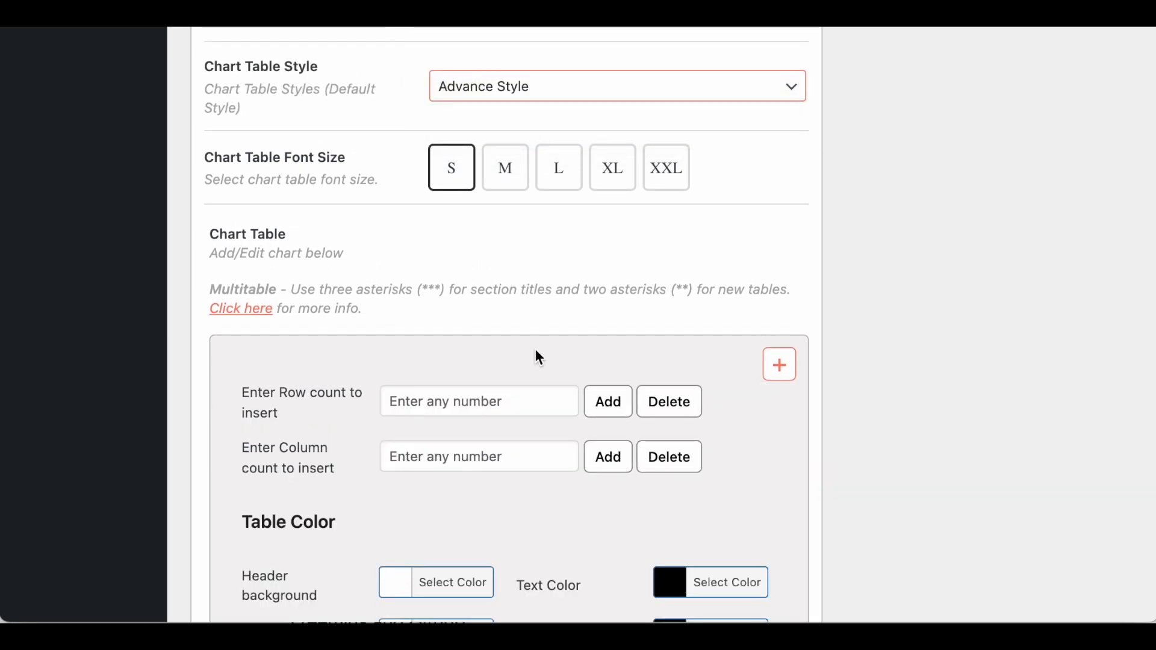
scroll(down, 3)
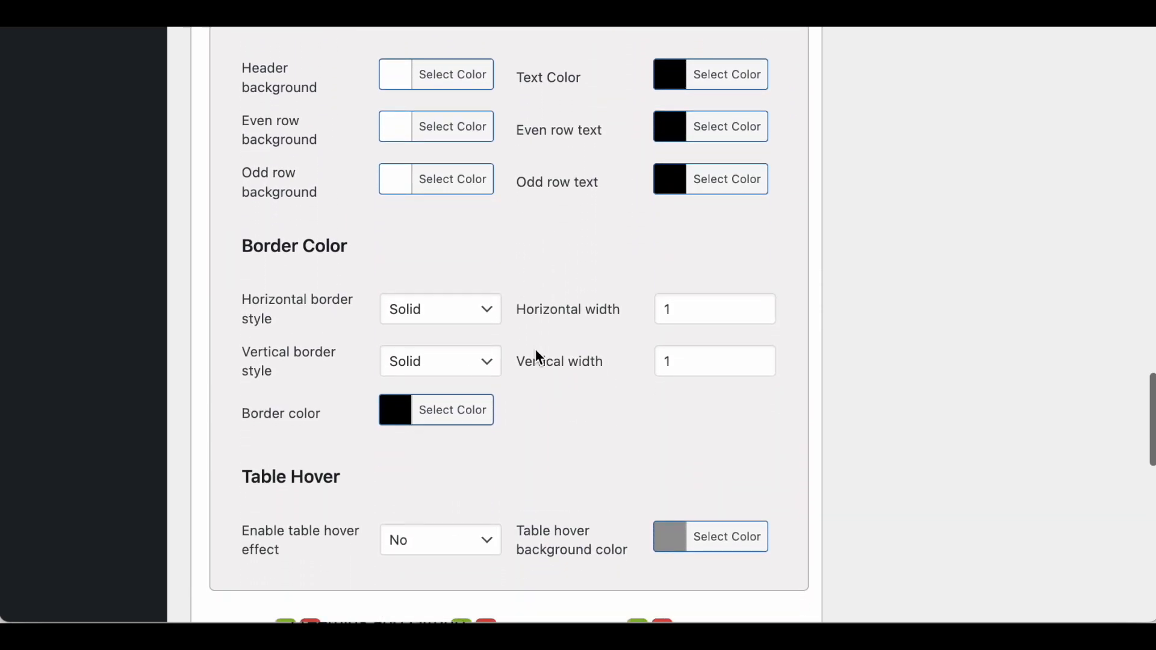
mouse_move(436, 73)
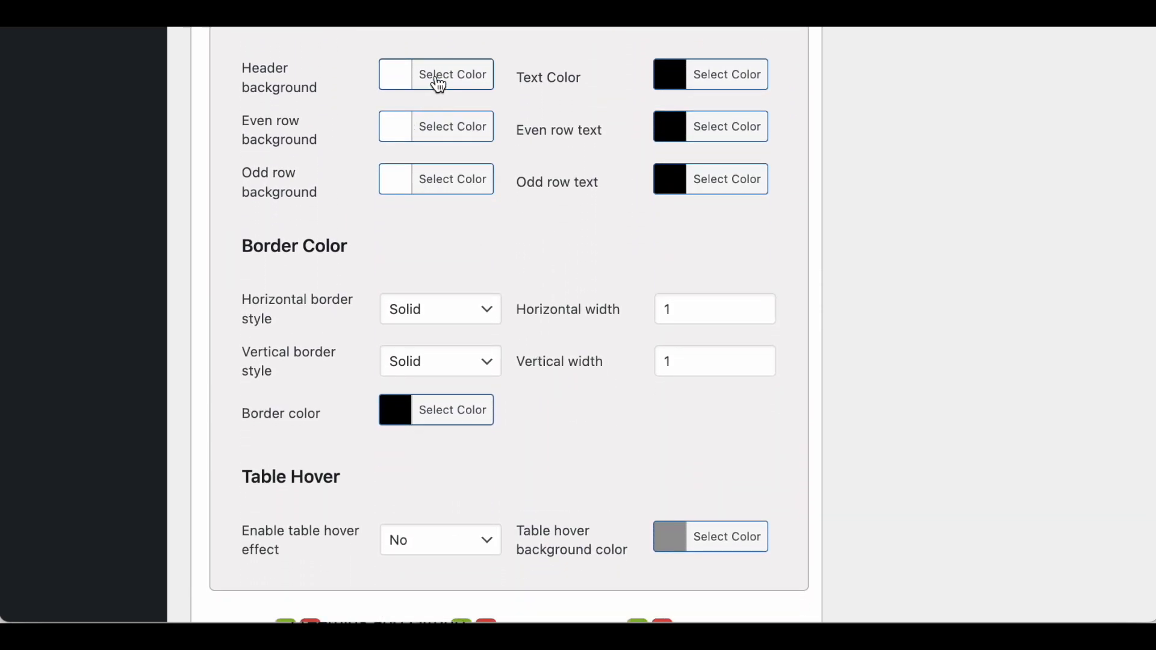
click(436, 74)
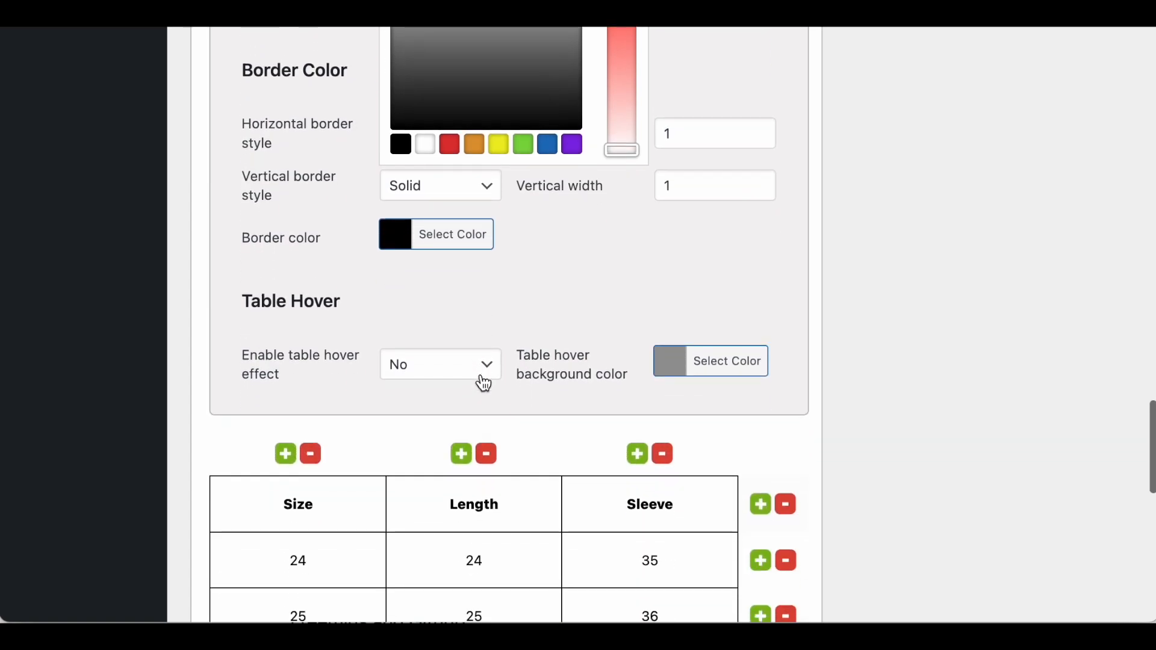
click(497, 143)
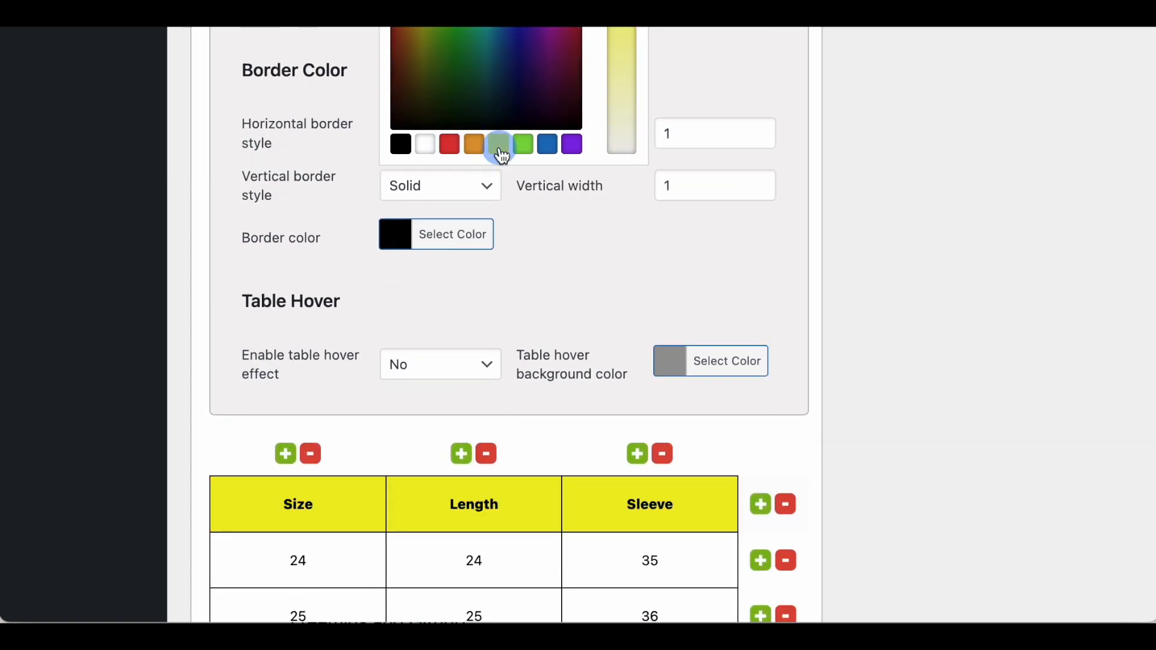
click(546, 143)
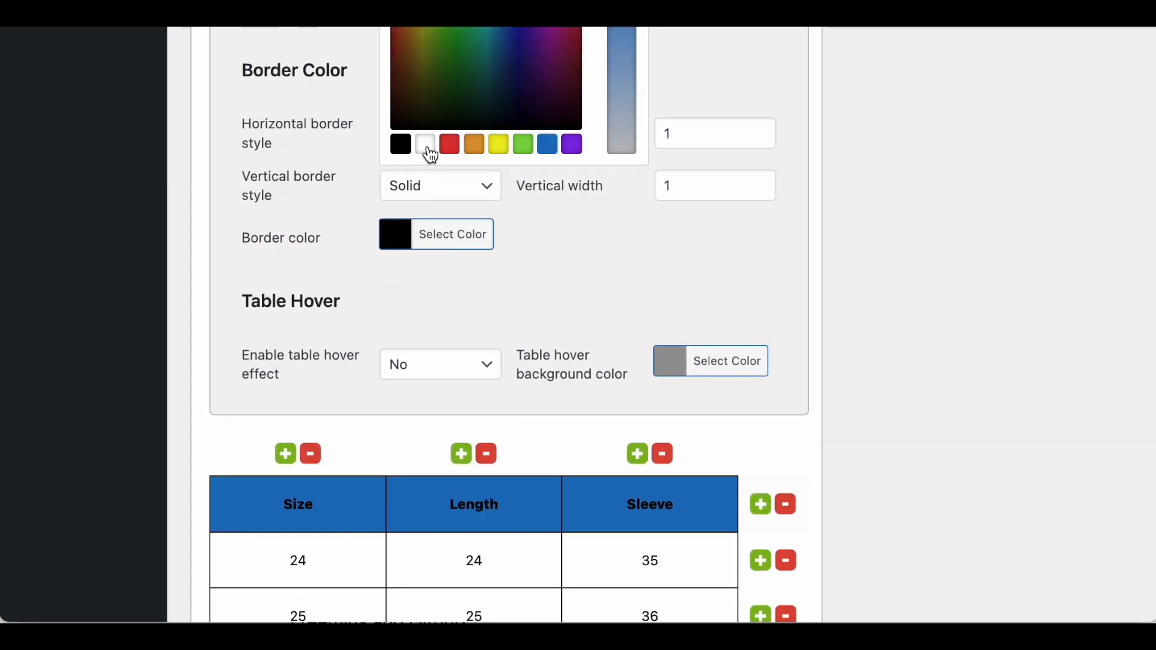
click(425, 143)
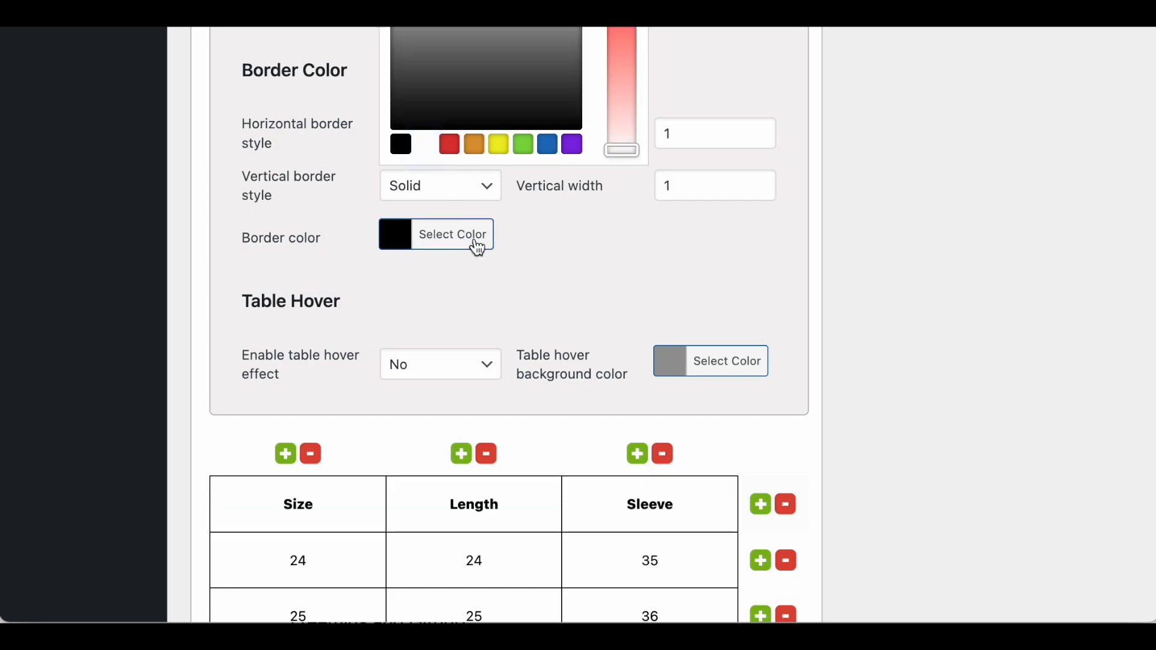
Review the style dropdown and scroll through the restyled table preview
scroll(up, 3)
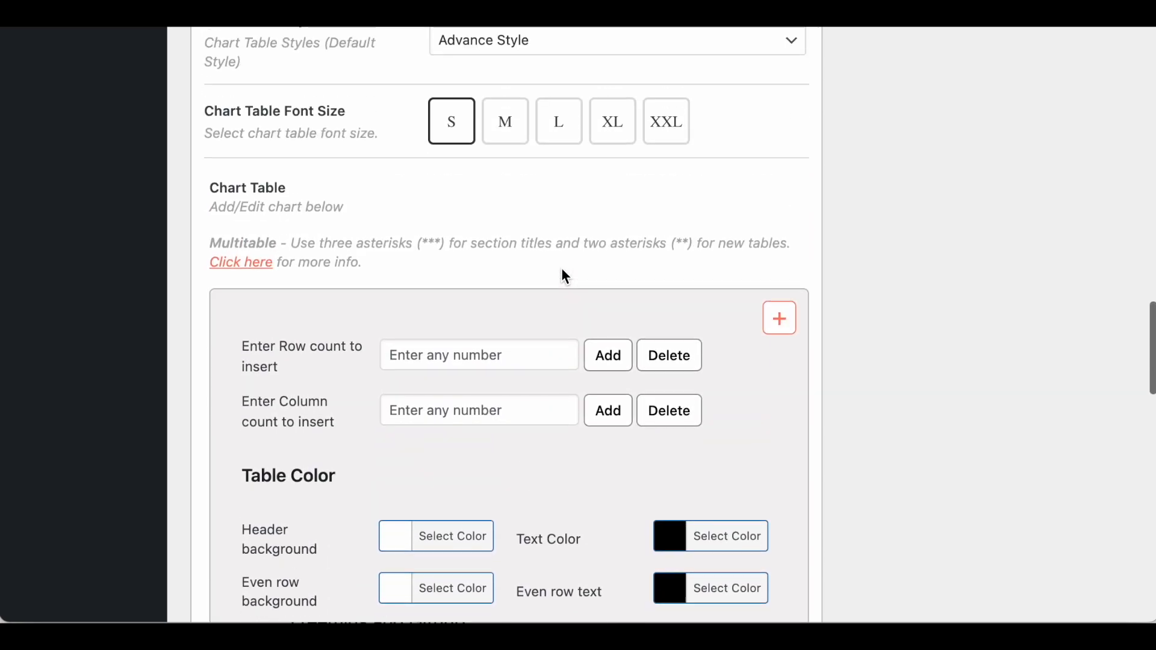
click(617, 41)
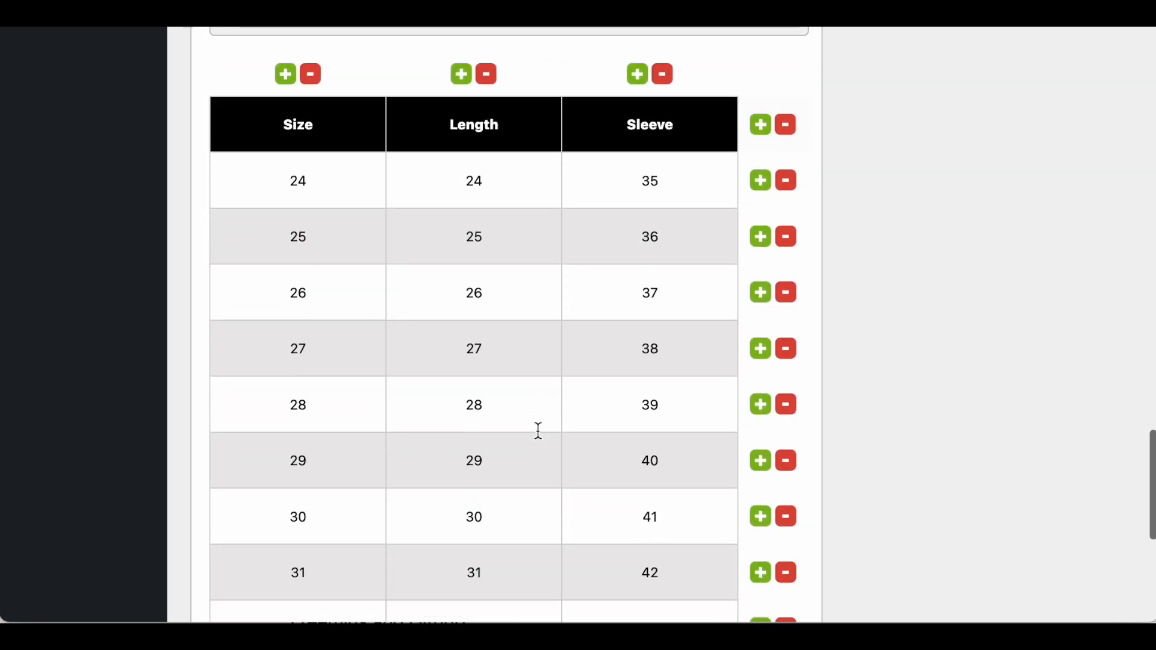
scroll(down, 3)
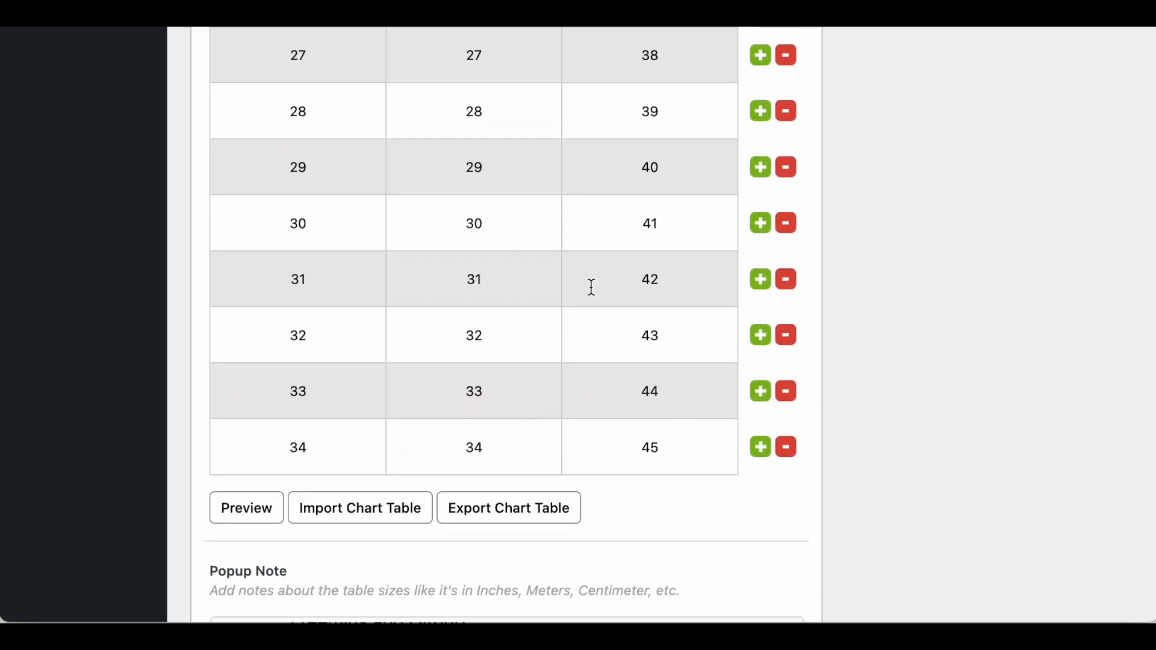
scroll(down, 3)
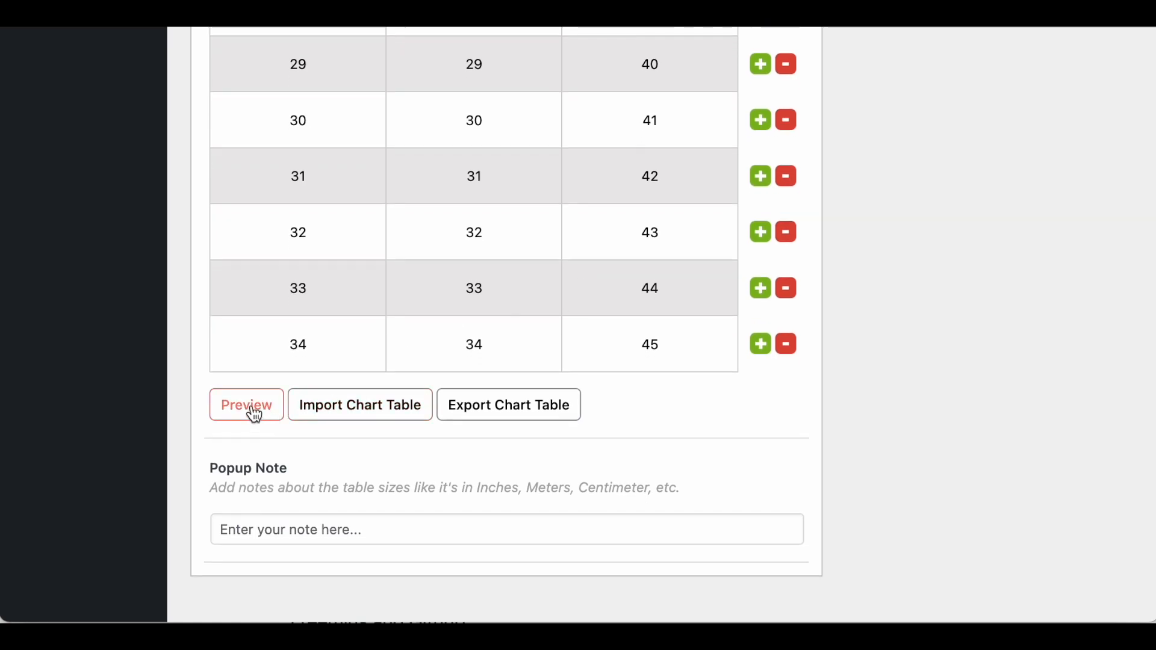
mouse_move(246, 404)
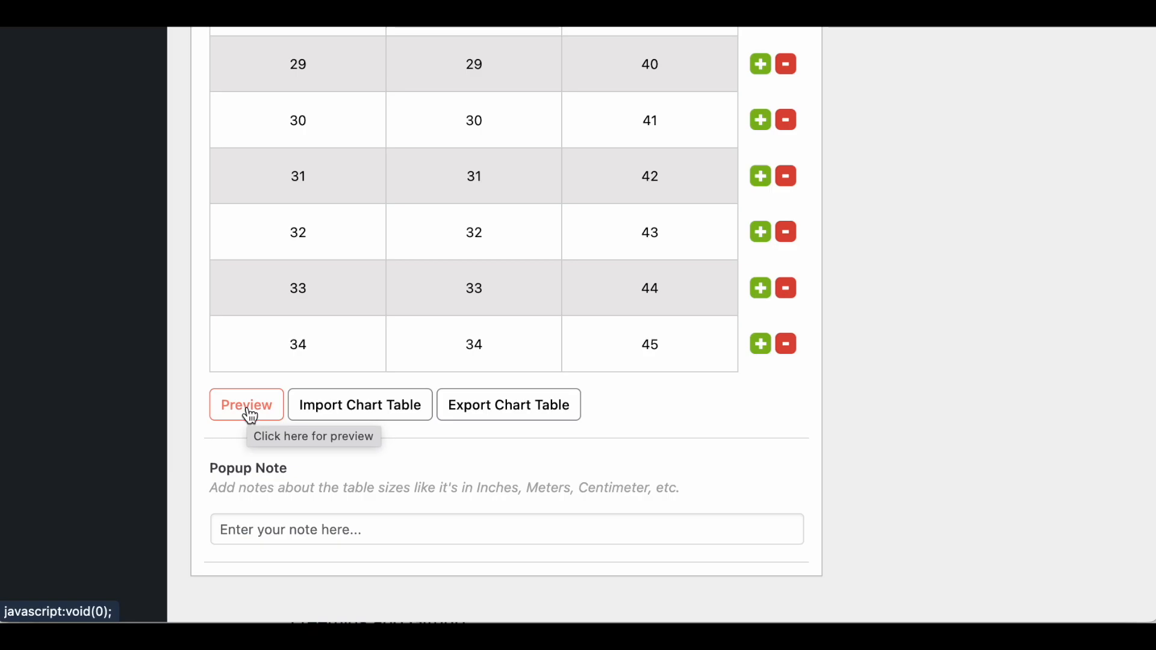
click(245, 404)
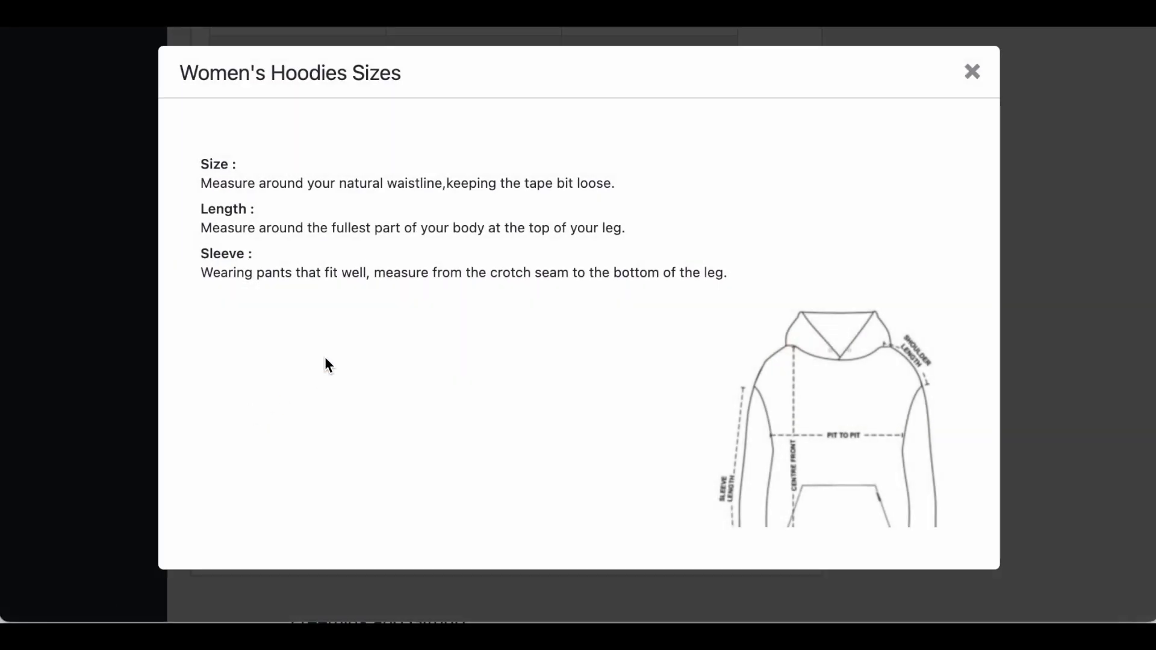
scroll(down, 3)
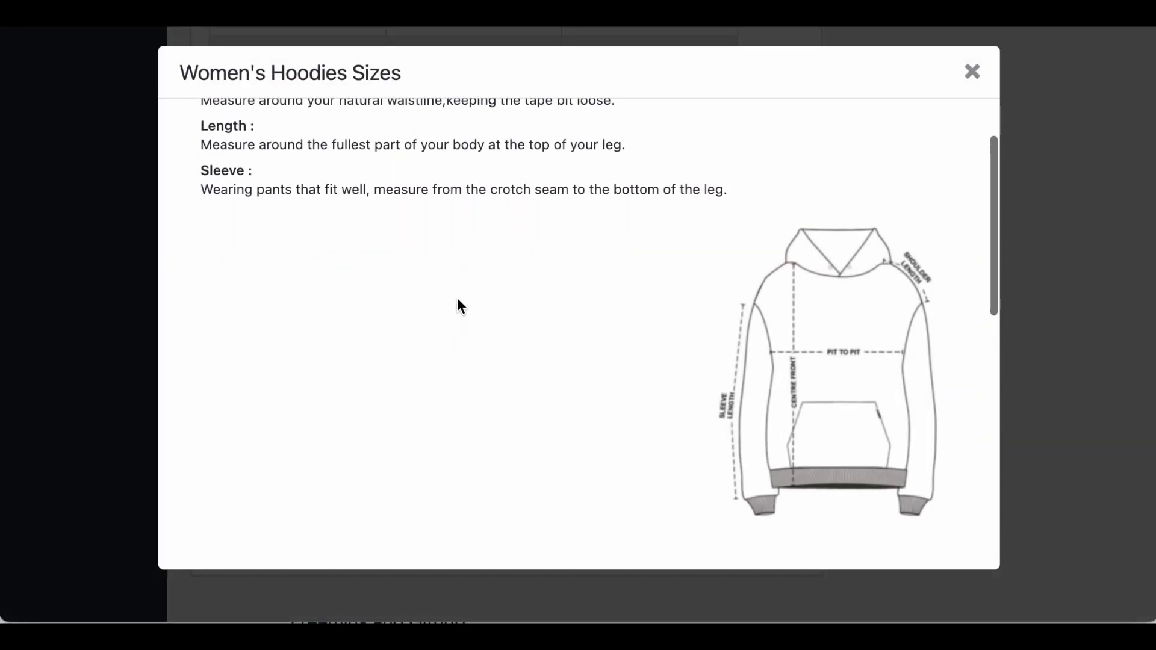
scroll(down, 3)
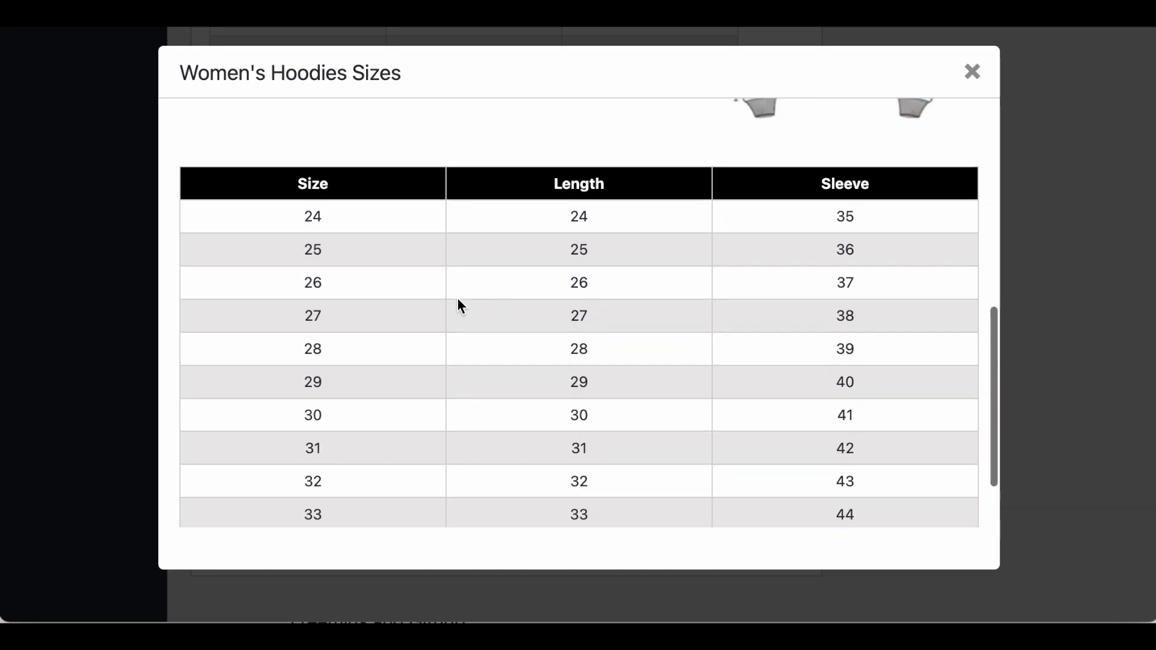
click(972, 72)
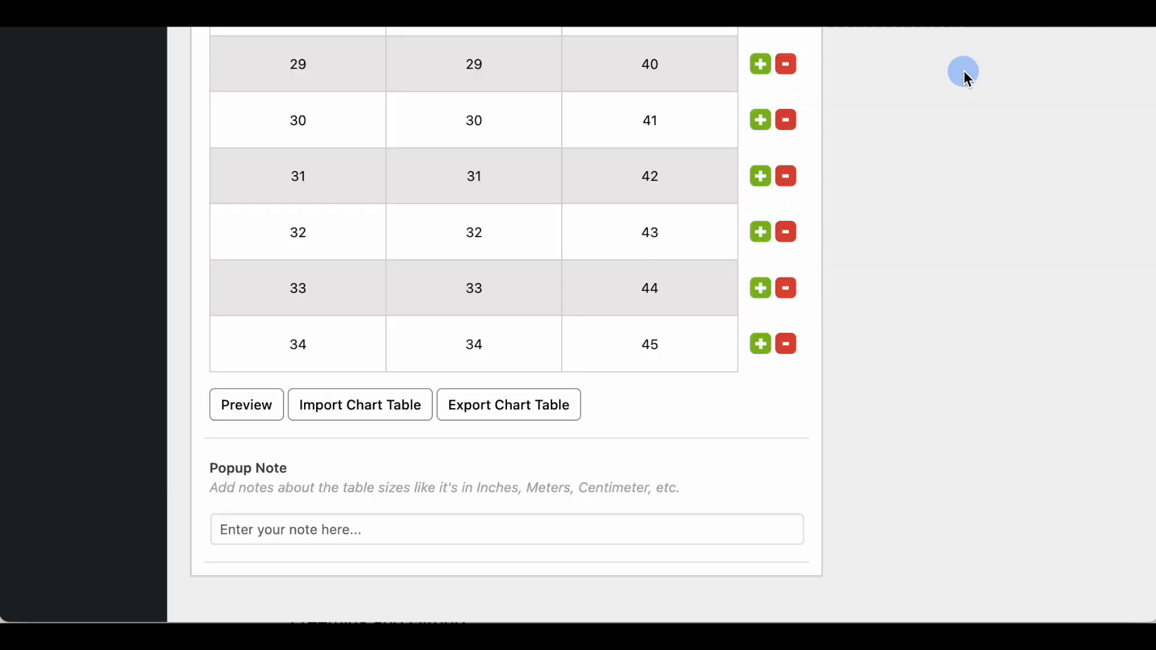
Change Size Chart Style so the chart content shows as a tabbed view
scroll(up, 3)
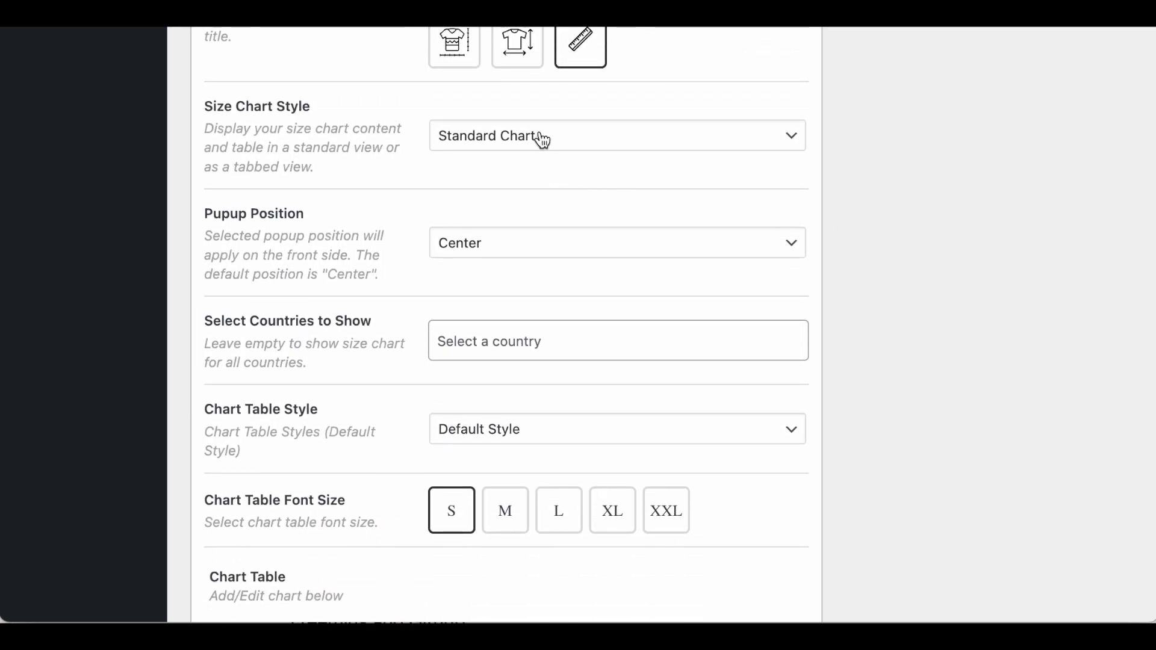
click(616, 136)
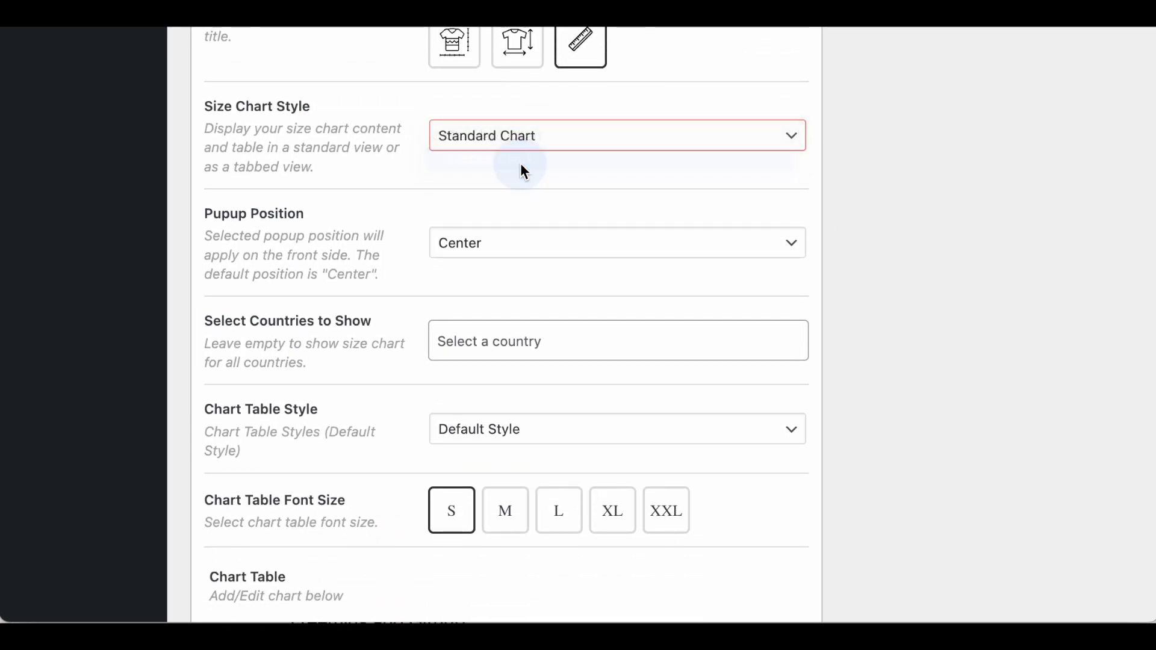
scroll(down, 3)
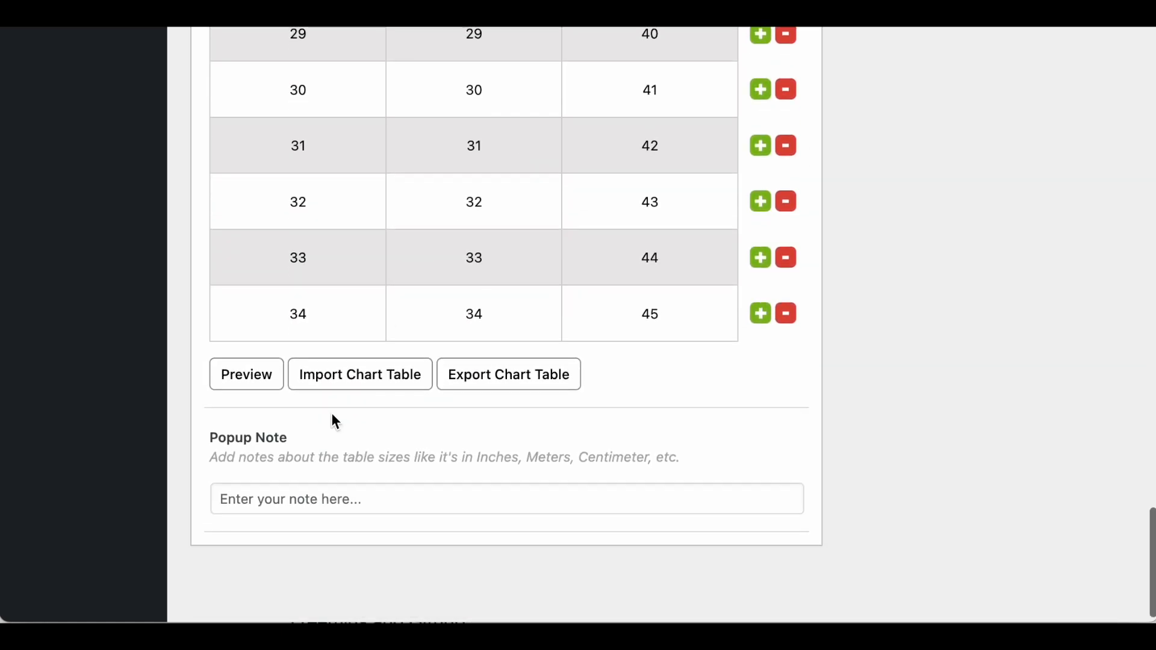
Preview the tabbed popup, view the How To Measure tab, then close it
click(245, 373)
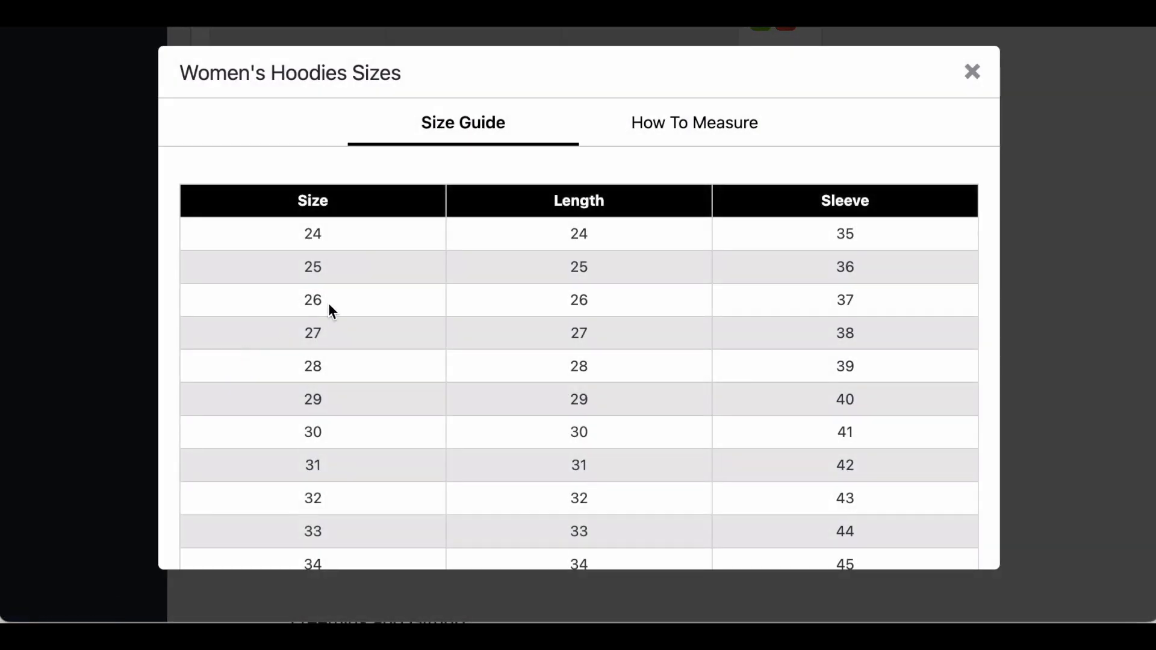
mouse_move(509, 329)
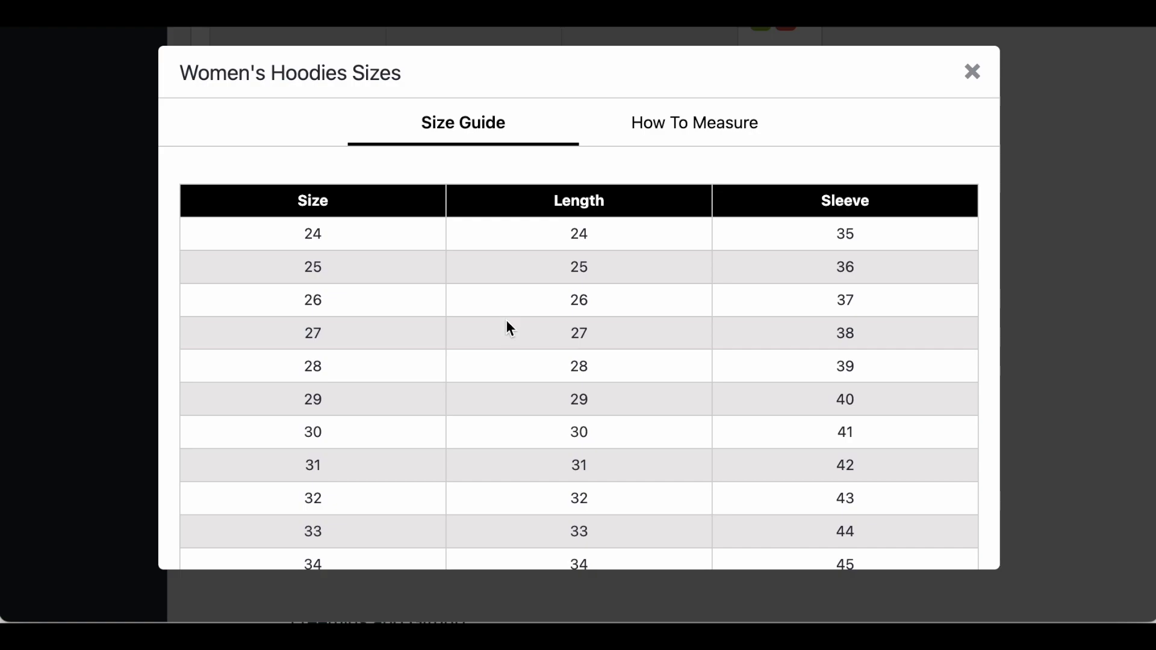
click(694, 123)
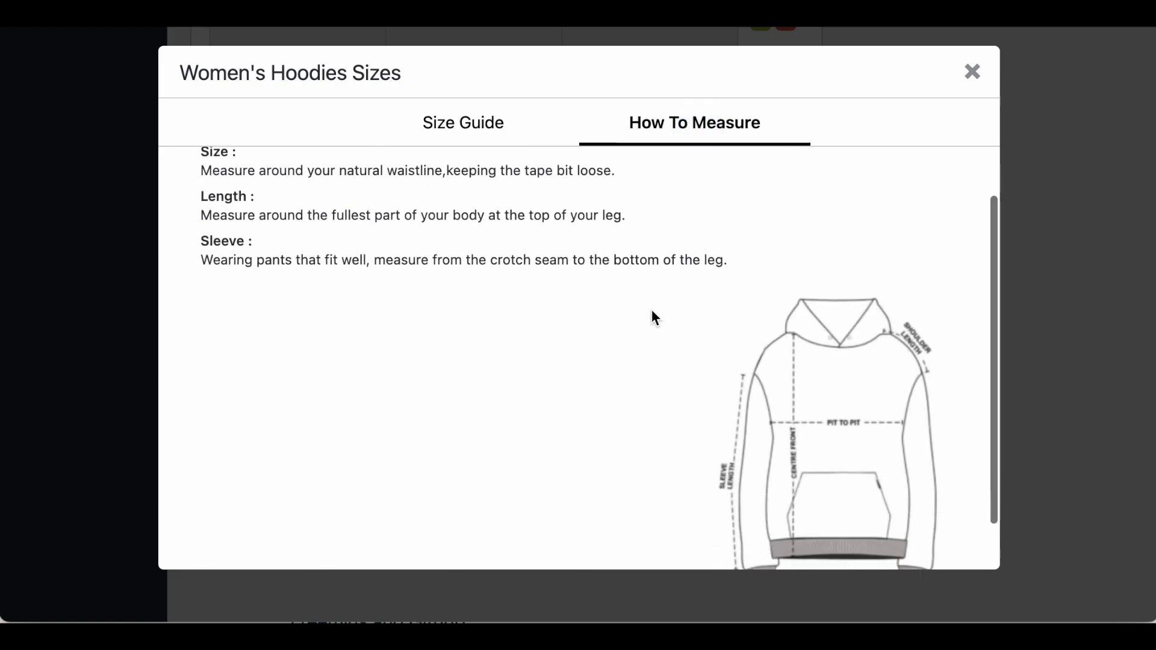
click(972, 71)
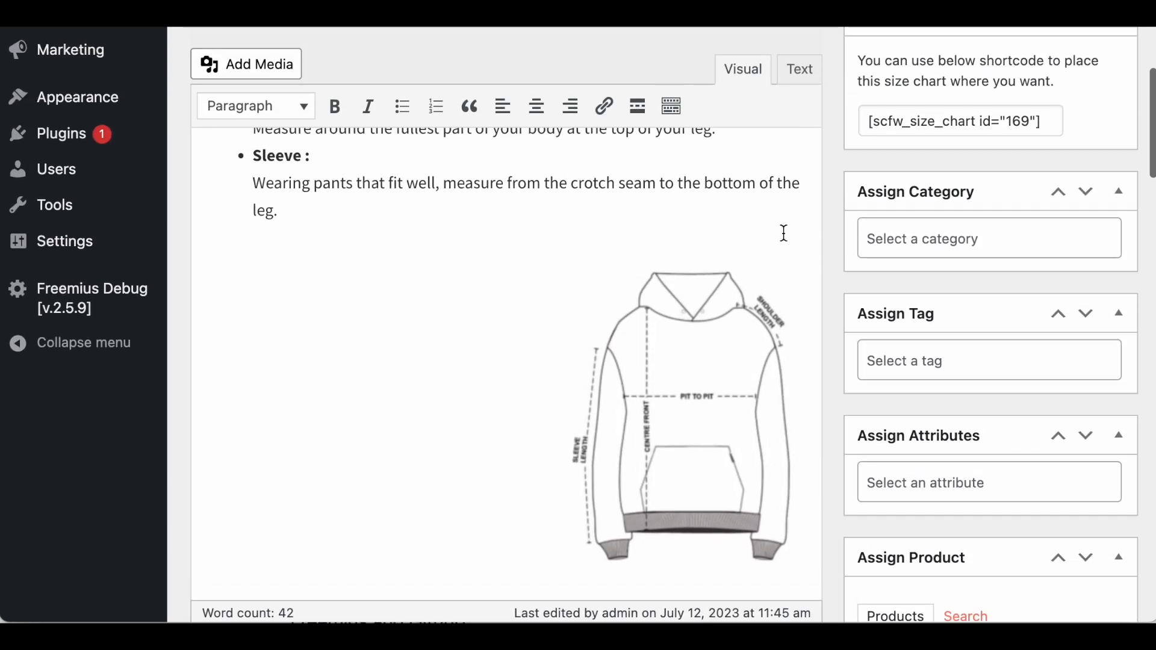
Select the shortcode [scfw_size_chart id="169"] in the Shortcode box for copying
scroll(up, 3)
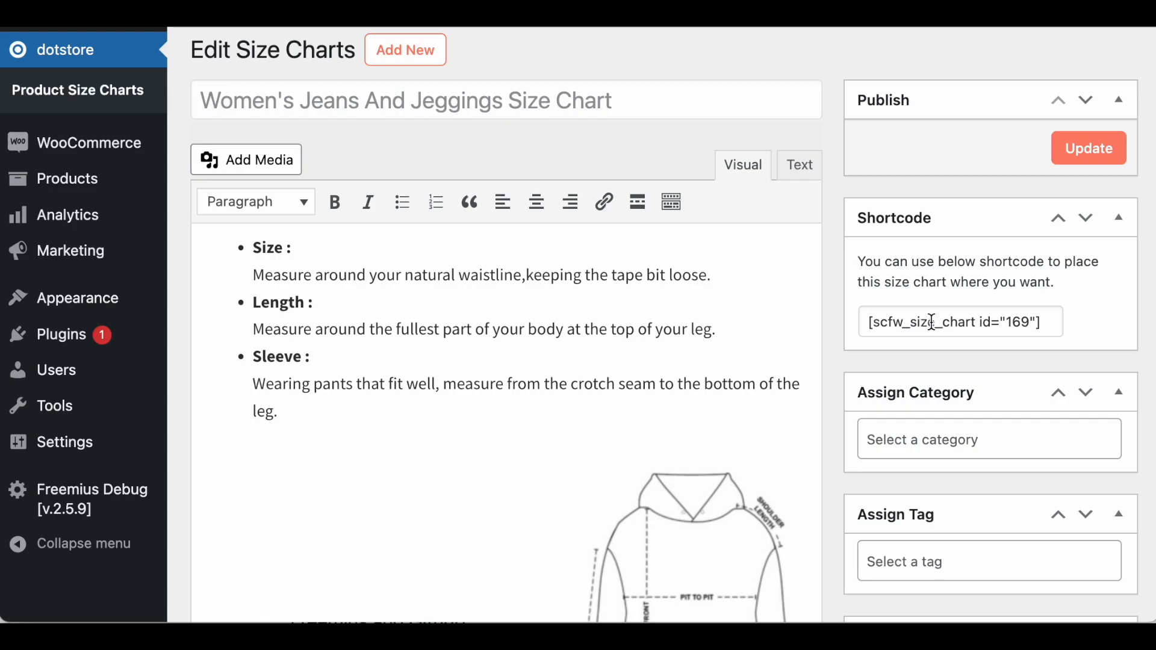
click(959, 322)
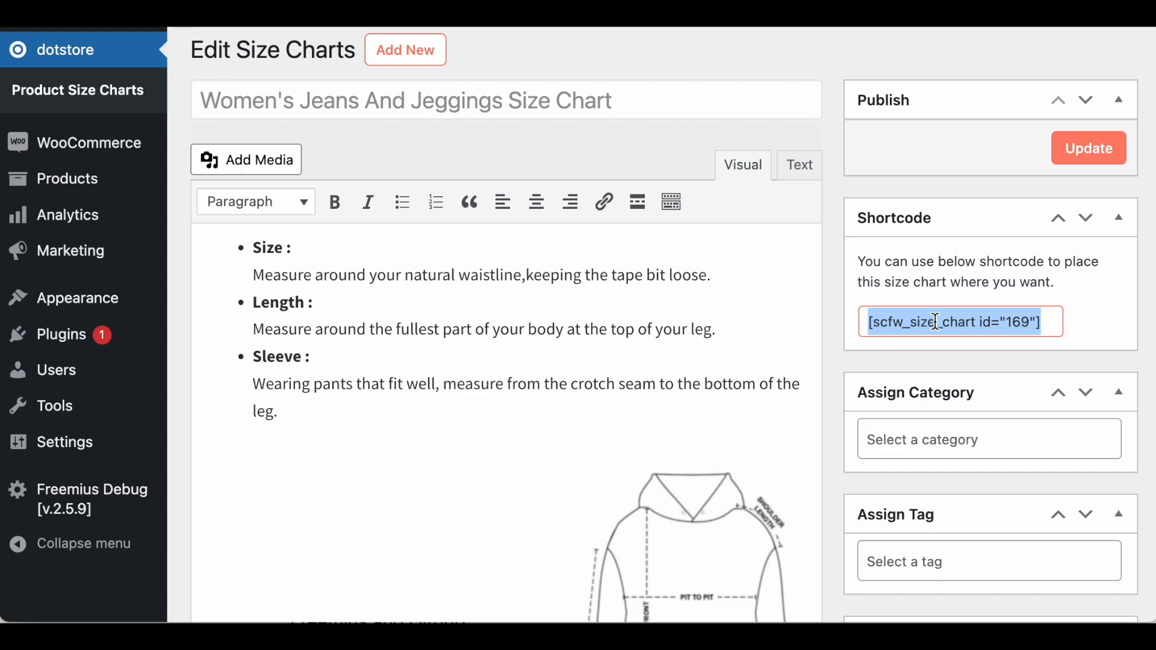
scroll(down, 3)
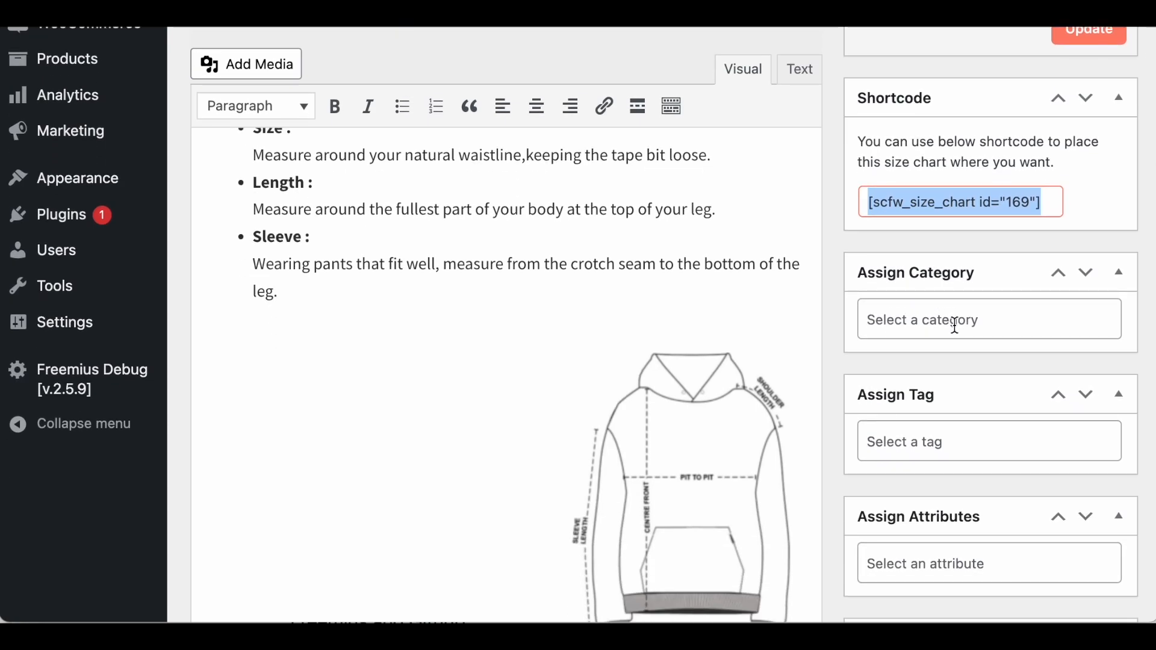
Update the chart with Women WordPress Hoodie assigned and head to its product page
scroll(down, 3)
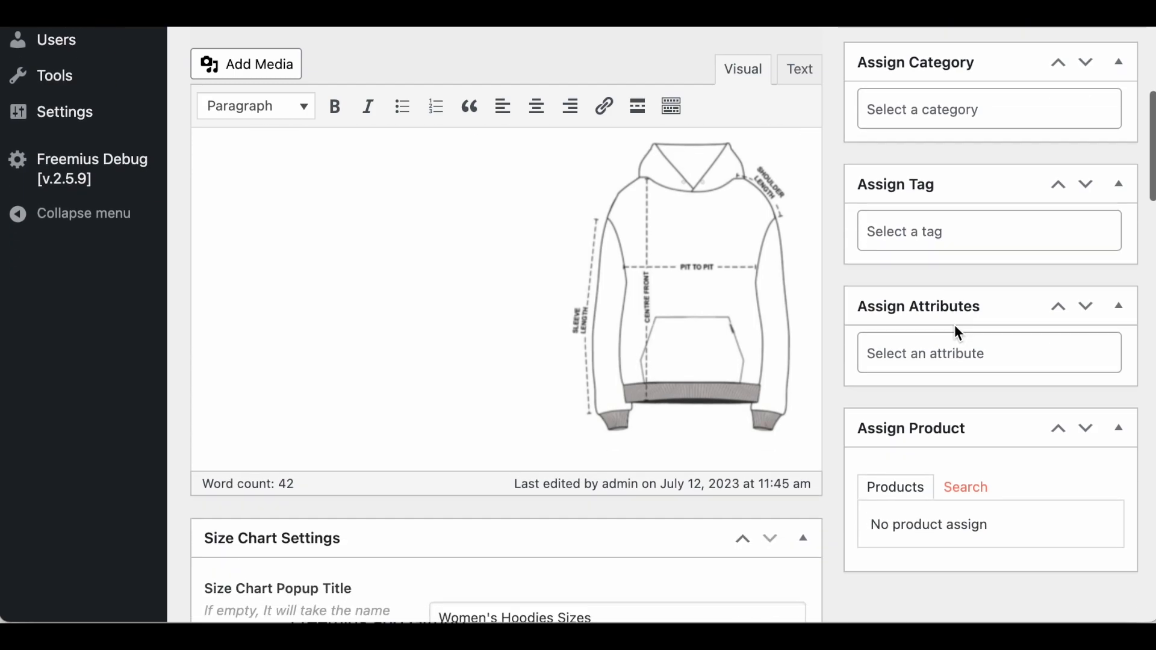
scroll(down, 3)
text(wom)
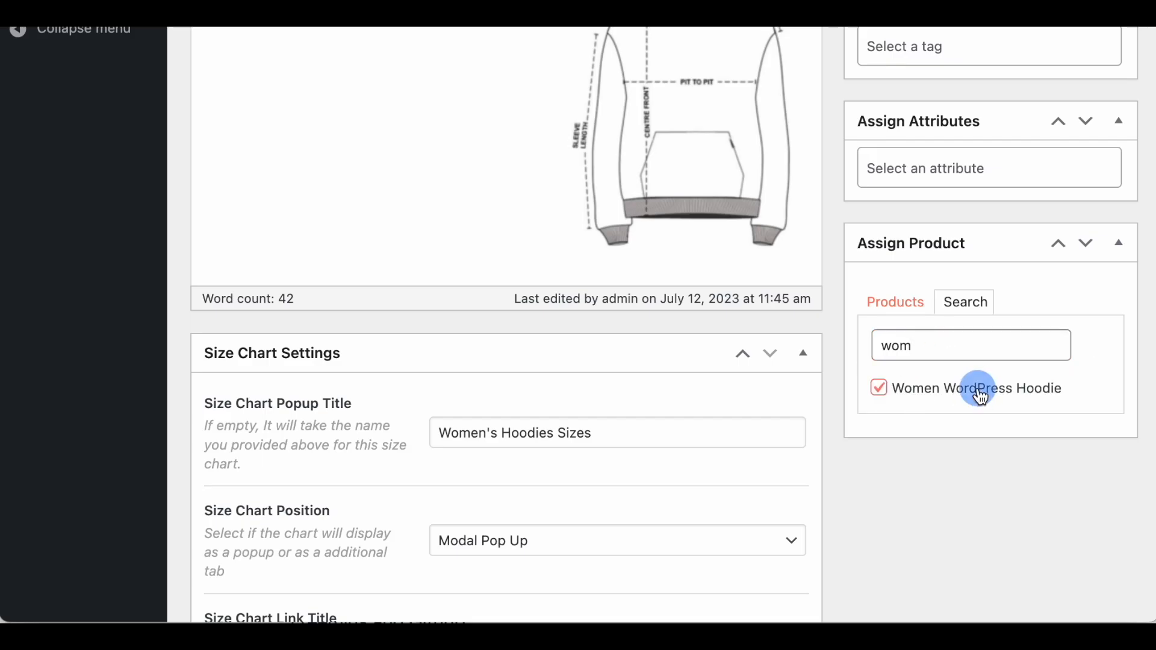
scroll(up, 3)
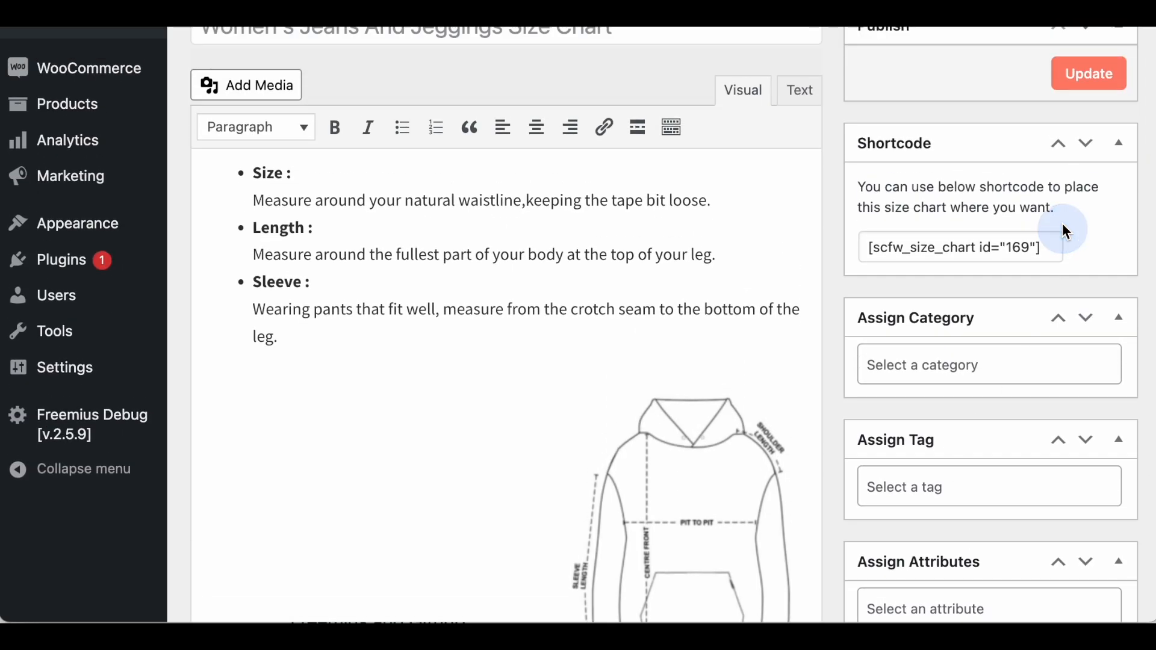
click(1089, 73)
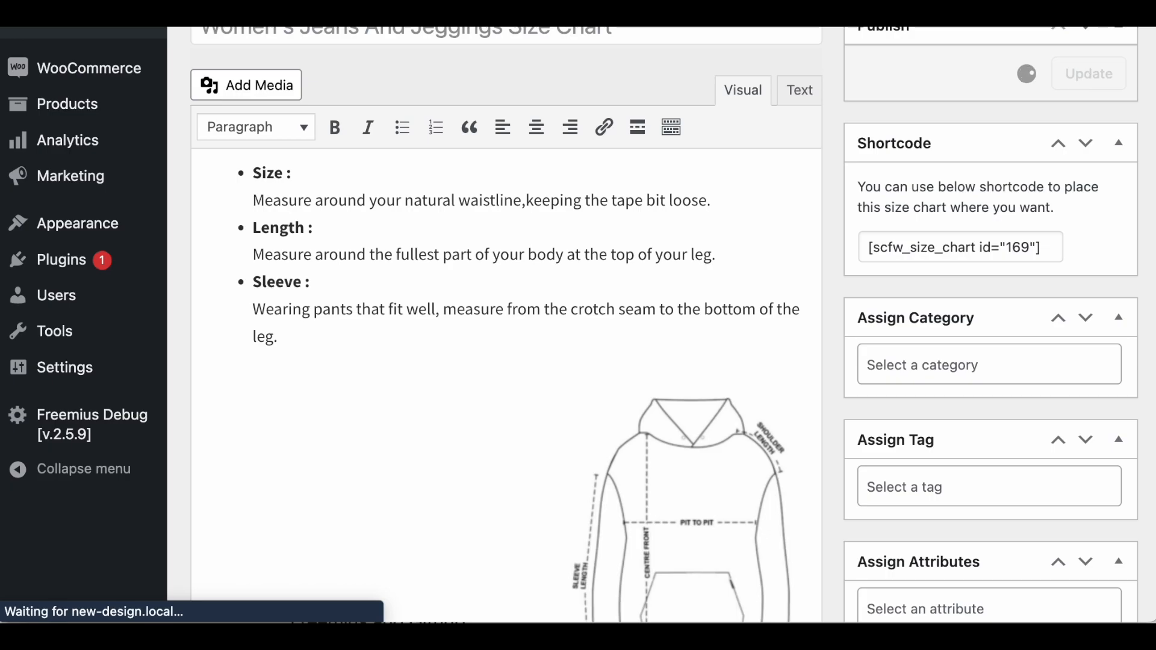
click(1089, 73)
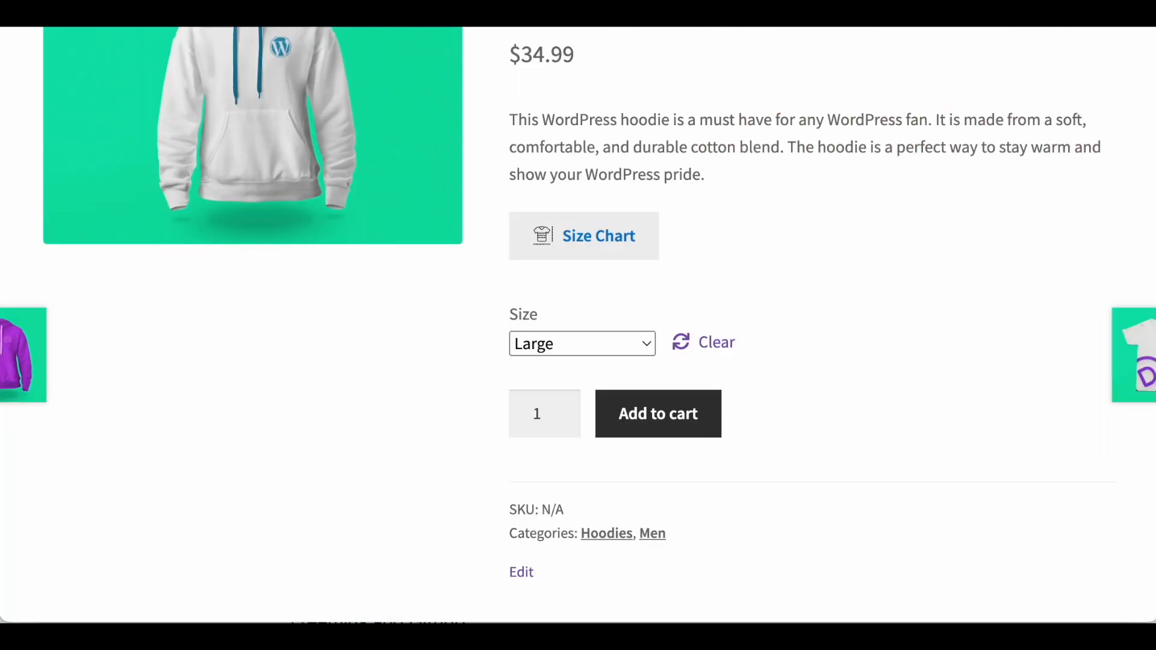
Reload the Women WordPress Hoodie storefront page to show its Size Chart link
click(656, 413)
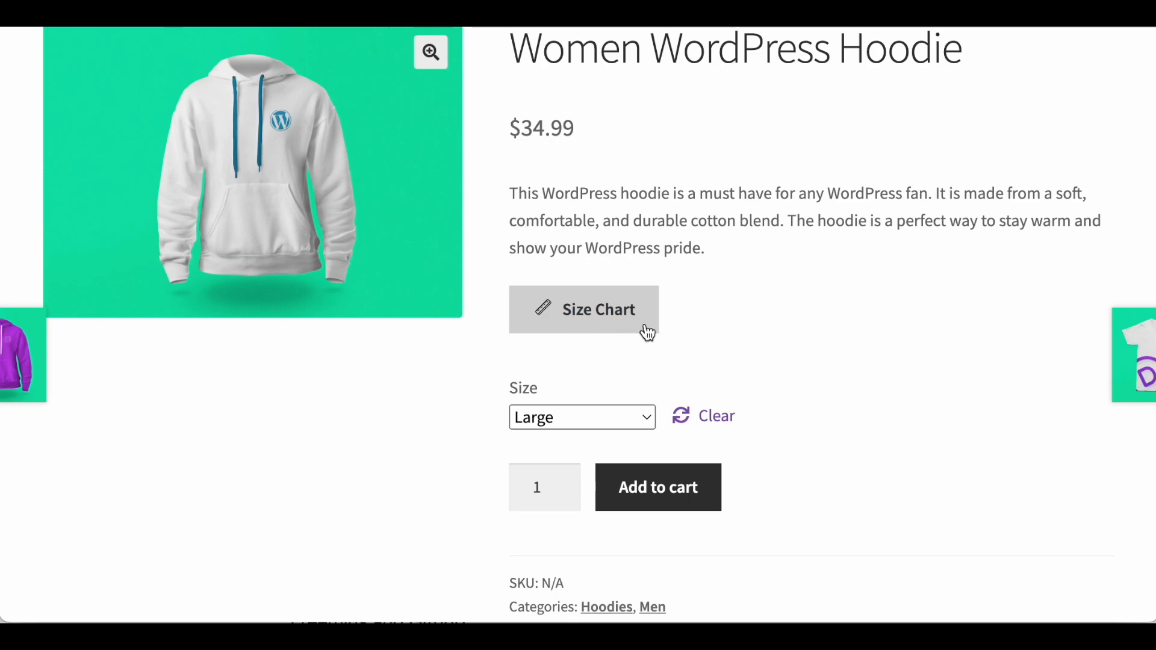
scroll(down, 3)
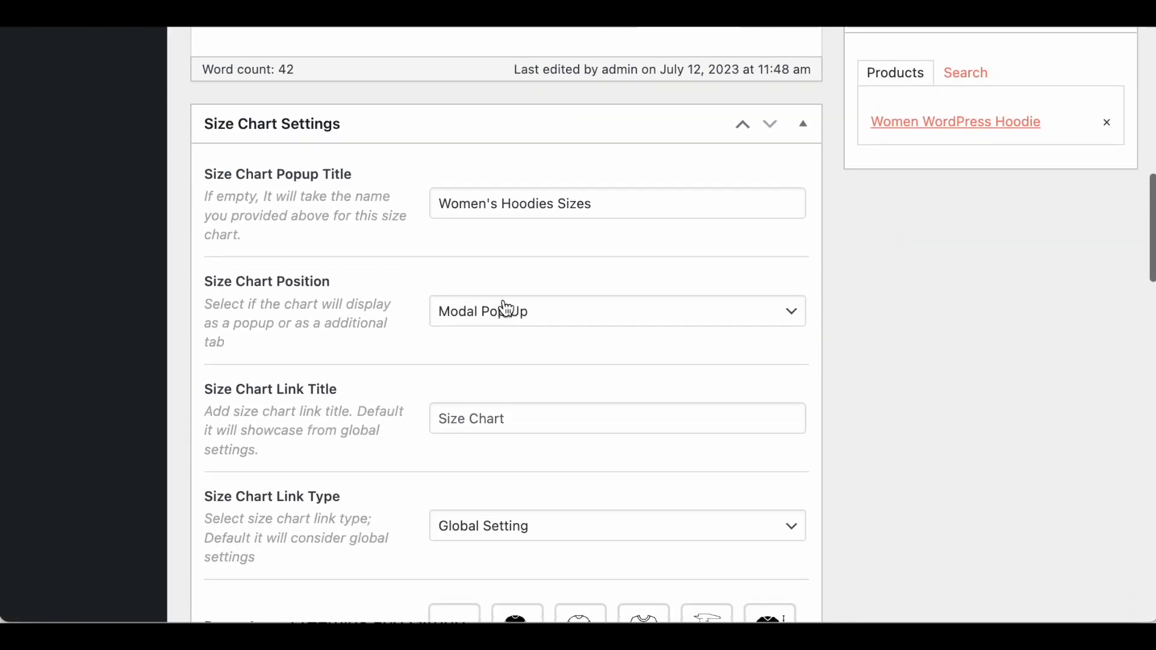
Set this chart's Size Chart Link Type to Text instead of the global setting
scroll(down, 3)
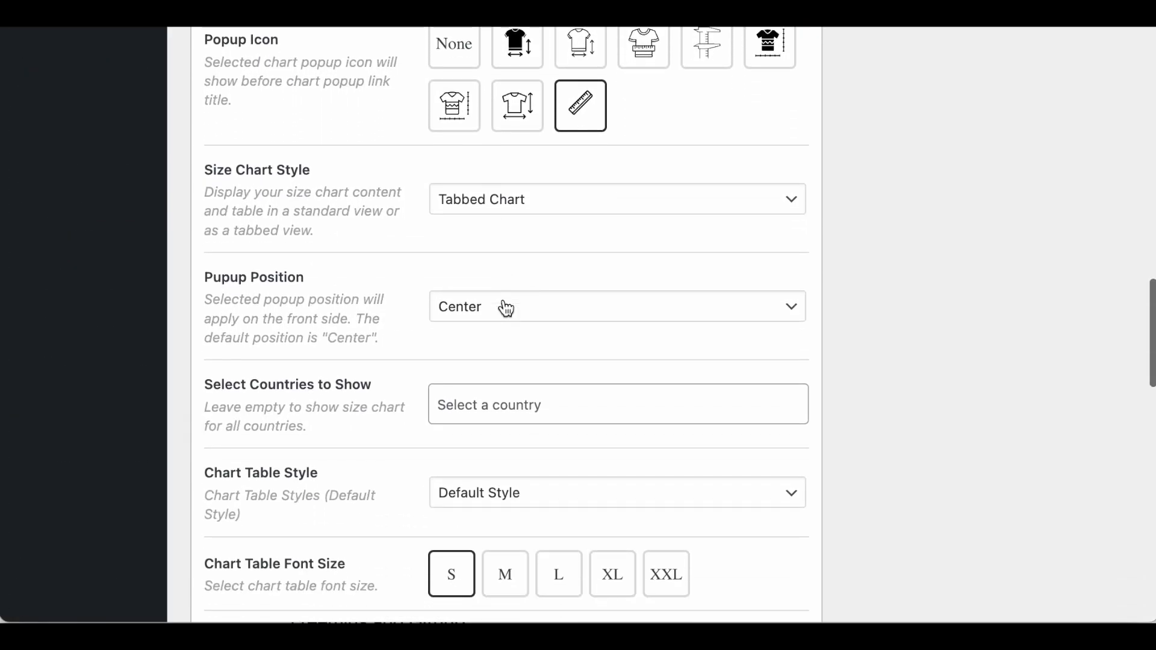
scroll(up, 3)
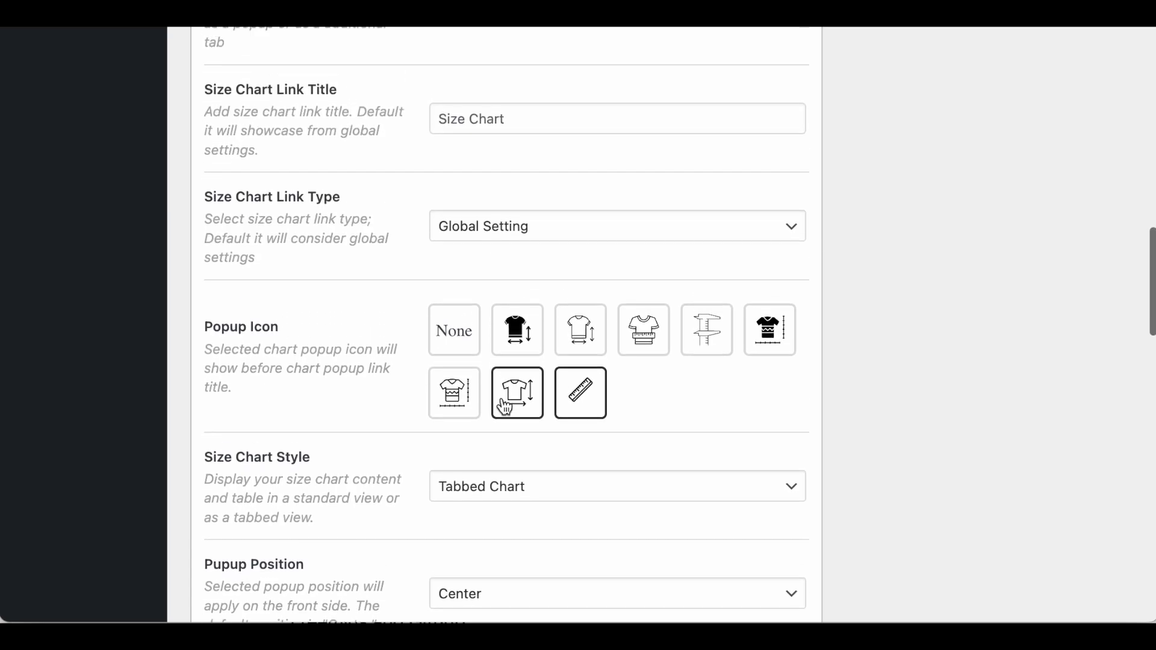
click(616, 227)
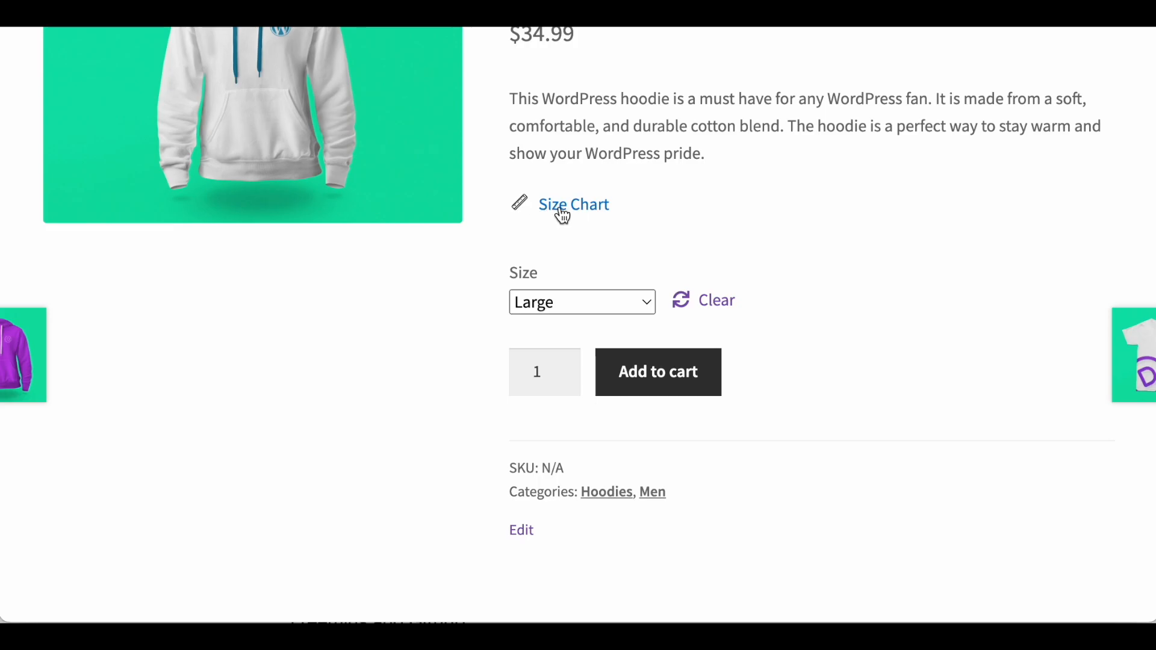
Open the hoodie's Size Chart popup and view its Size Guide and How To Measure tabs
click(573, 205)
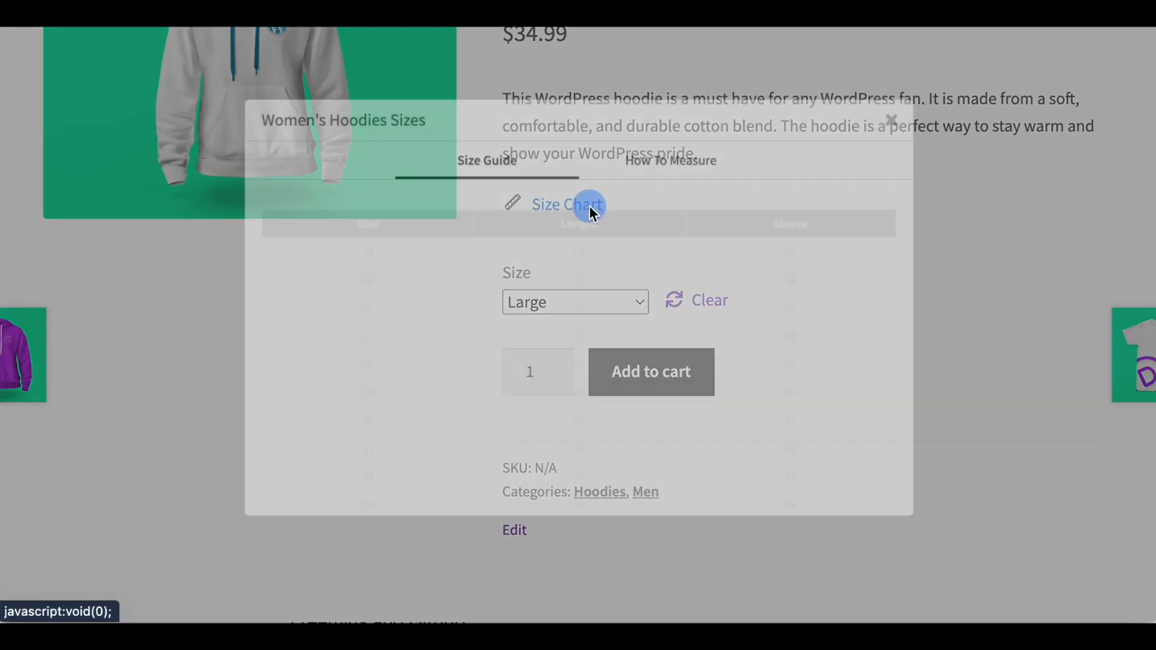
click(567, 205)
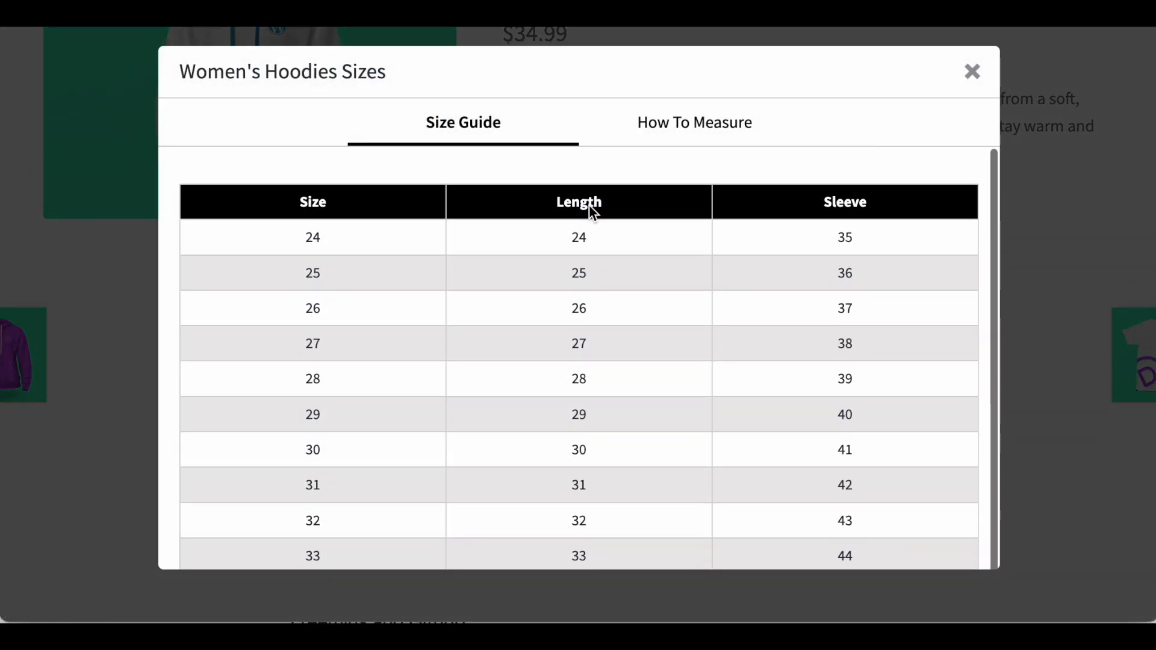
click(694, 122)
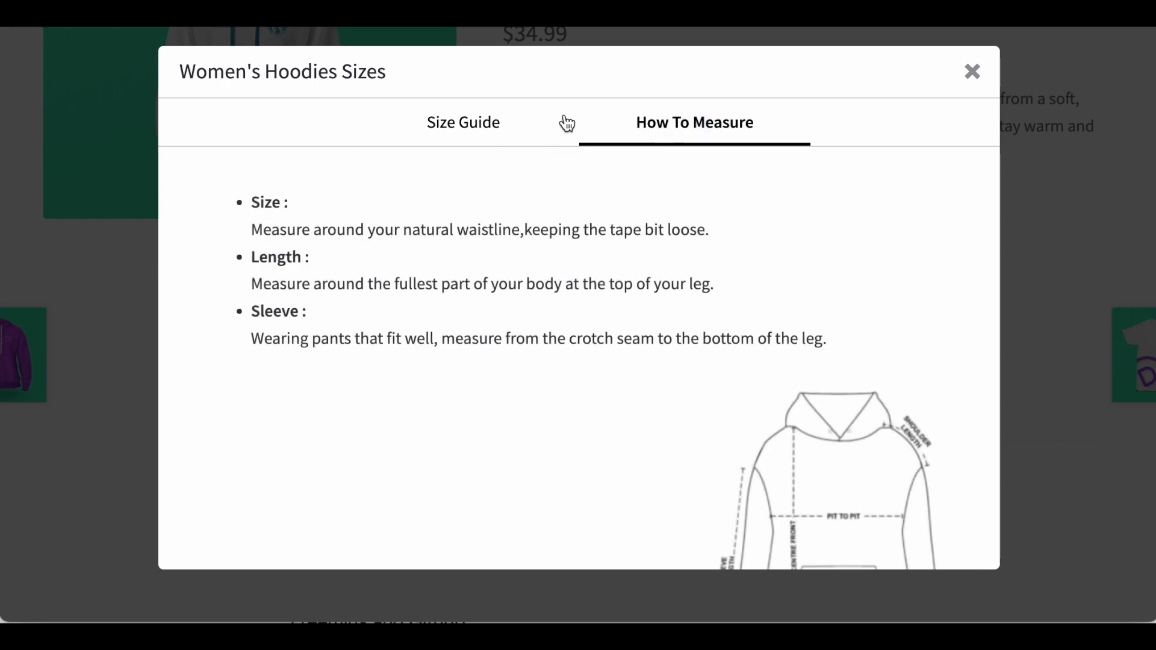
click(972, 71)
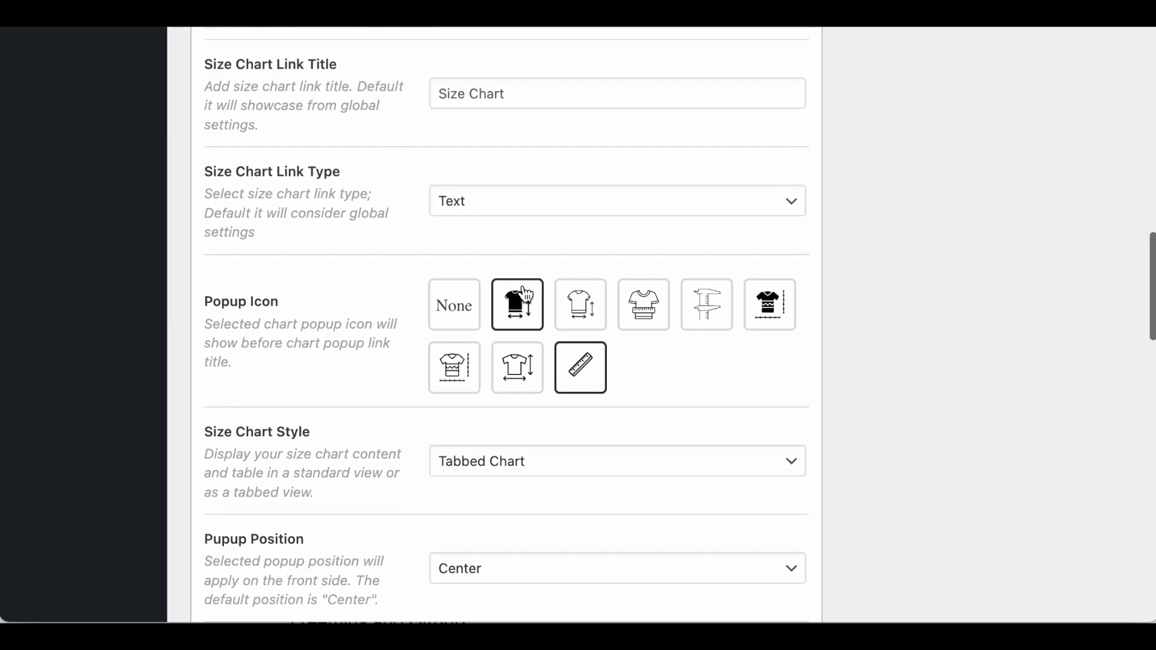
Re-save the chart in admin, return to the hoodie page and reopen the Size Chart popup
click(617, 569)
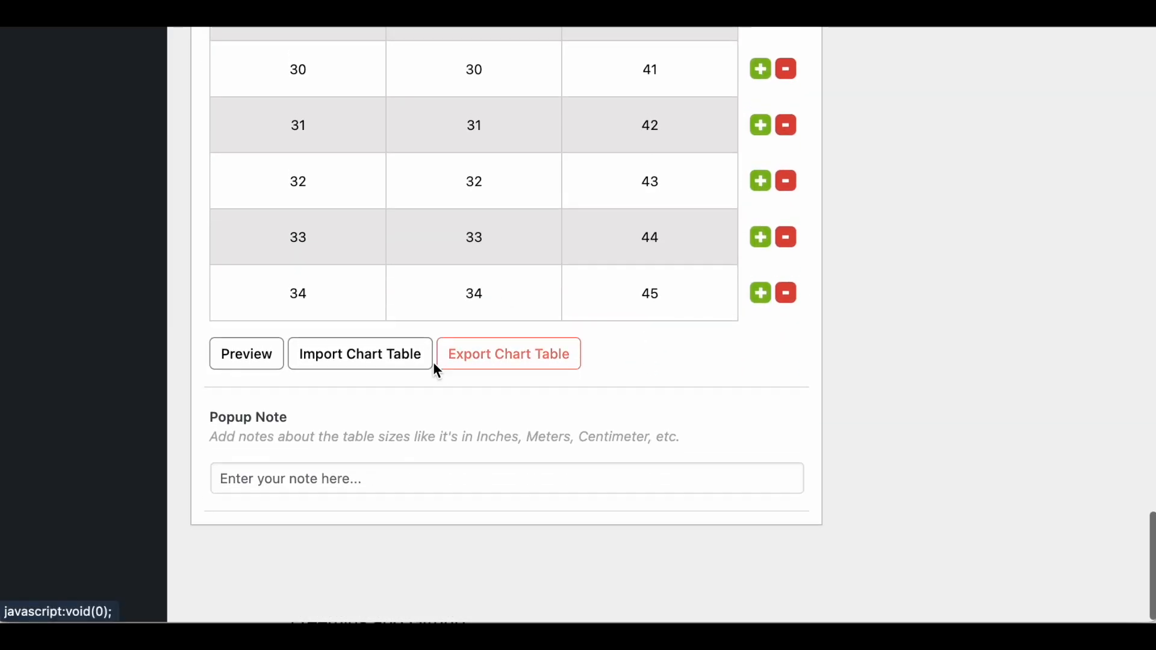
click(1090, 402)
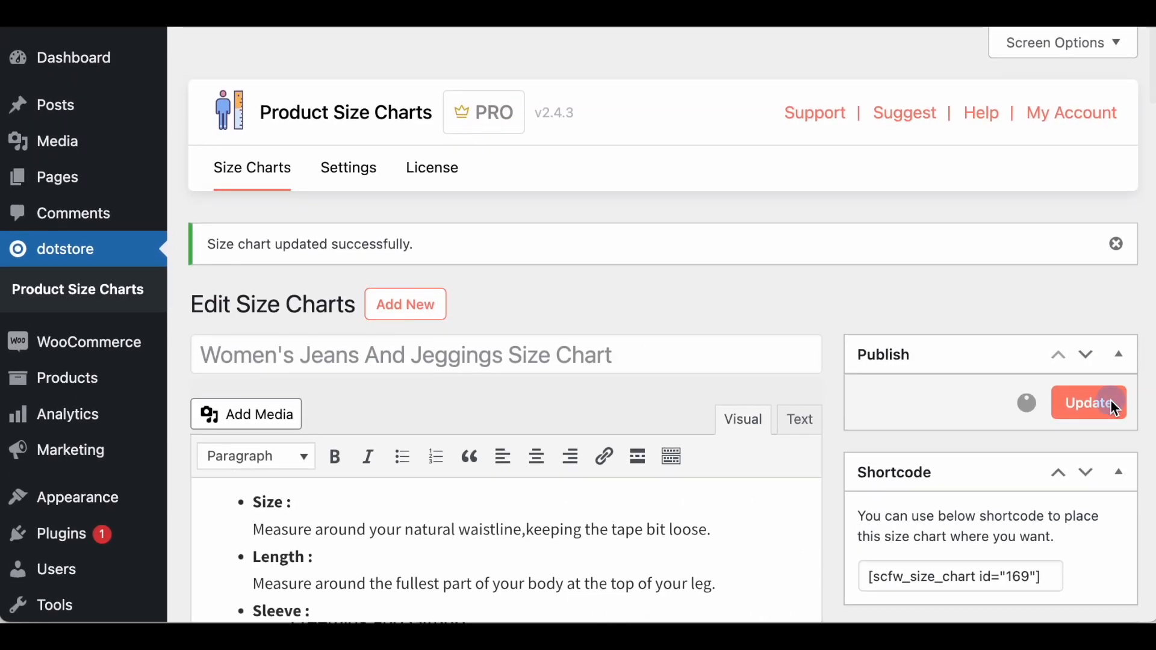
click(1089, 402)
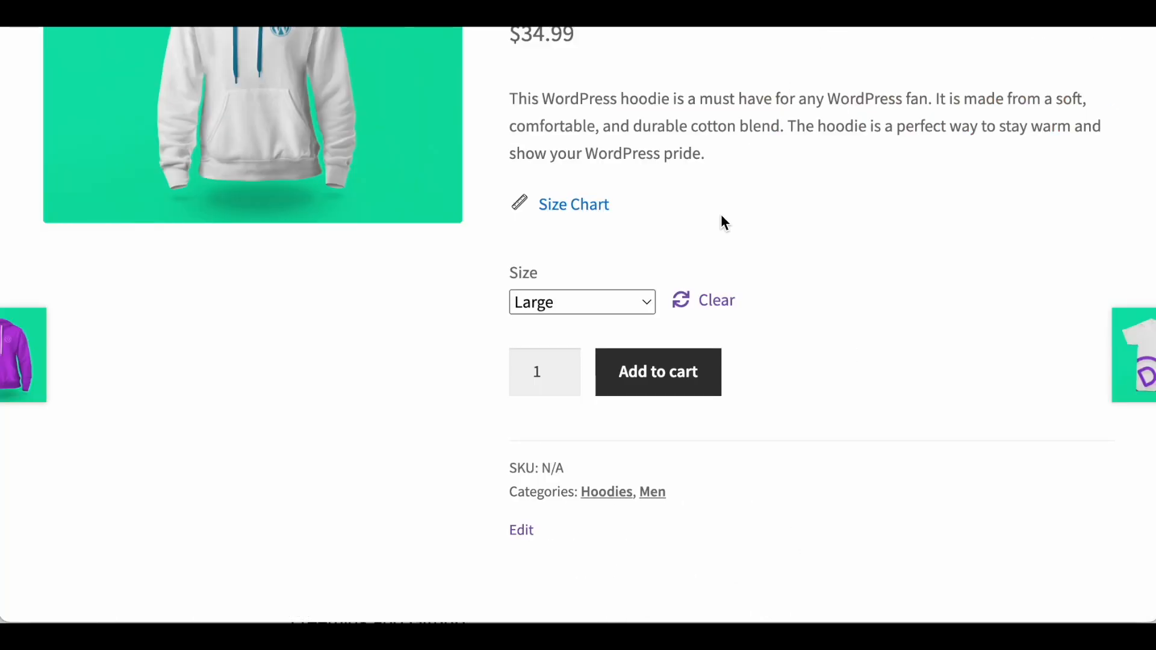
mouse_move(583, 208)
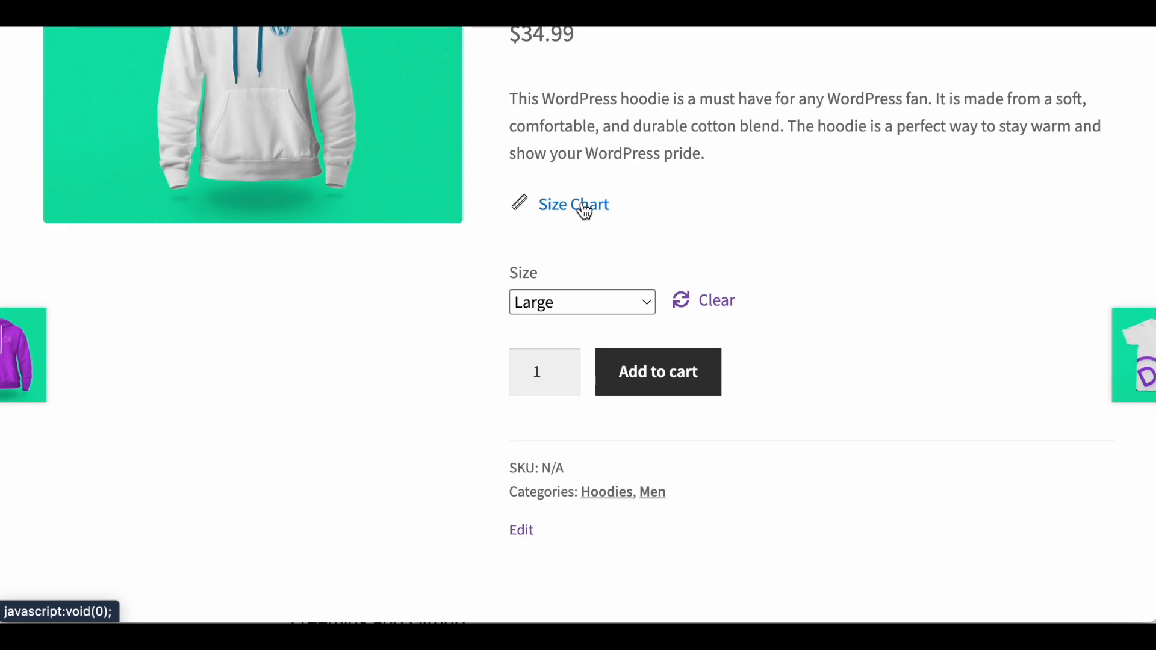
click(574, 205)
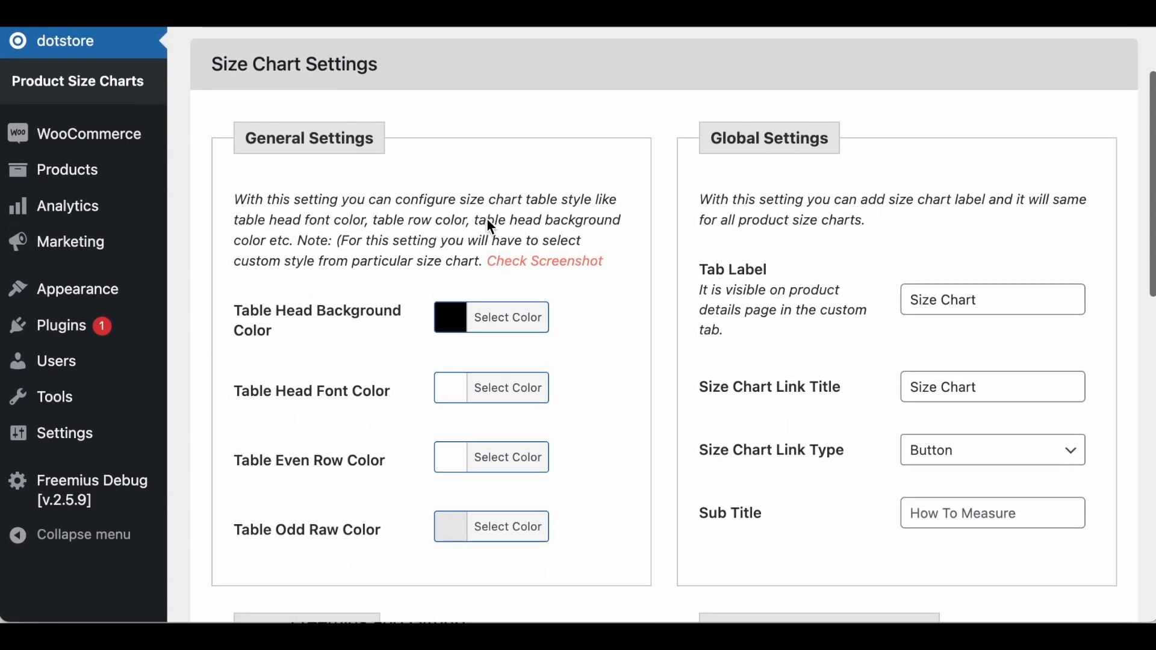
scroll(down, 3)
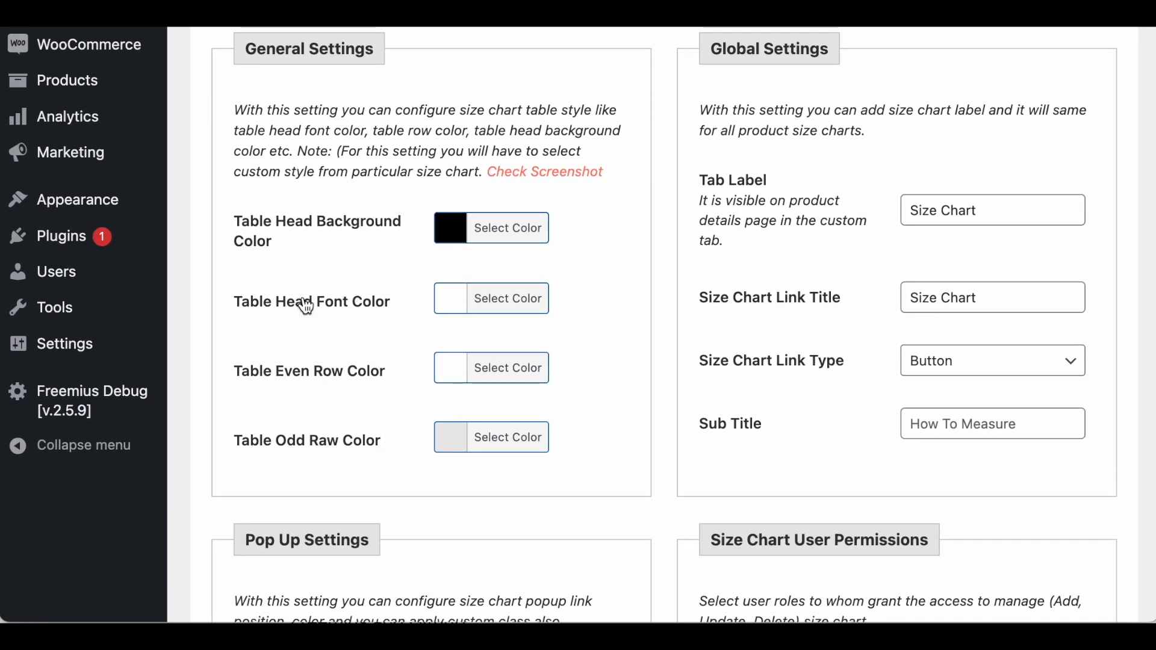
mouse_move(897, 275)
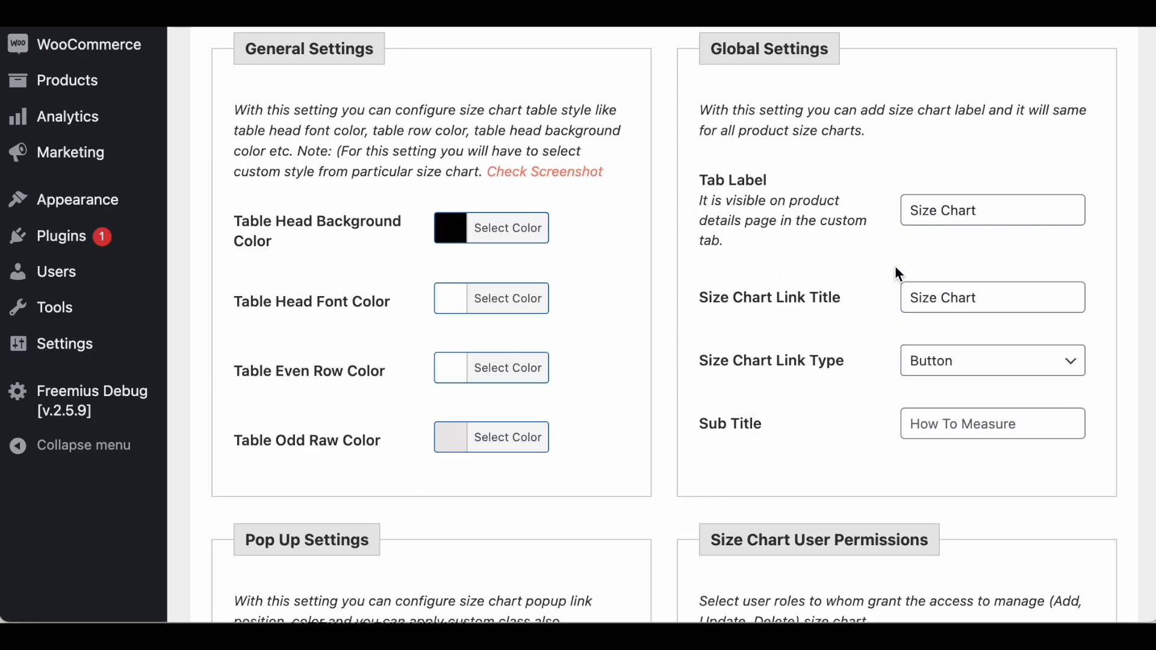
scroll(down, 3)
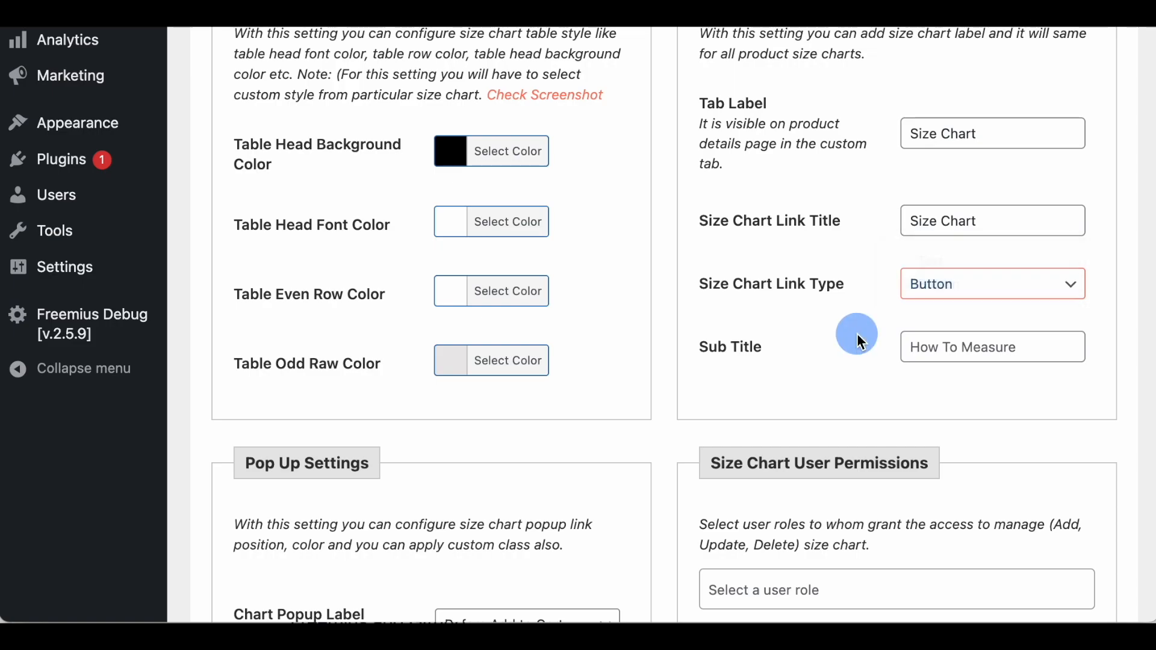
scroll(down, 3)
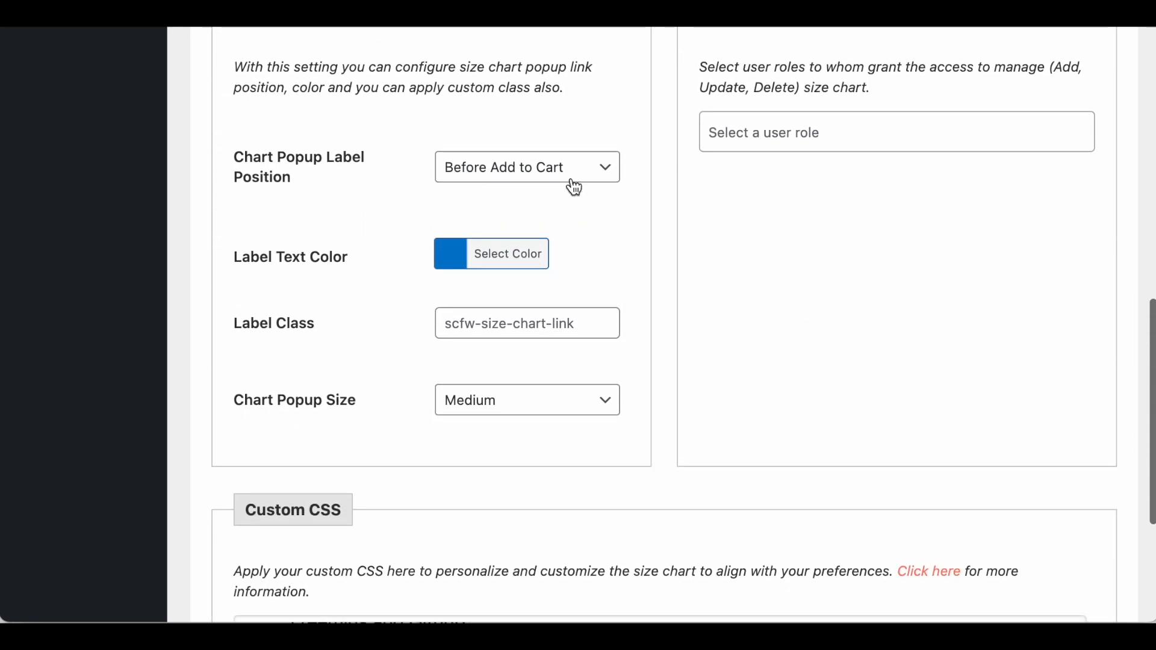
click(526, 166)
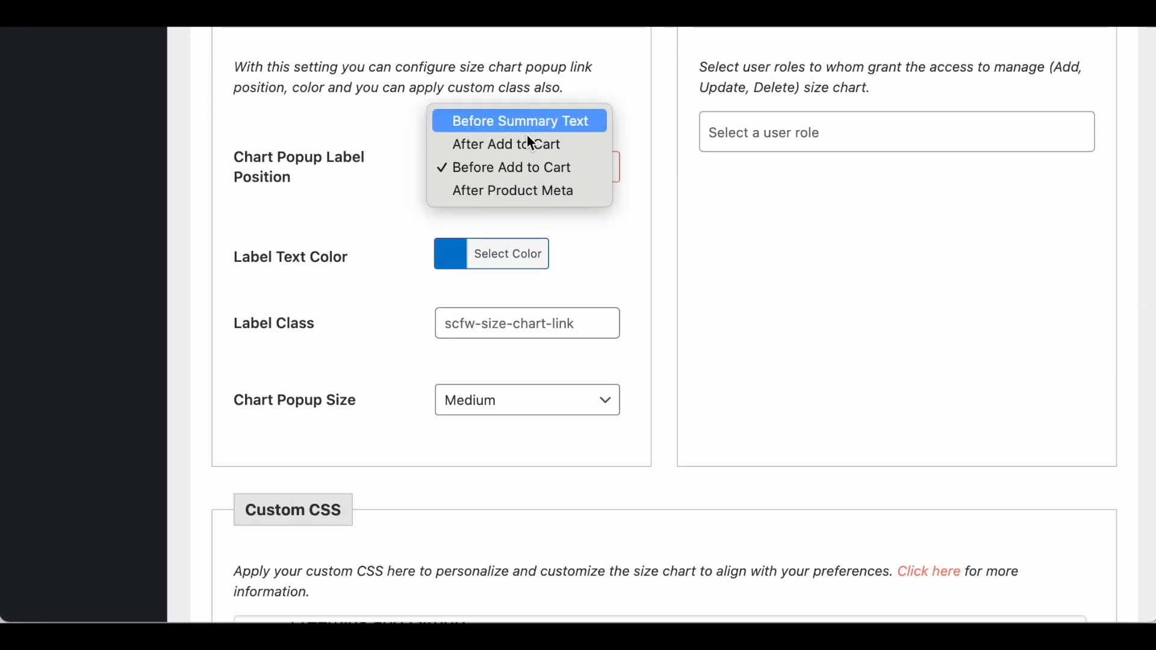
click(510, 167)
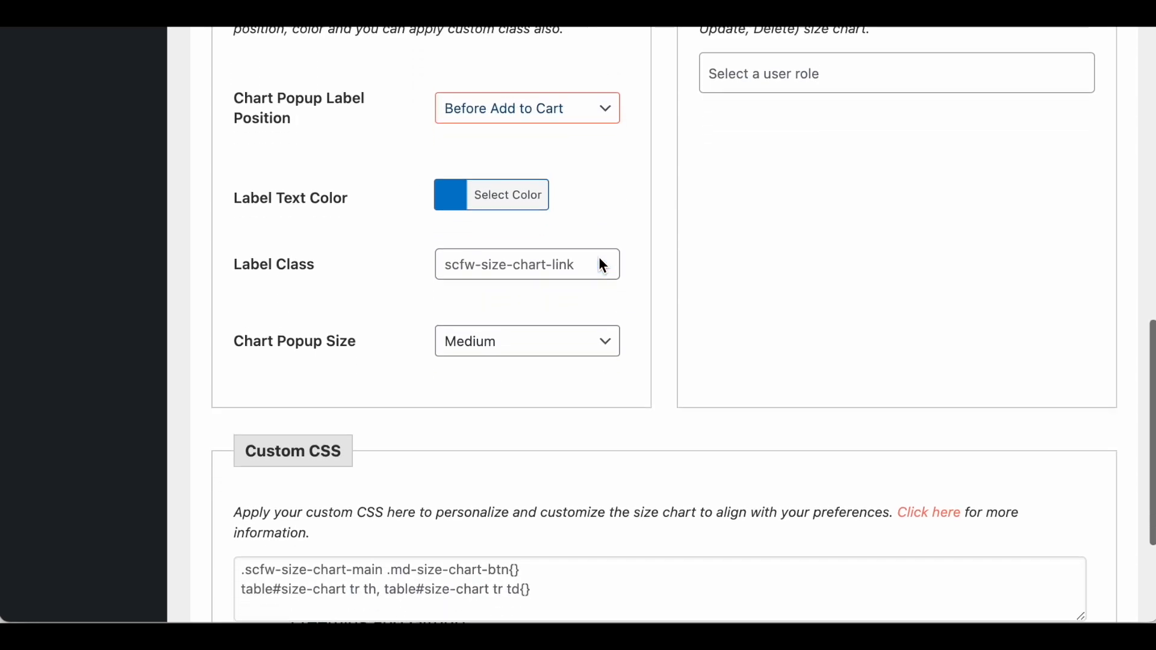
click(526, 340)
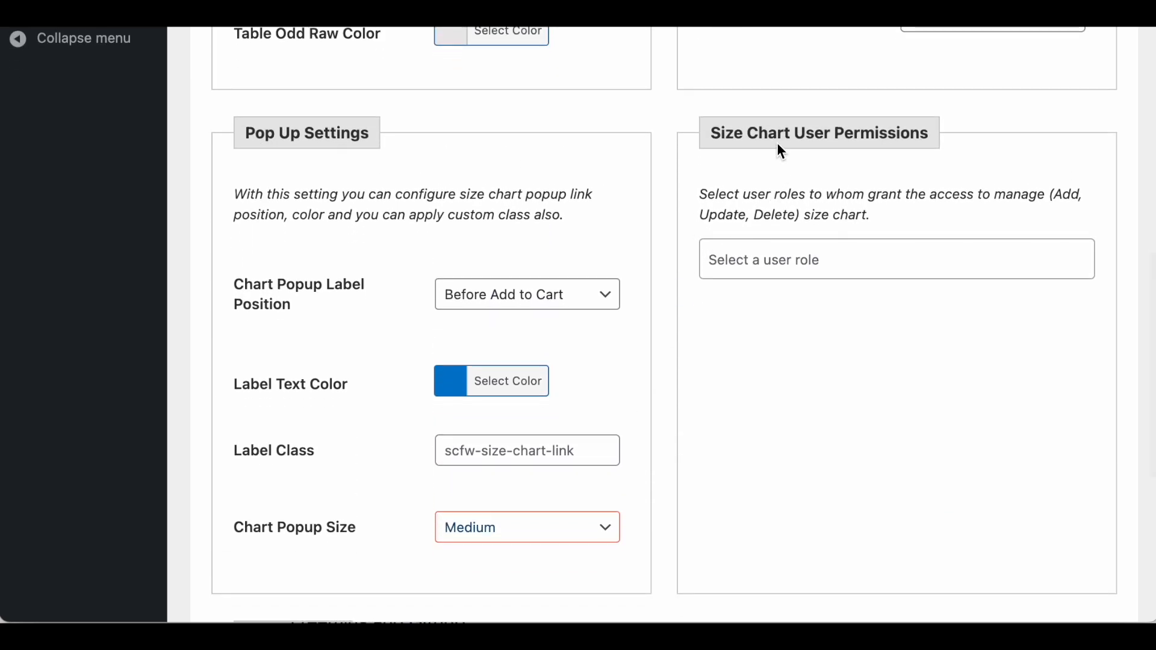
mouse_move(782, 269)
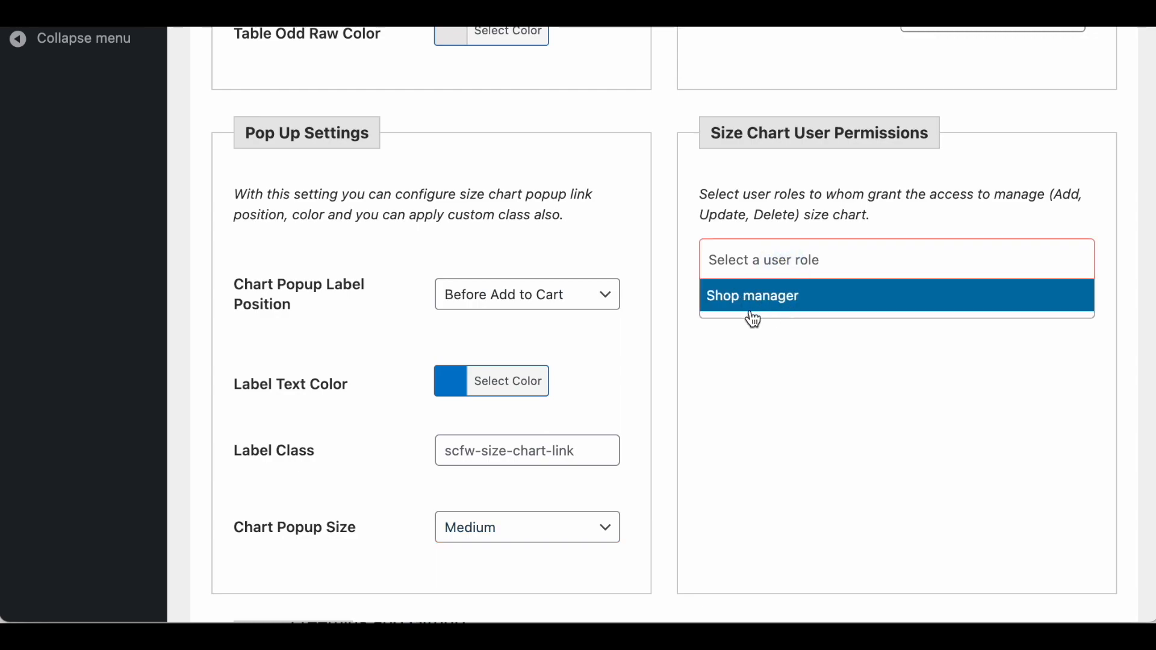
Add Shop manager to Size Chart User Permissions and save the global settings
click(751, 296)
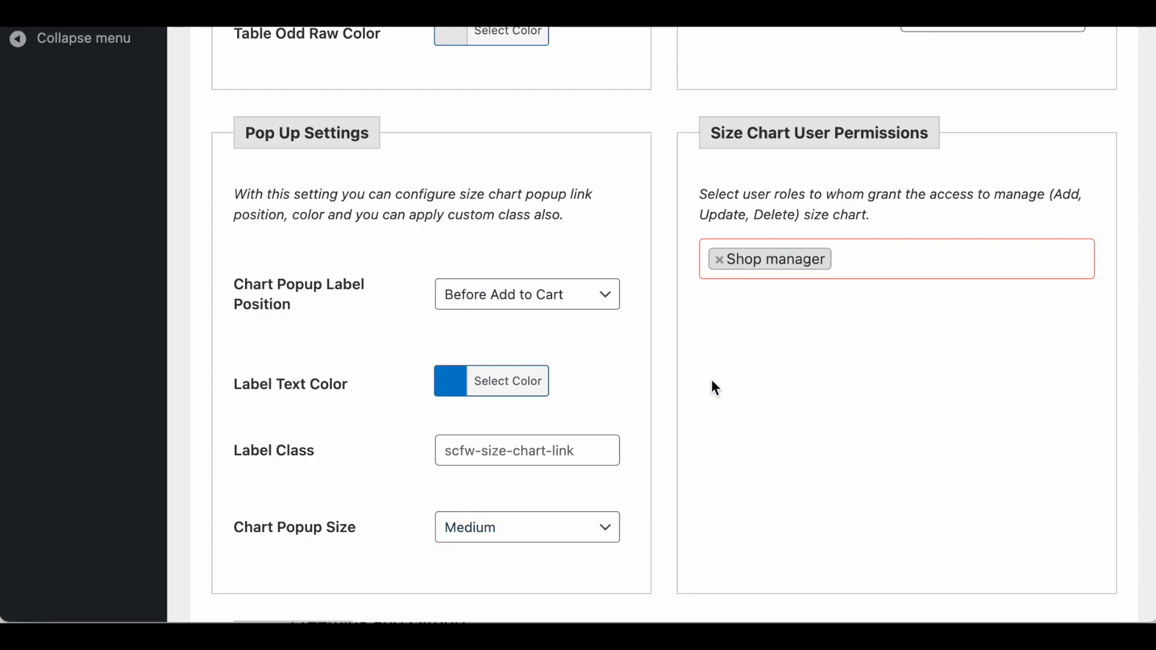
click(718, 258)
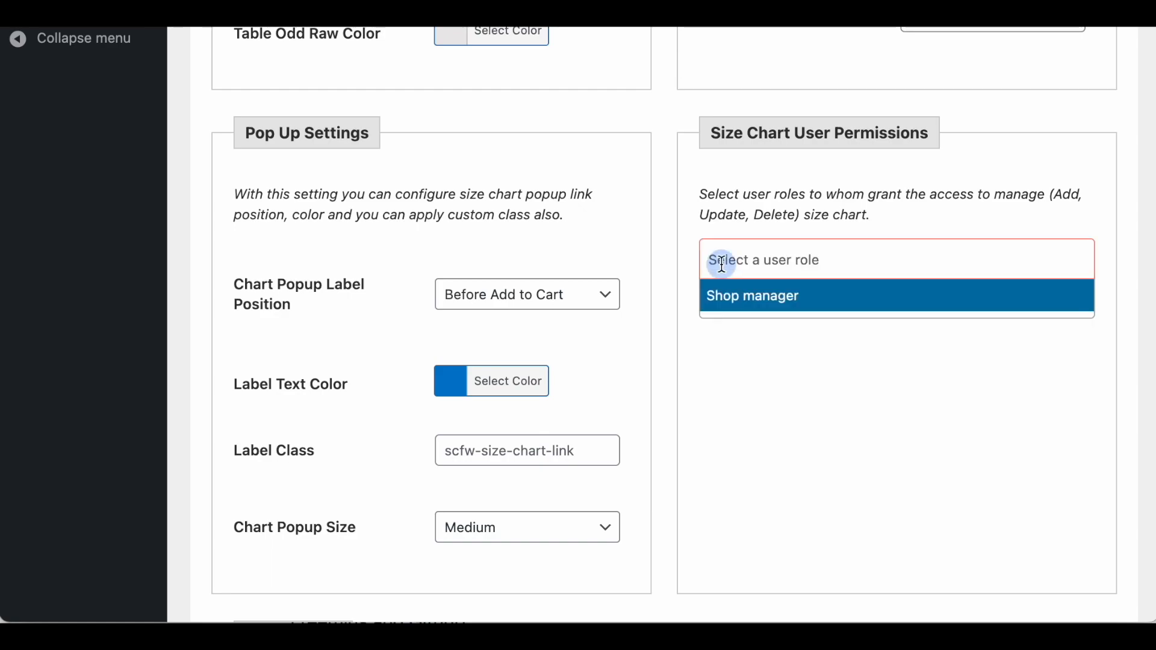
scroll(down, 3)
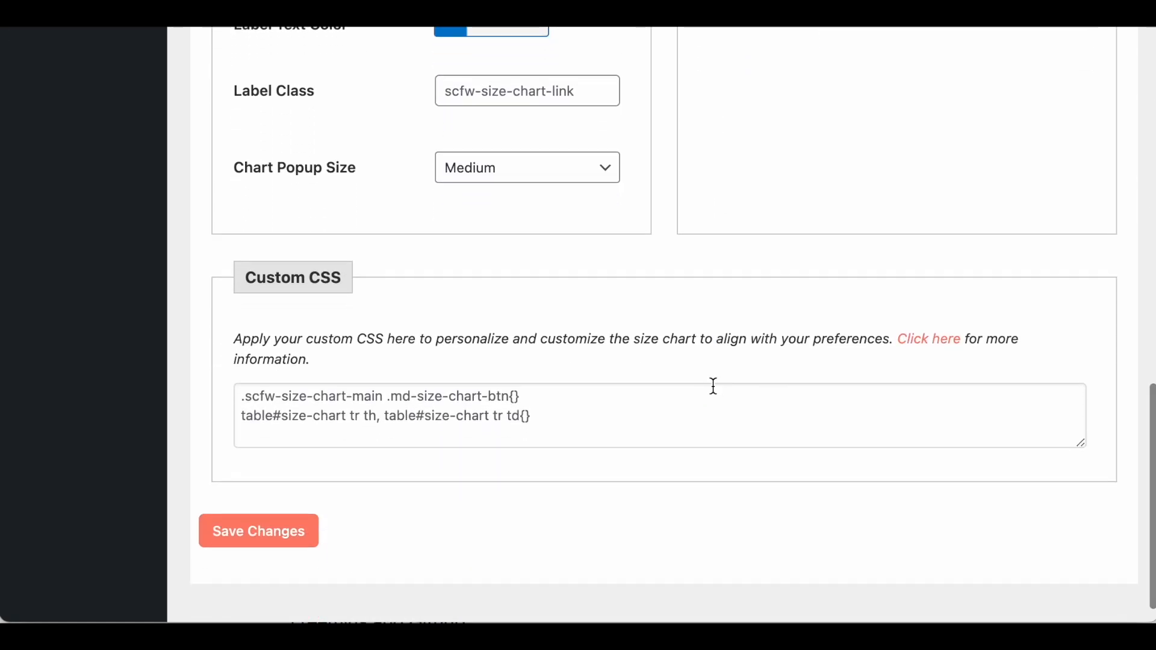
mouse_move(522, 355)
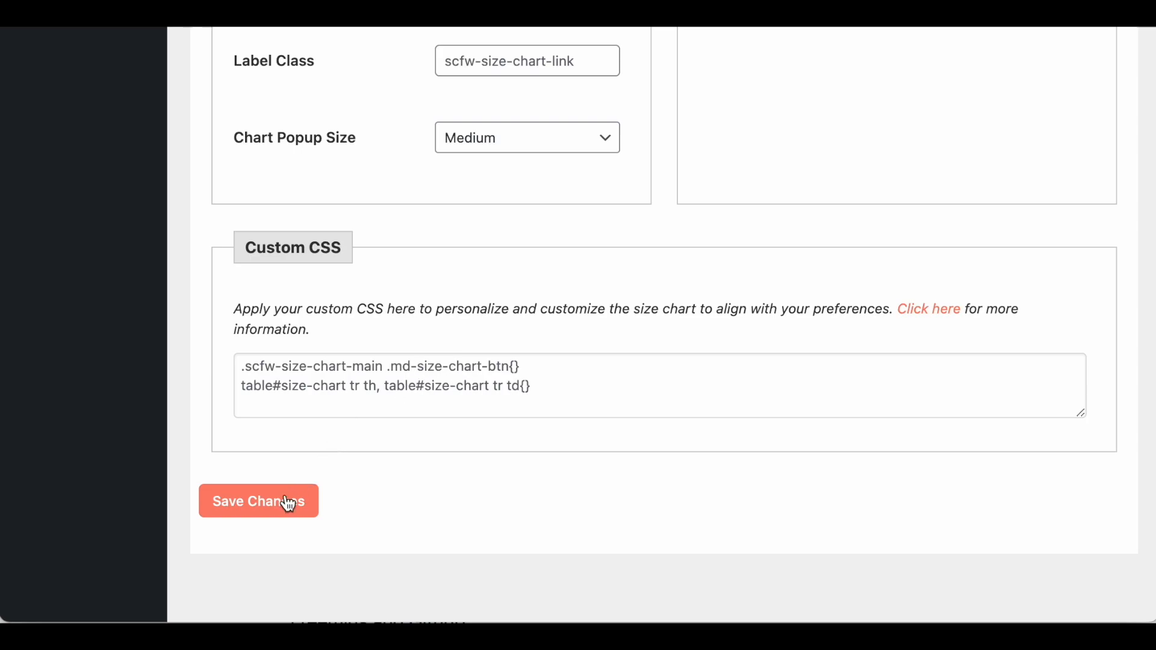
click(257, 501)
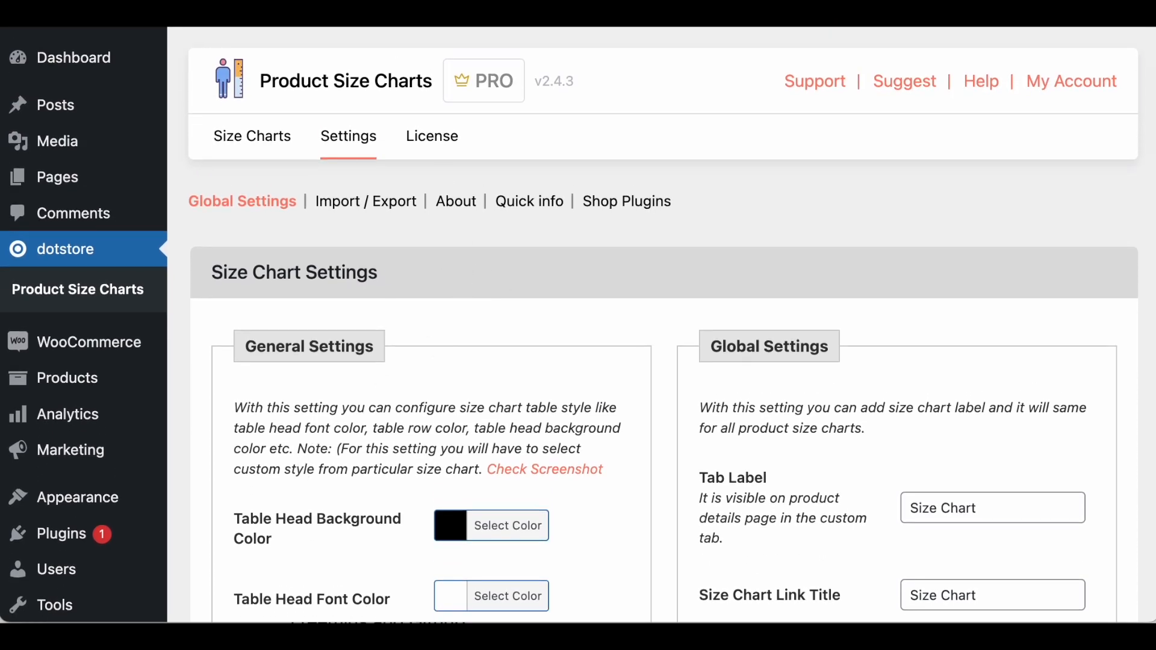
Start editing the Sample Page from Pages > All Pages
click(251, 136)
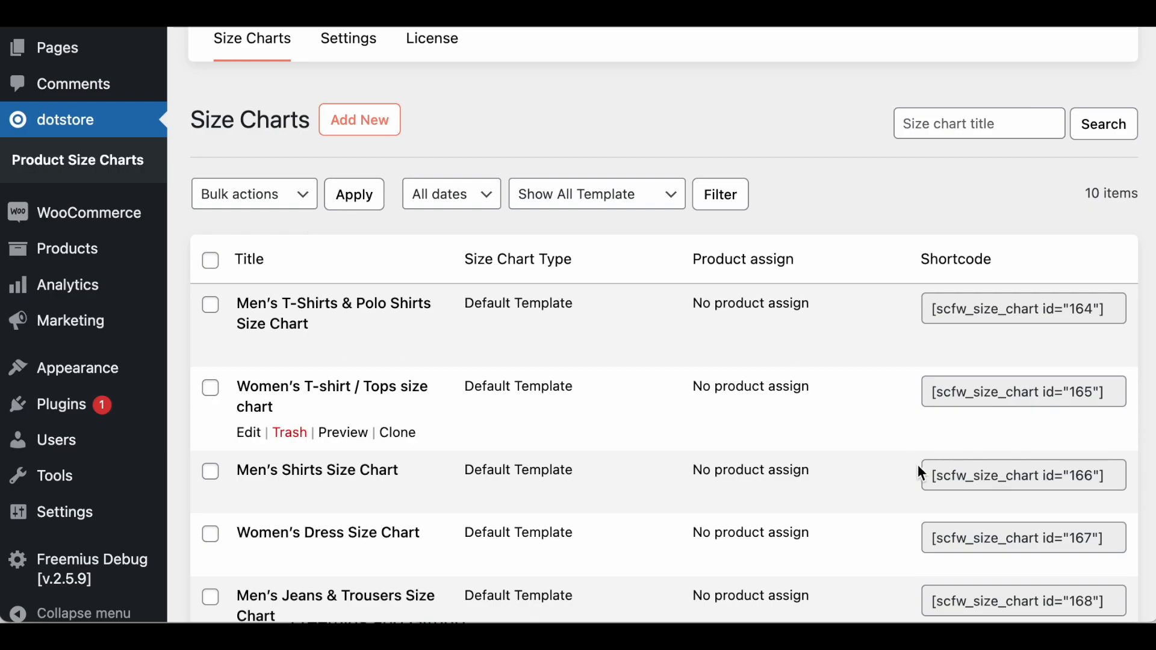
scroll(up, 3)
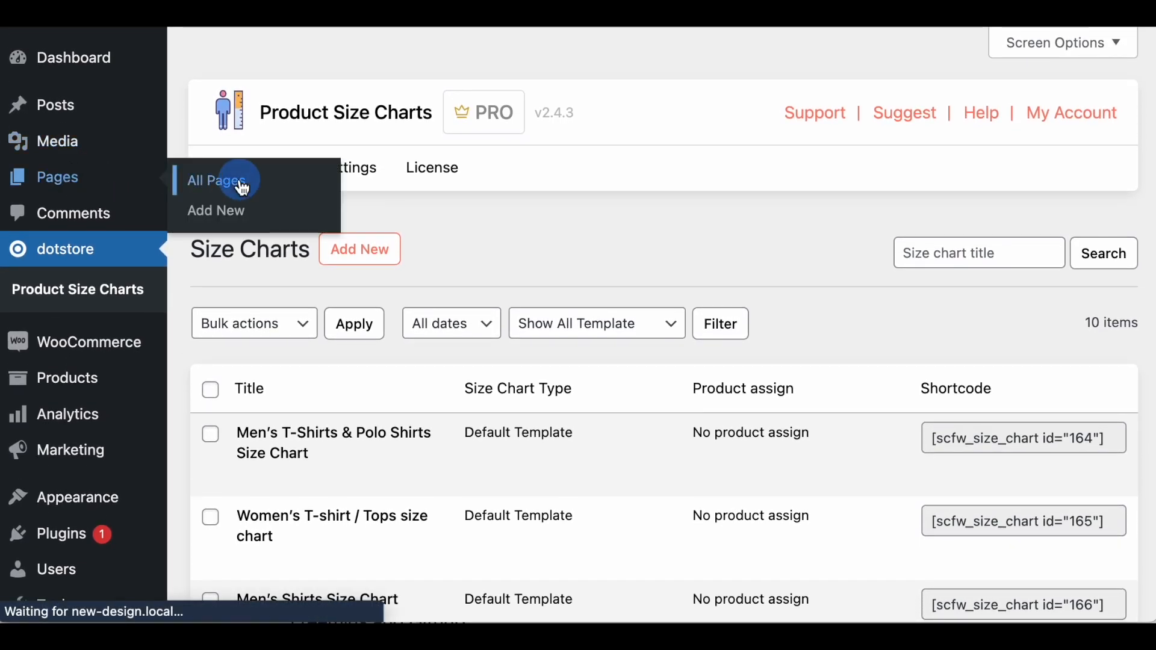
click(217, 181)
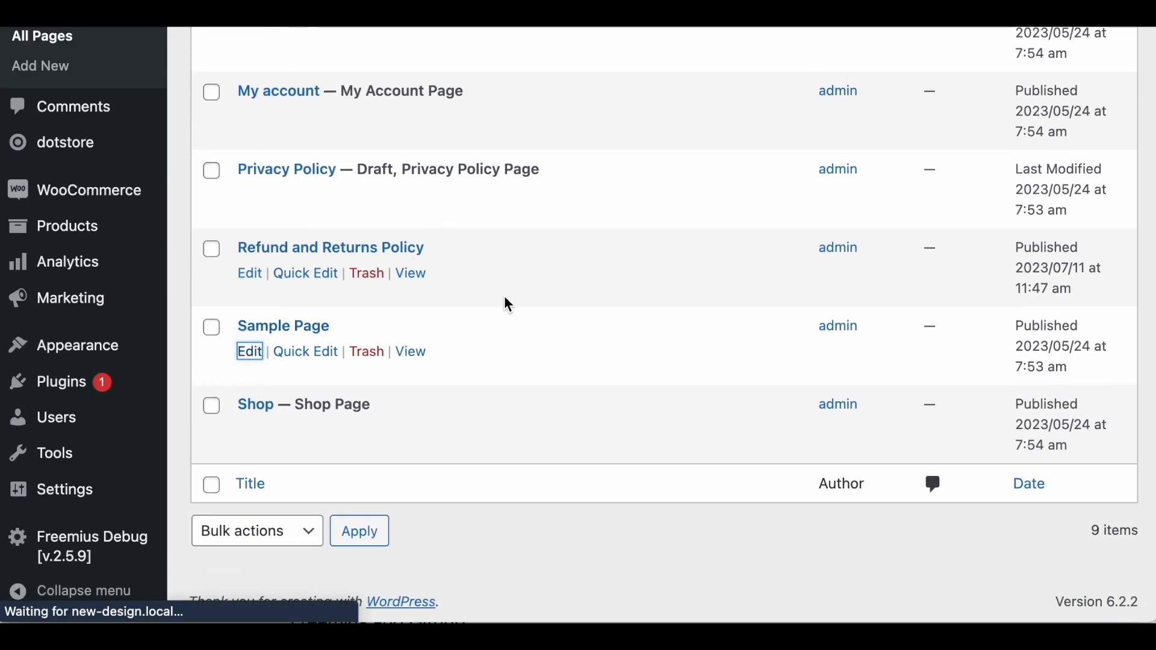
click(250, 350)
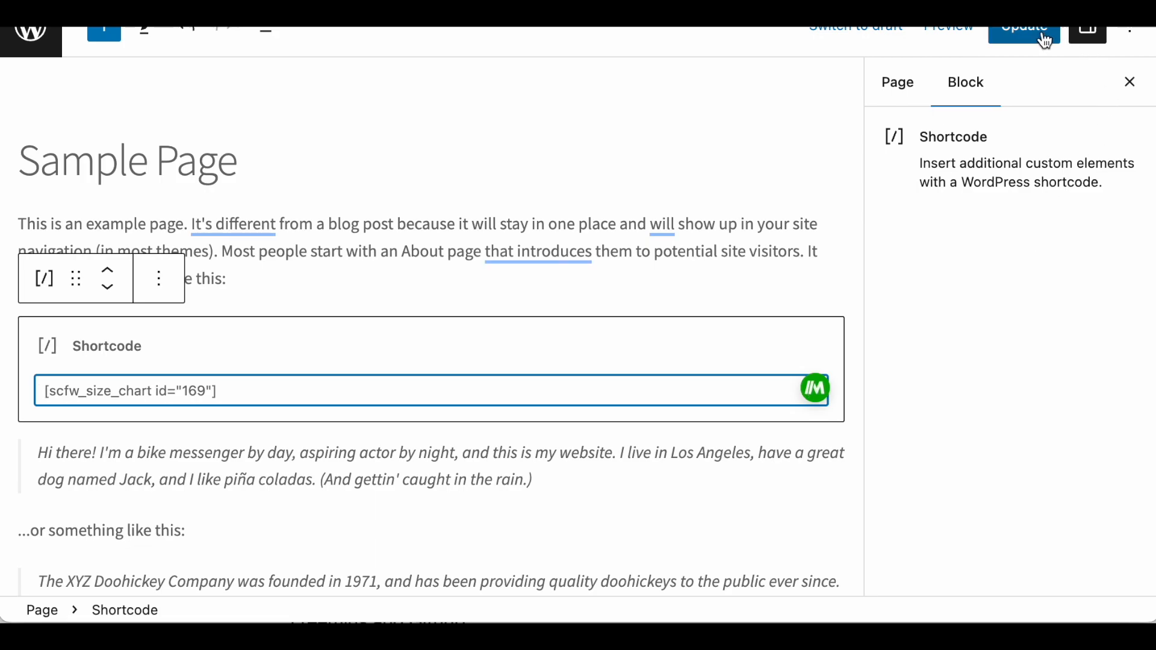
Update the Sample Page with the [scfw_size_chart id="169"] shortcode and view the live page
click(1024, 27)
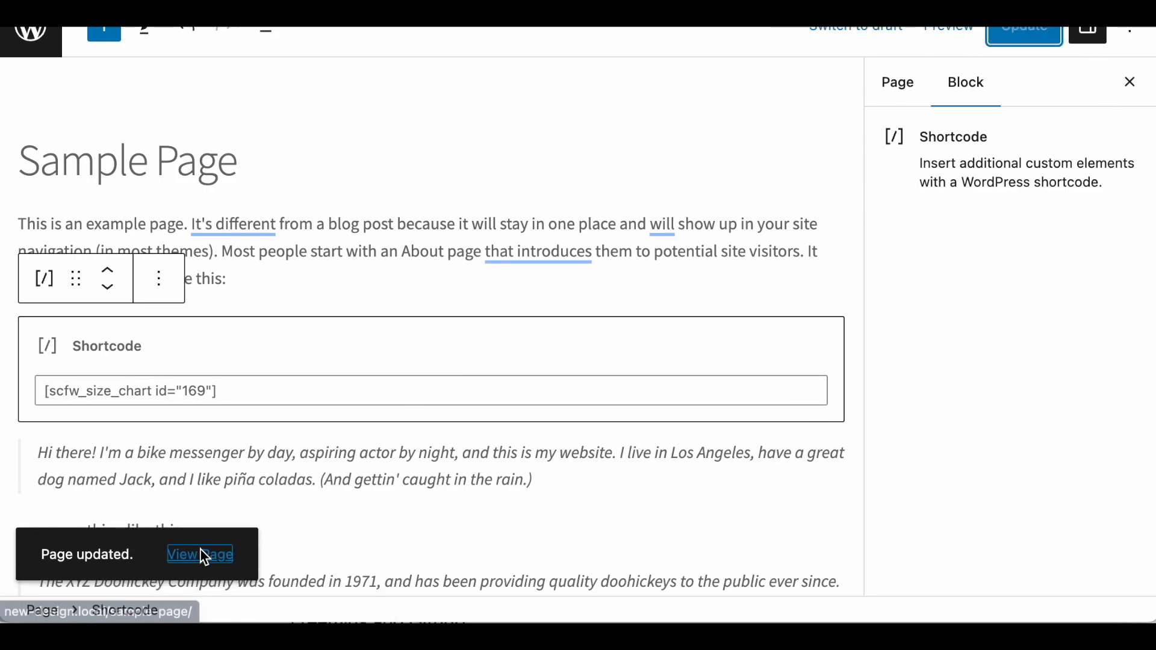
click(199, 554)
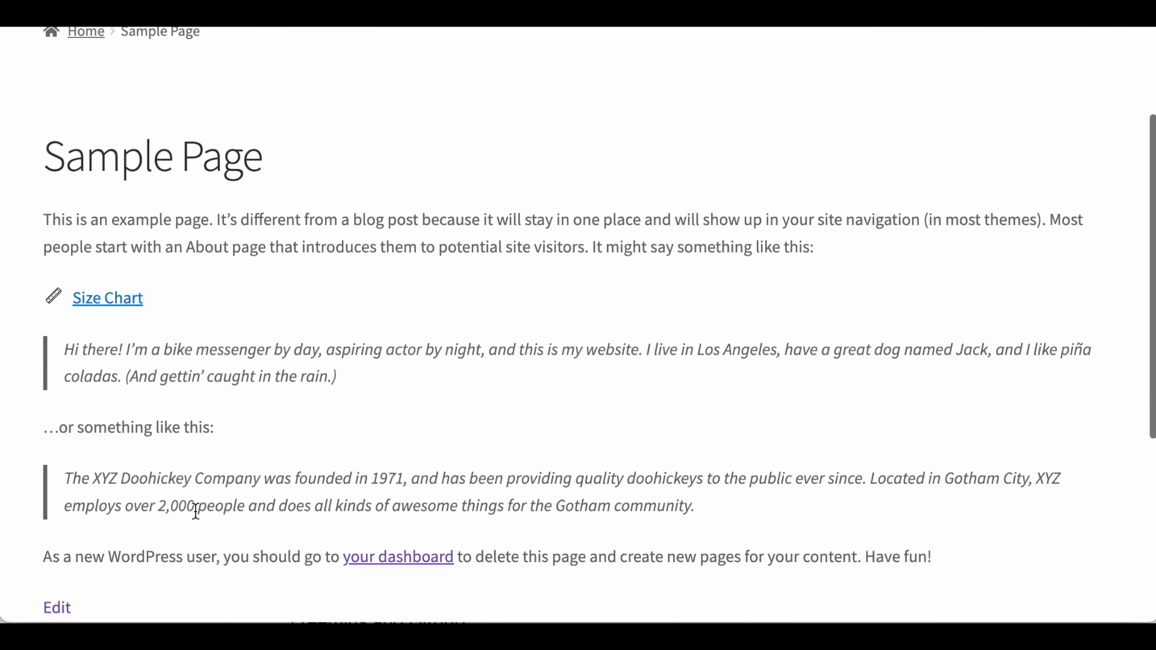
mouse_move(126, 278)
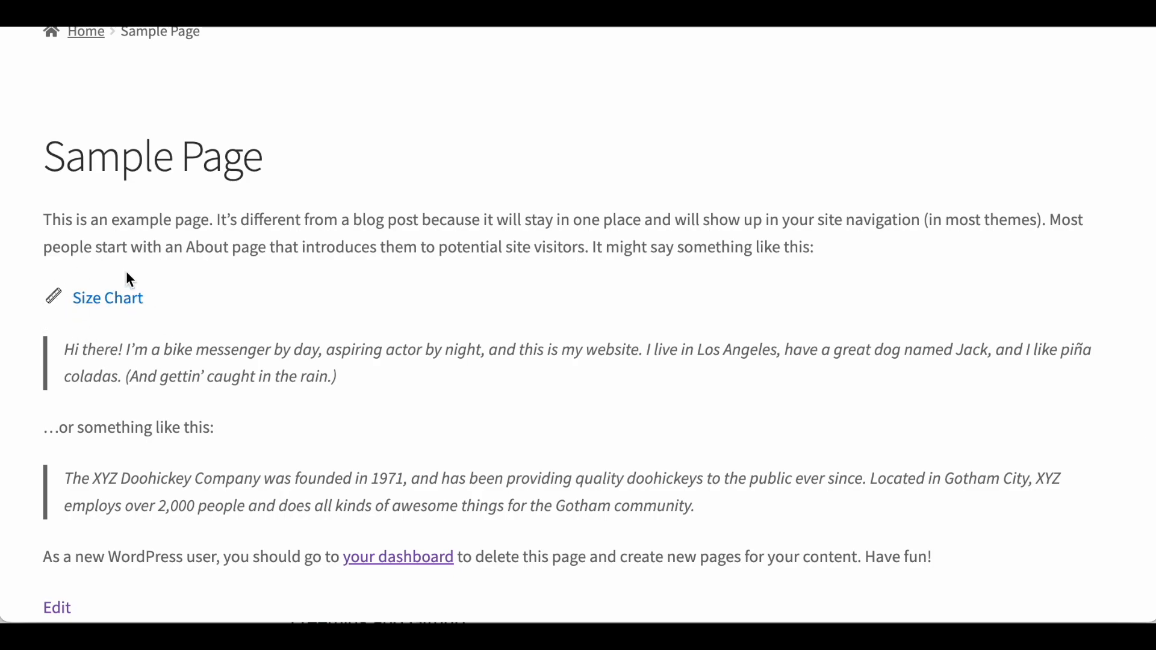
Check the Size Chart link on the live page, then return to the Women's Jeans And Jeggings chart editor
click(107, 298)
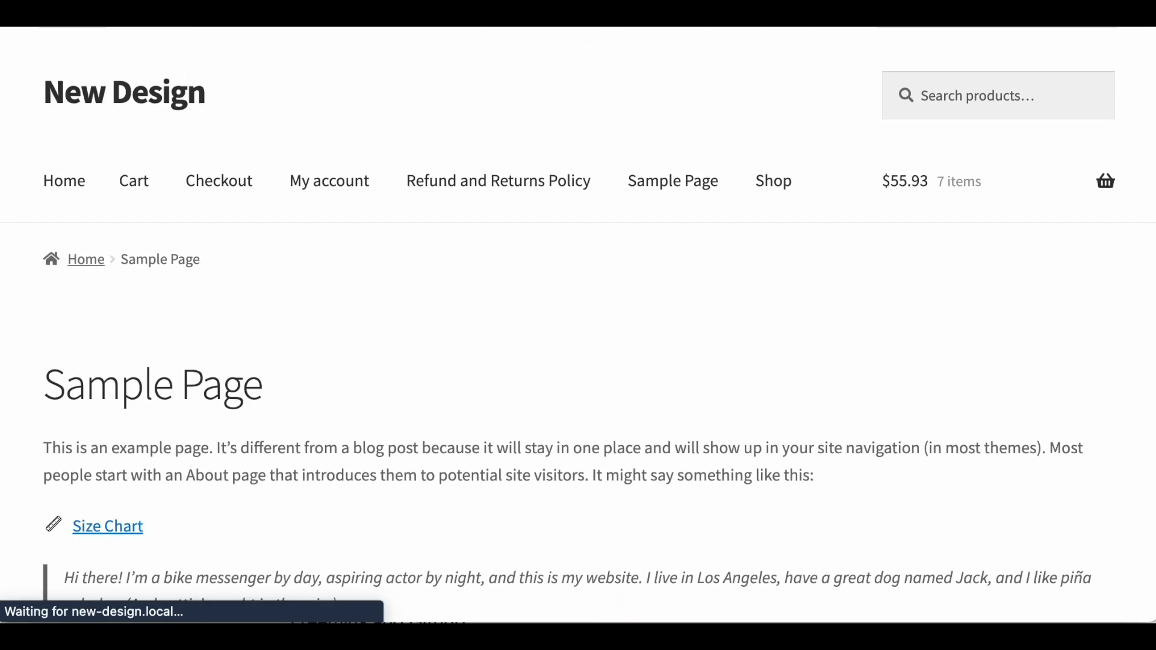
click(107, 526)
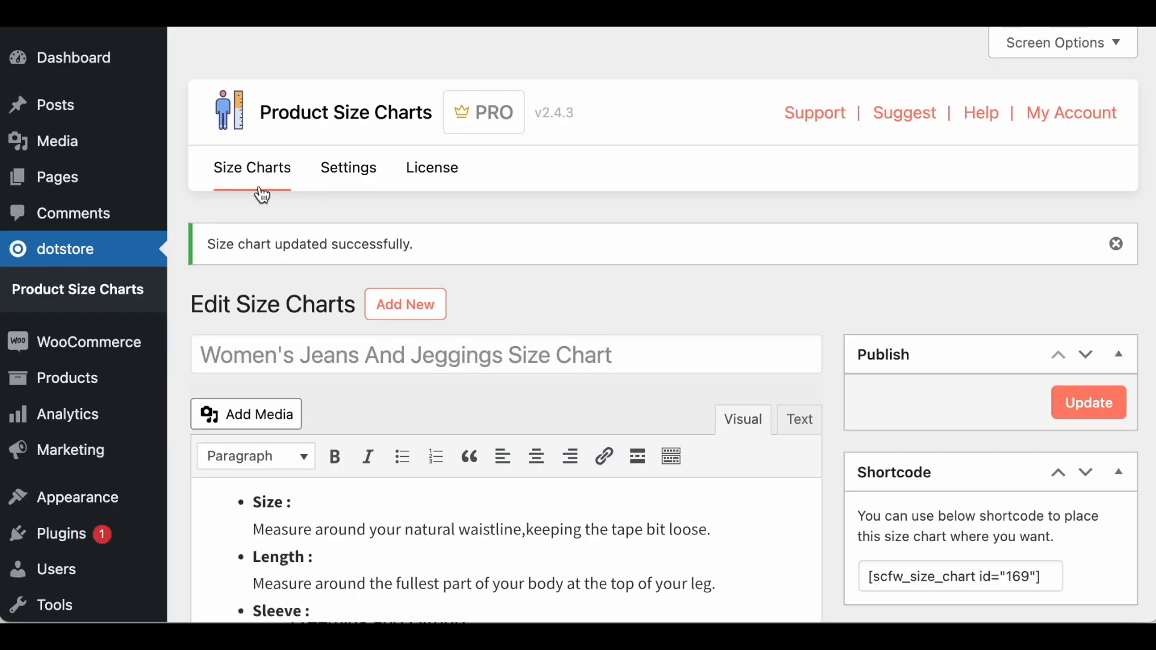
mouse_move(263, 177)
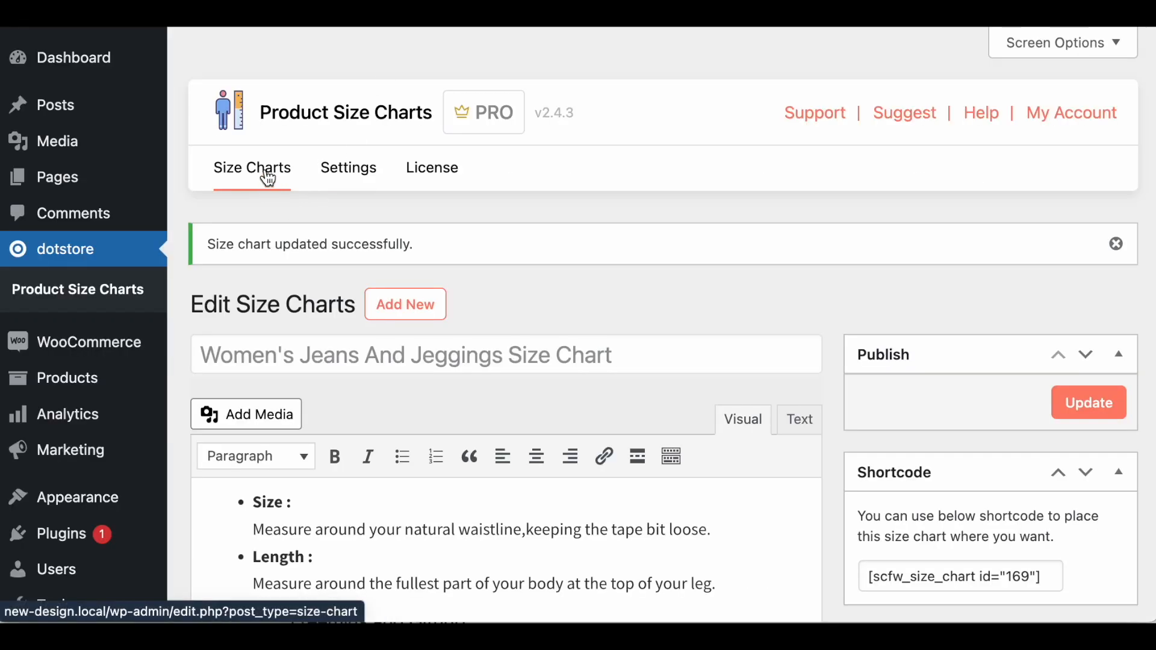
Show the Product Size Charts list with all ten charts and their shortcodes
click(252, 168)
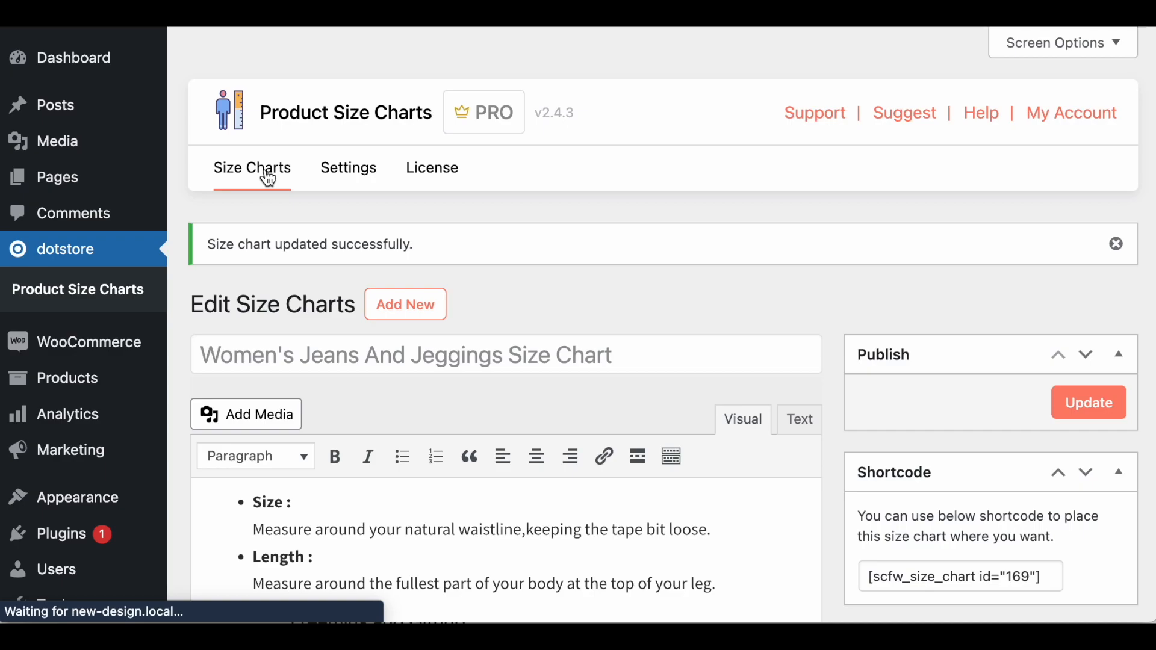
click(251, 167)
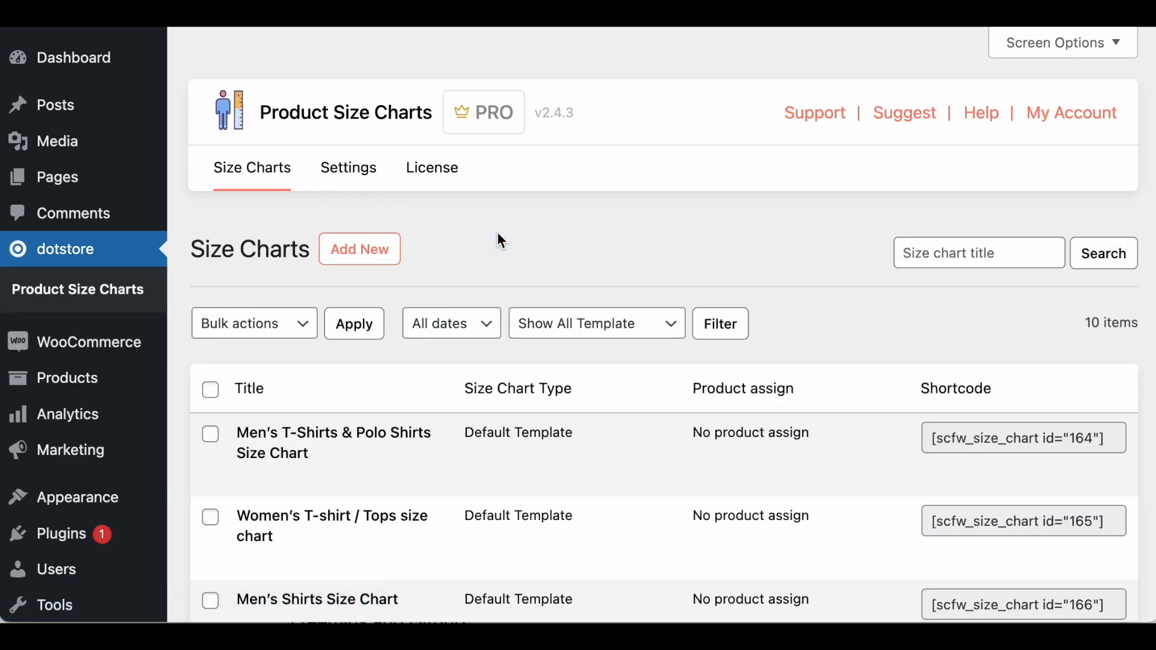